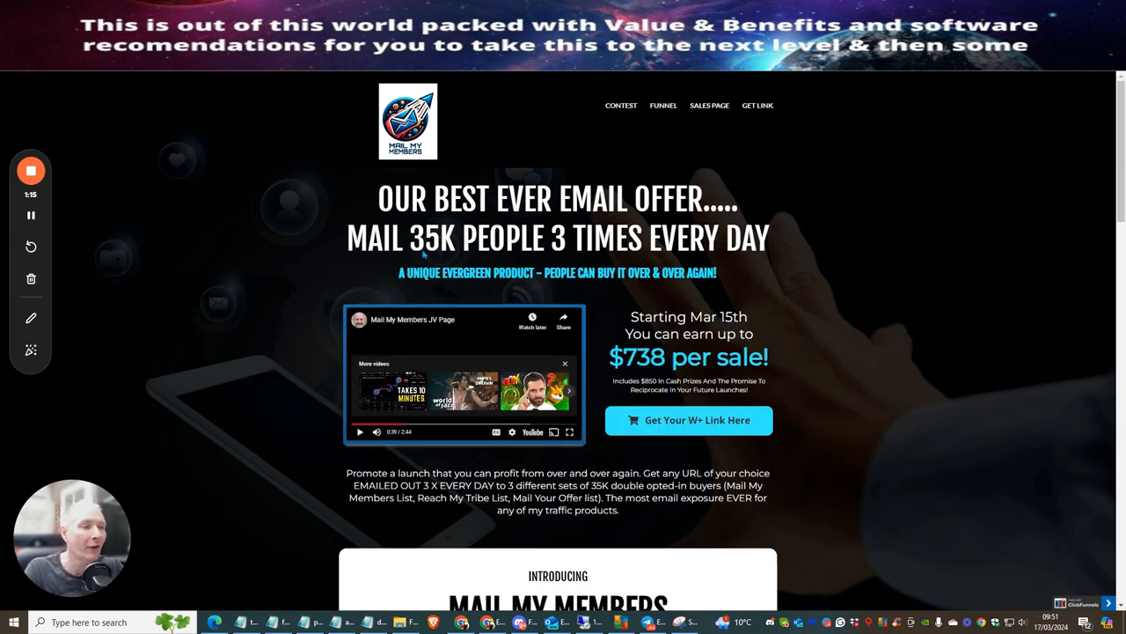
{"action": "mouse_move", "coordinate": [555, 251]}
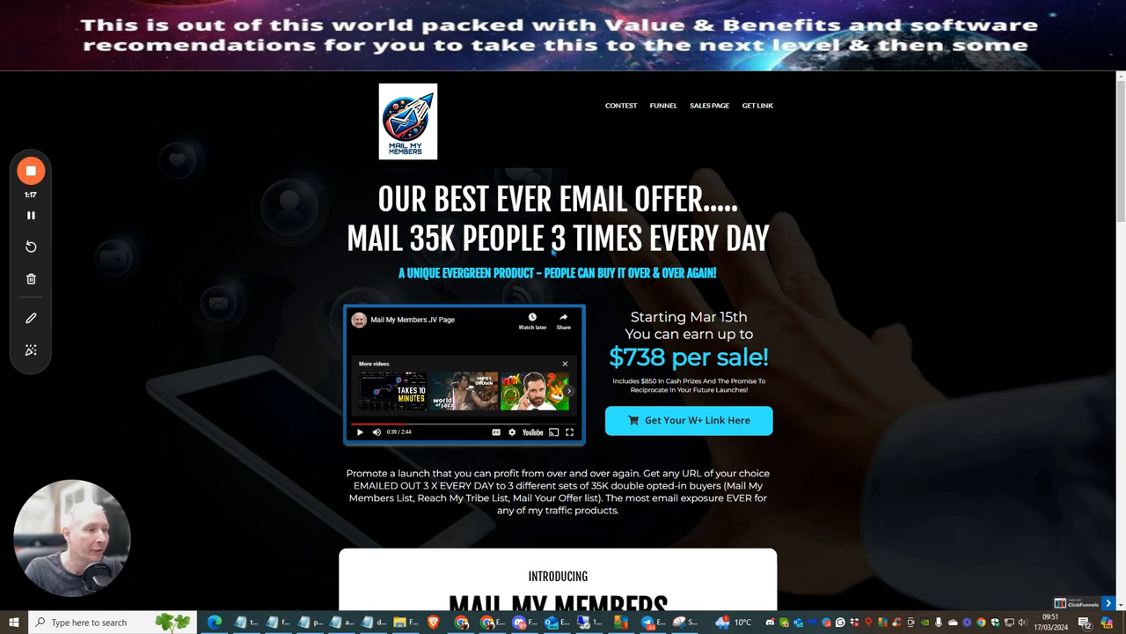
{"action": "mouse_move", "coordinate": [413, 264]}
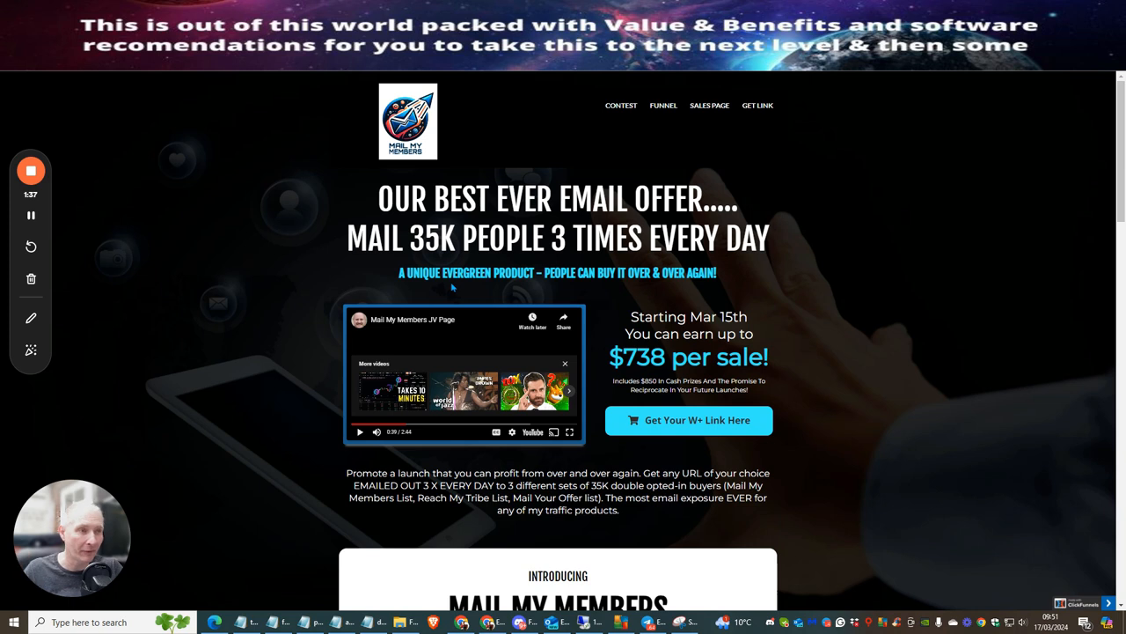
{"action": "mouse_move", "coordinate": [433, 172]}
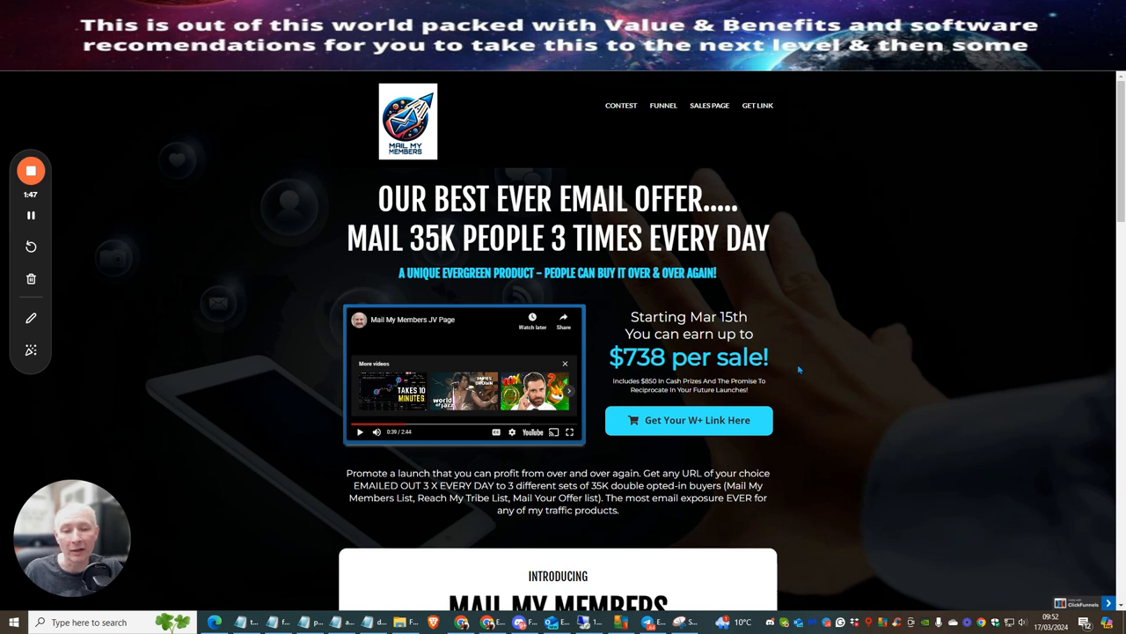
{"action": "mouse_move", "coordinate": [842, 324]}
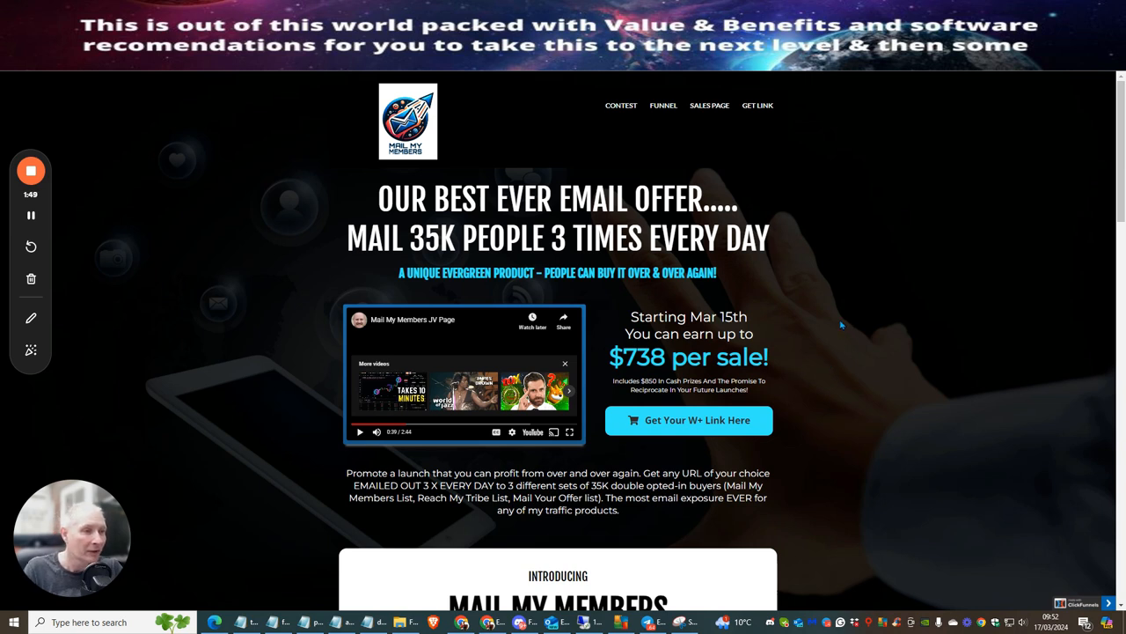
{"action": "mouse_move", "coordinate": [806, 316]}
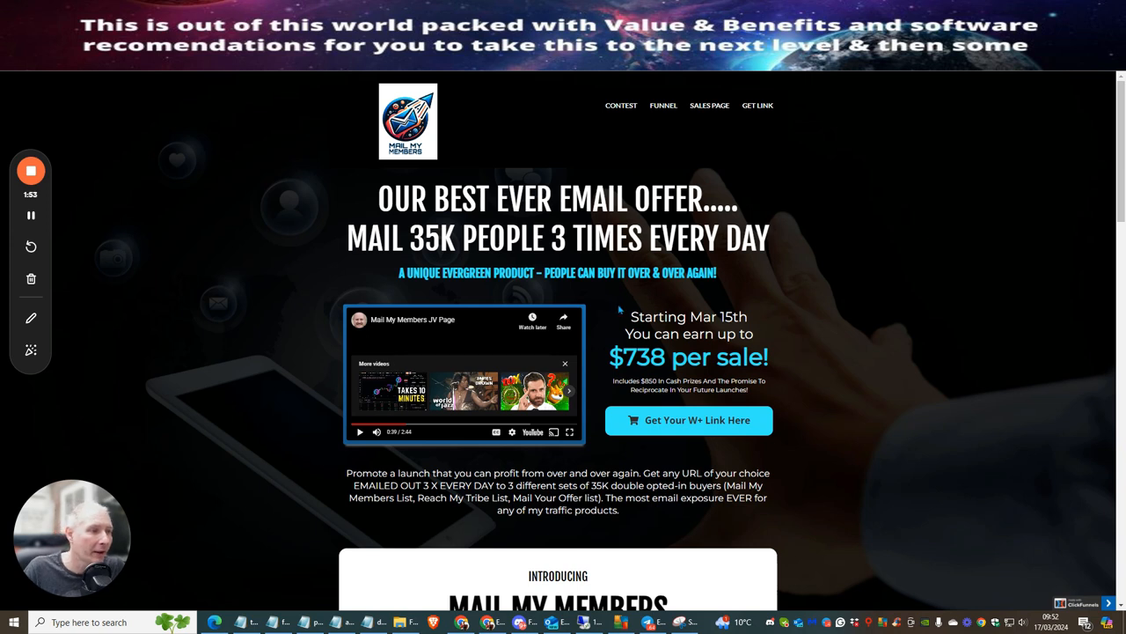
{"action": "mouse_move", "coordinate": [807, 227]}
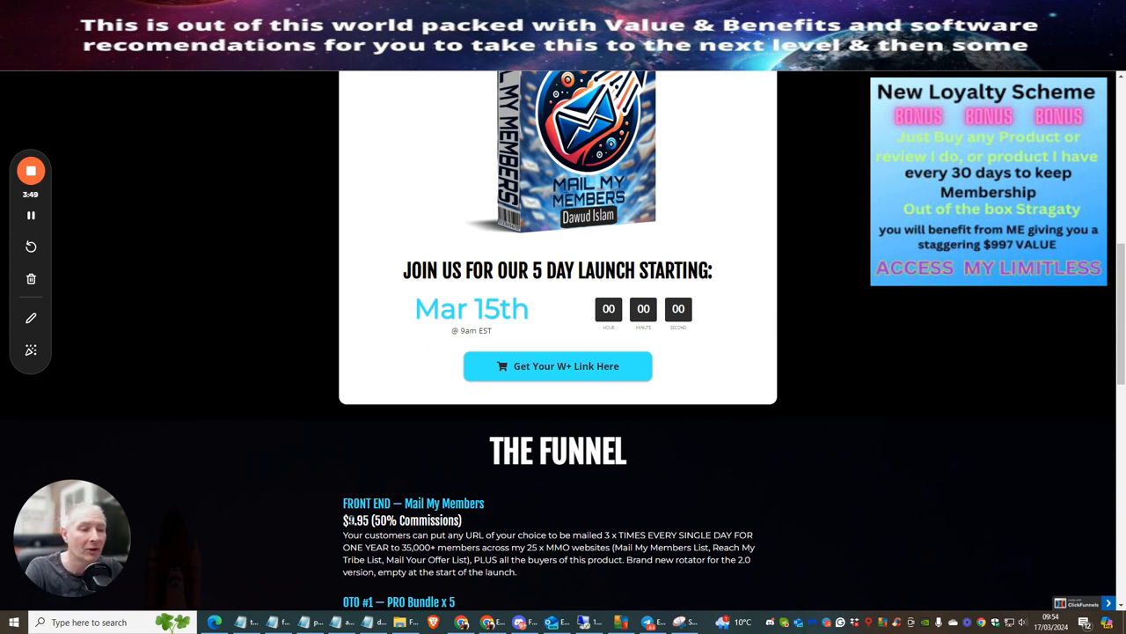
Scroll the JV page to the funnel list, from Front End through OTO #4 DFY Weekly Campaigns ($97)
{"action": "scroll", "scroll_direction": "down", "scroll_amount": 3}
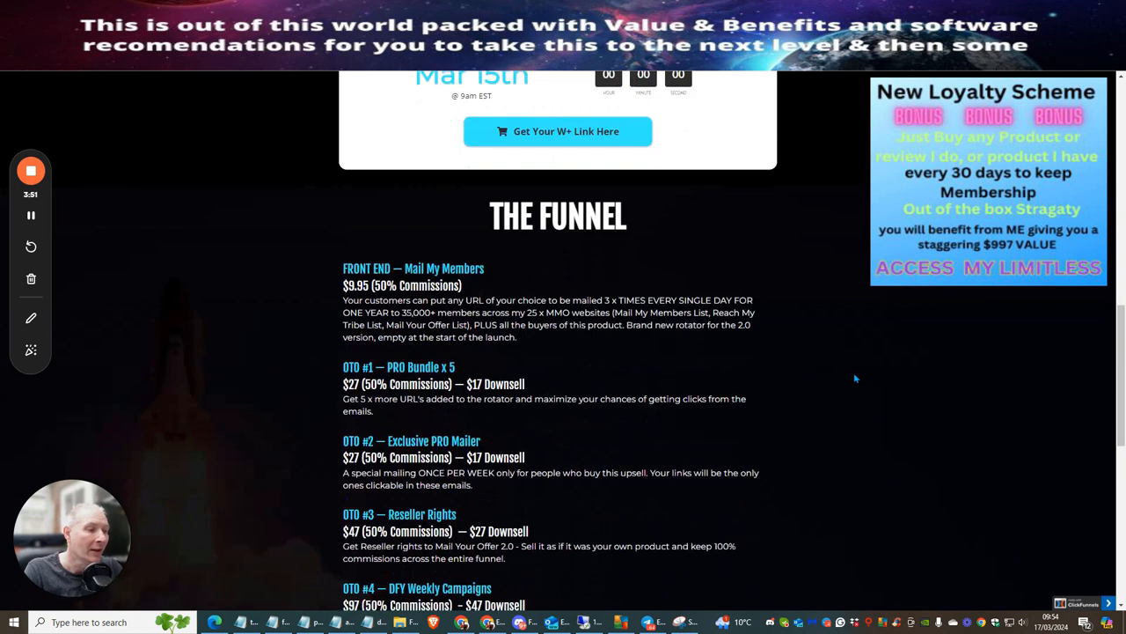
{"action": "mouse_move", "coordinate": [817, 390]}
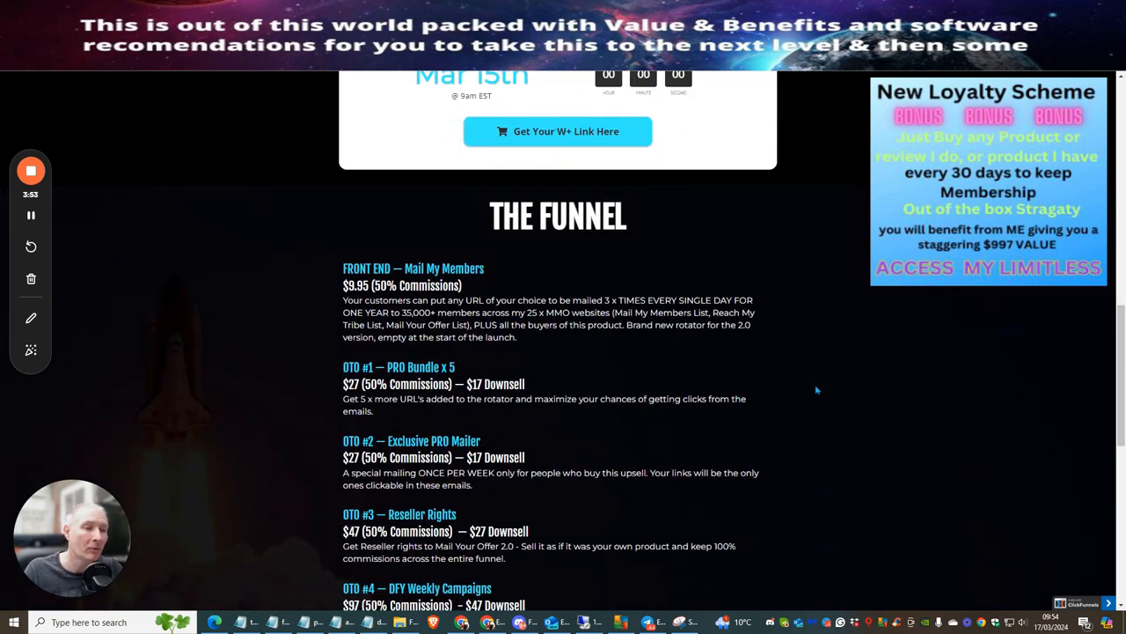
{"action": "mouse_move", "coordinate": [814, 376]}
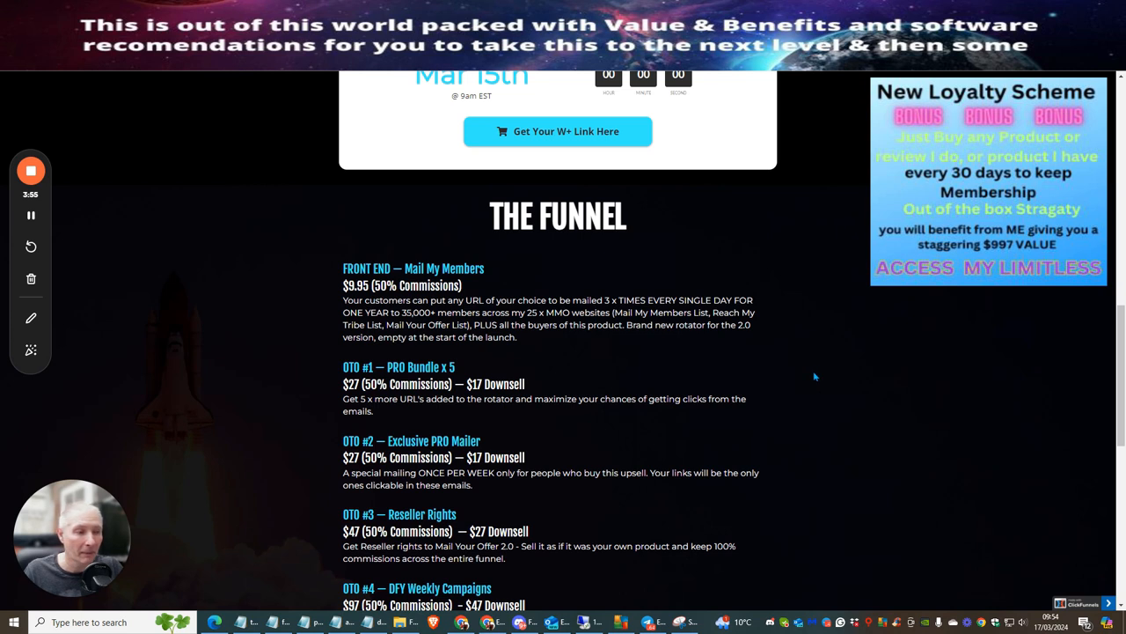
{"action": "mouse_move", "coordinate": [789, 379]}
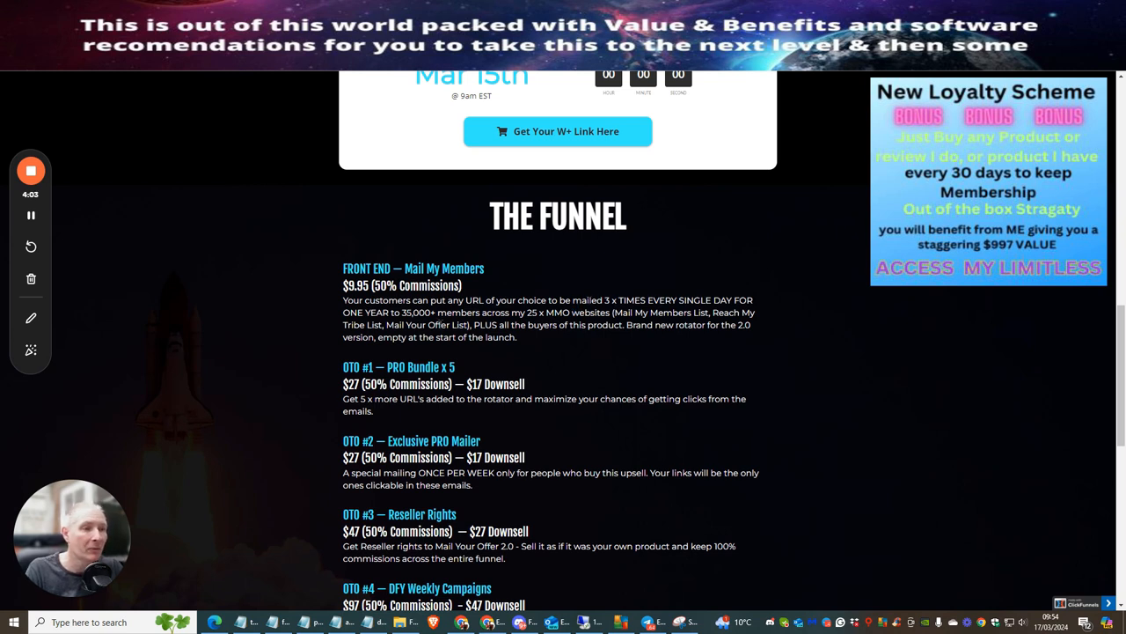
{"action": "mouse_move", "coordinate": [847, 261]}
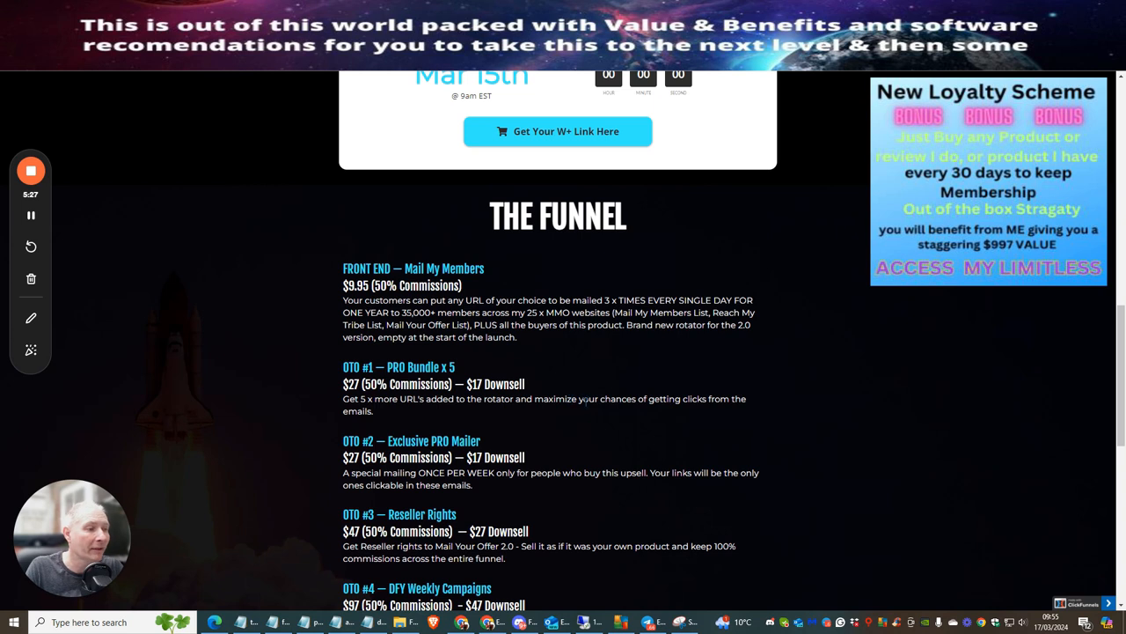
{"action": "scroll", "scroll_direction": "down", "scroll_amount": 3}
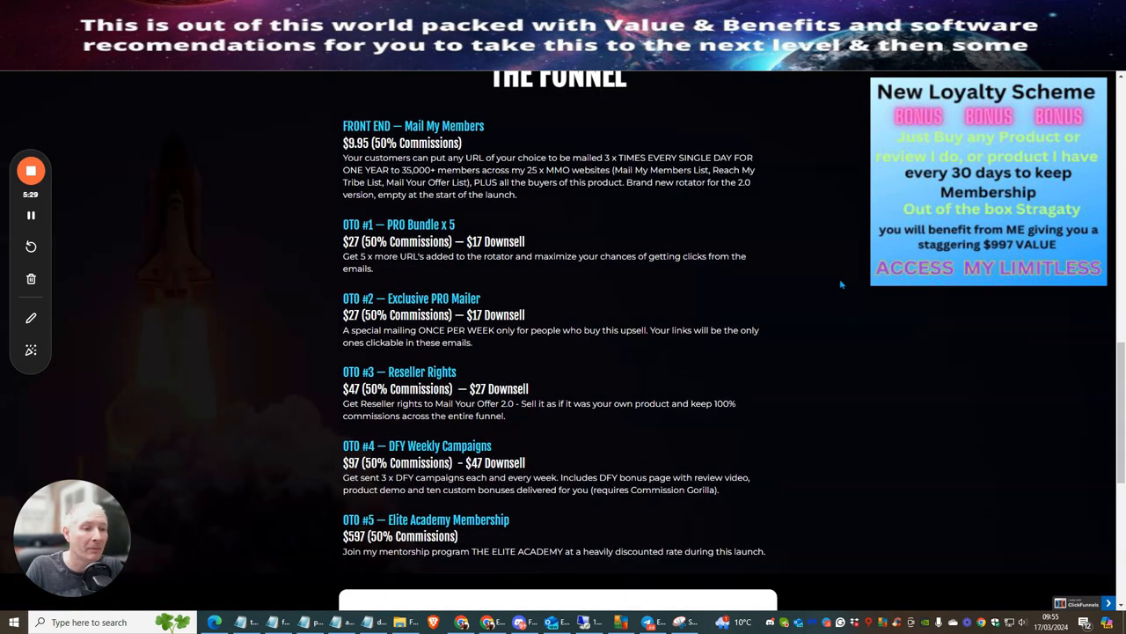
{"action": "scroll", "scroll_direction": "down", "scroll_amount": 3}
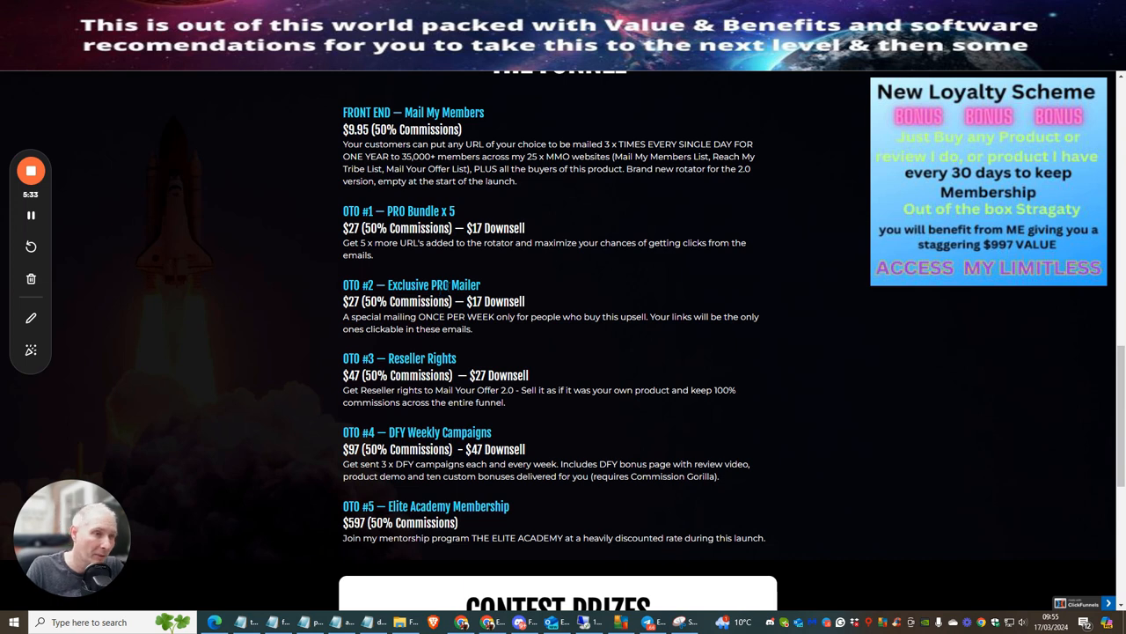
{"action": "mouse_move", "coordinate": [446, 343]}
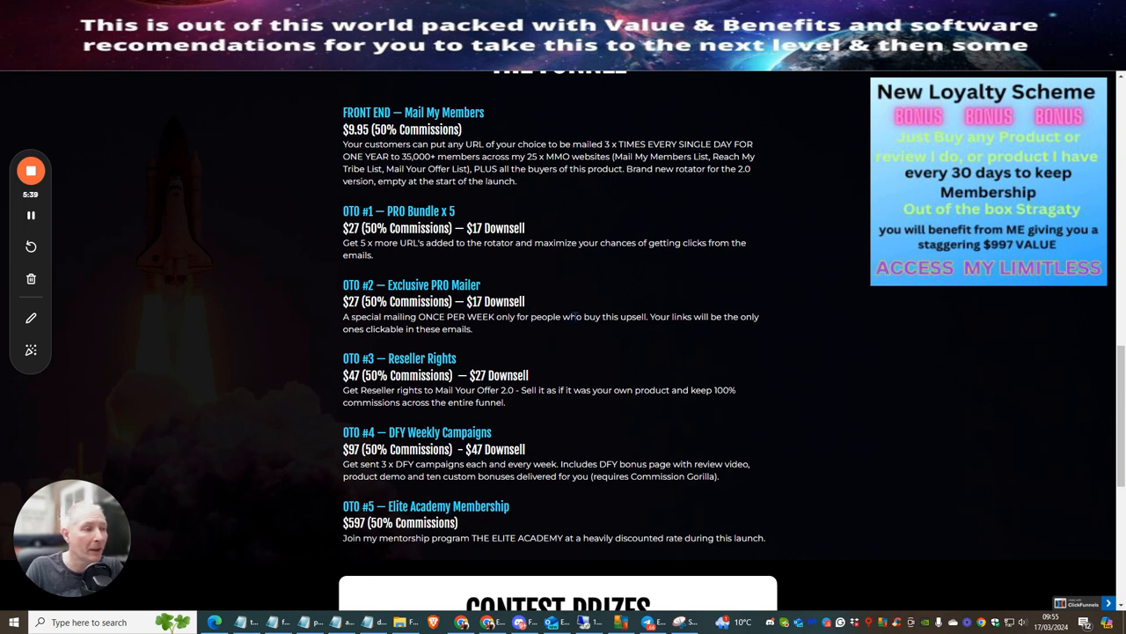
{"action": "mouse_move", "coordinate": [711, 335]}
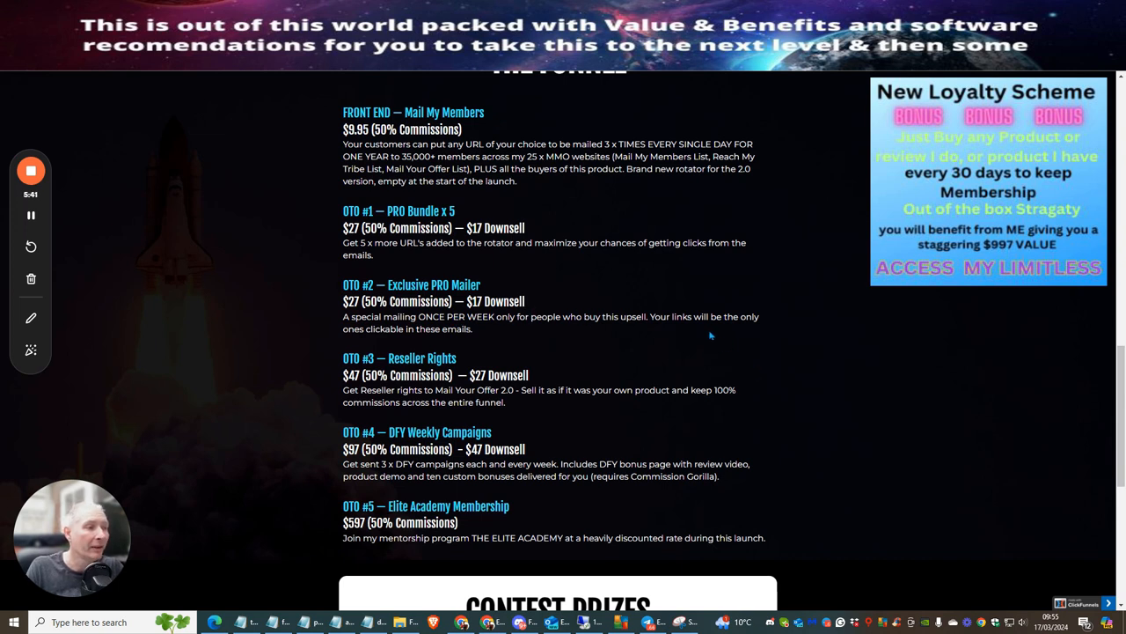
{"action": "mouse_move", "coordinate": [557, 334]}
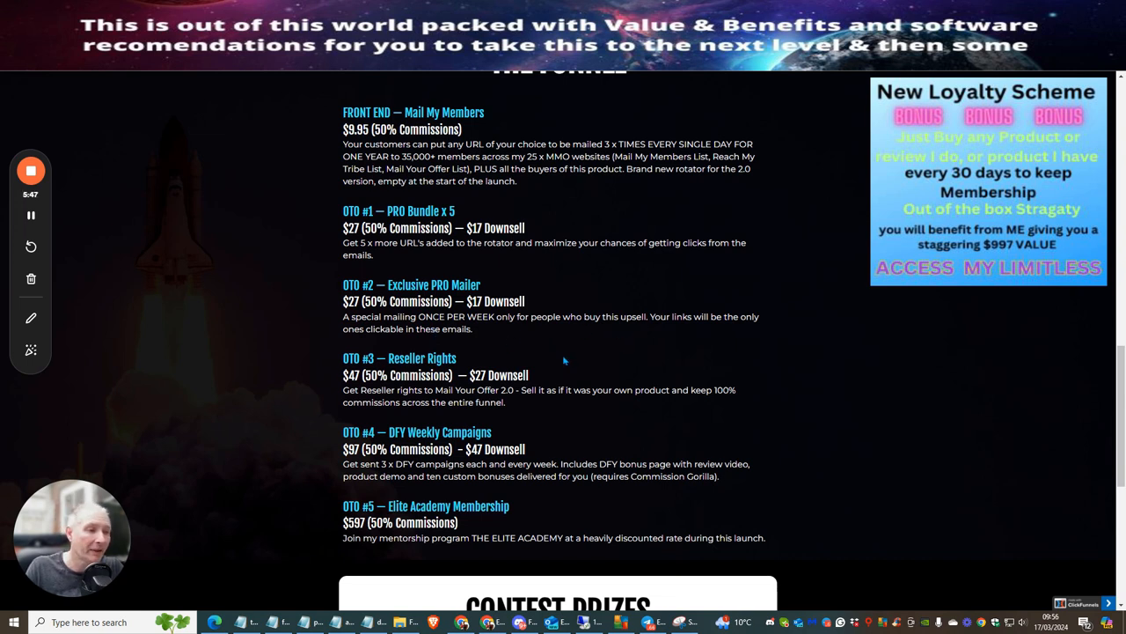
{"action": "mouse_move", "coordinate": [538, 353]}
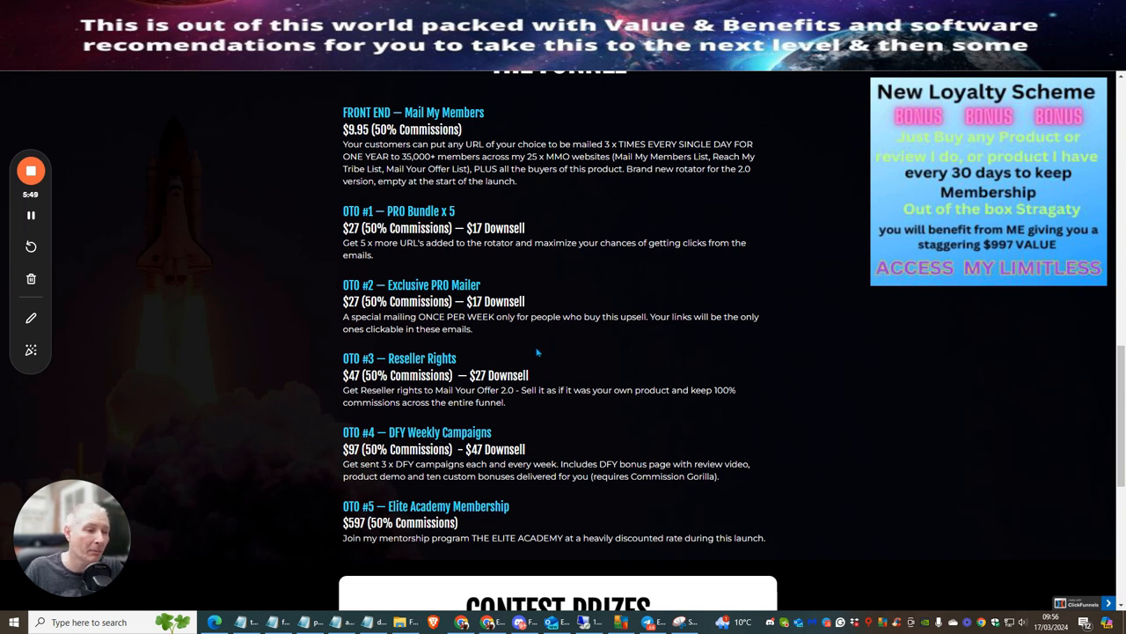
{"action": "mouse_move", "coordinate": [568, 366]}
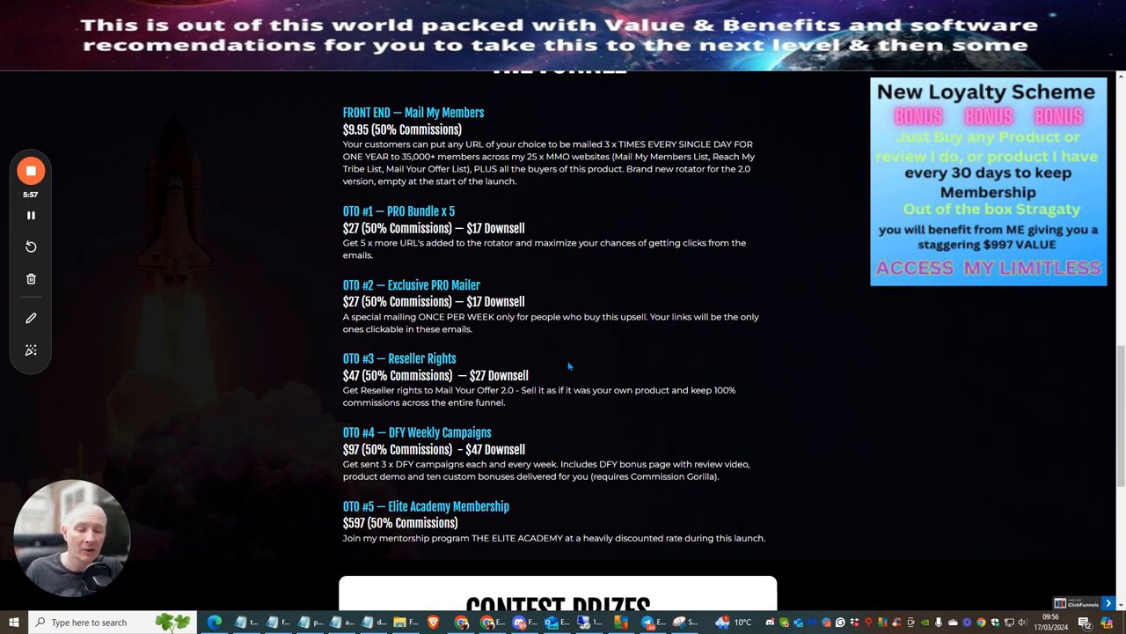
{"action": "mouse_move", "coordinate": [574, 359]}
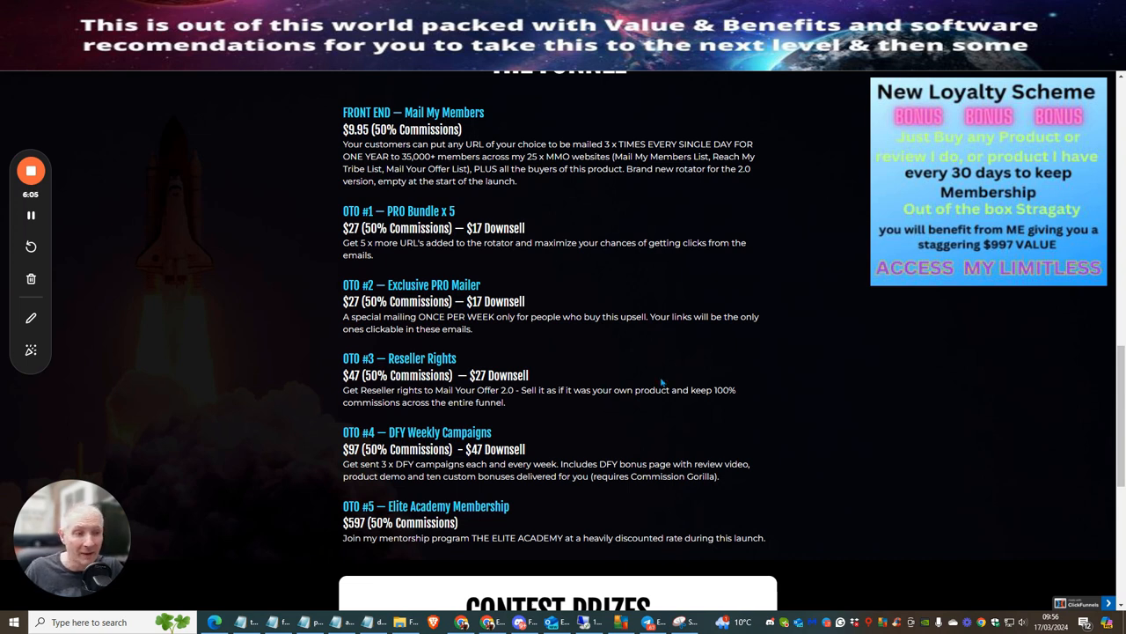
{"action": "mouse_move", "coordinate": [645, 339]}
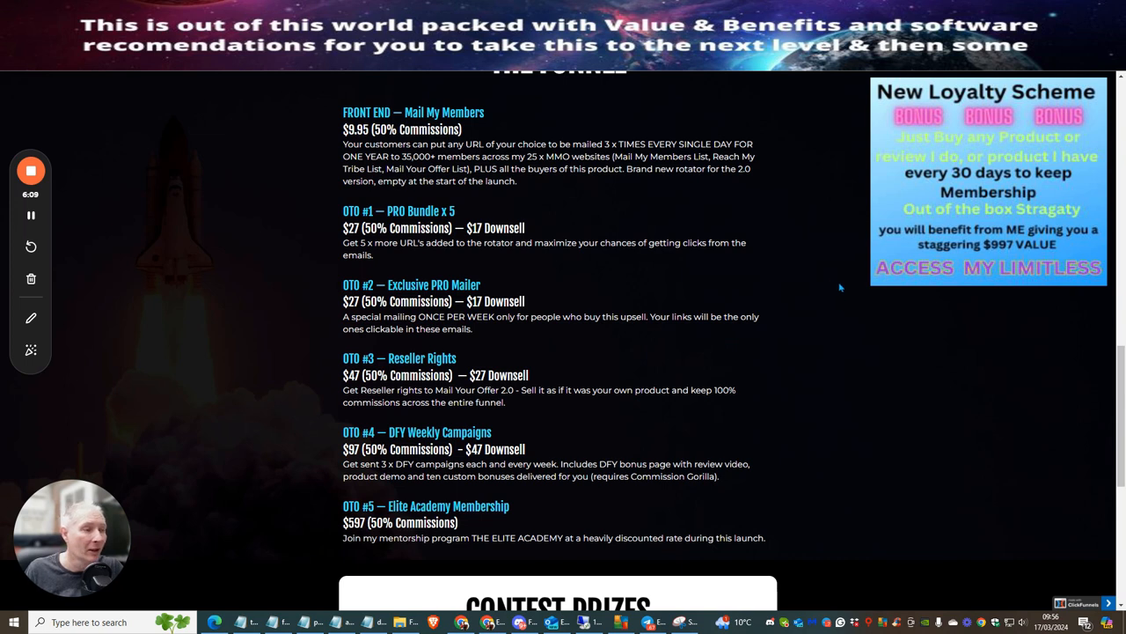
{"action": "mouse_move", "coordinate": [819, 305]}
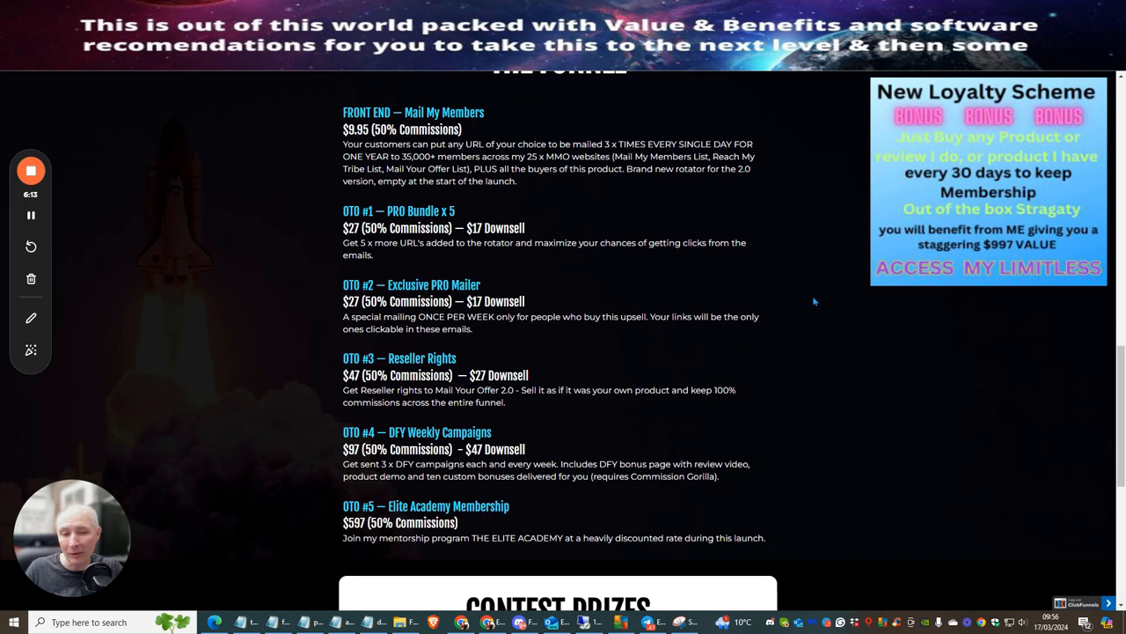
{"action": "mouse_move", "coordinate": [824, 296]}
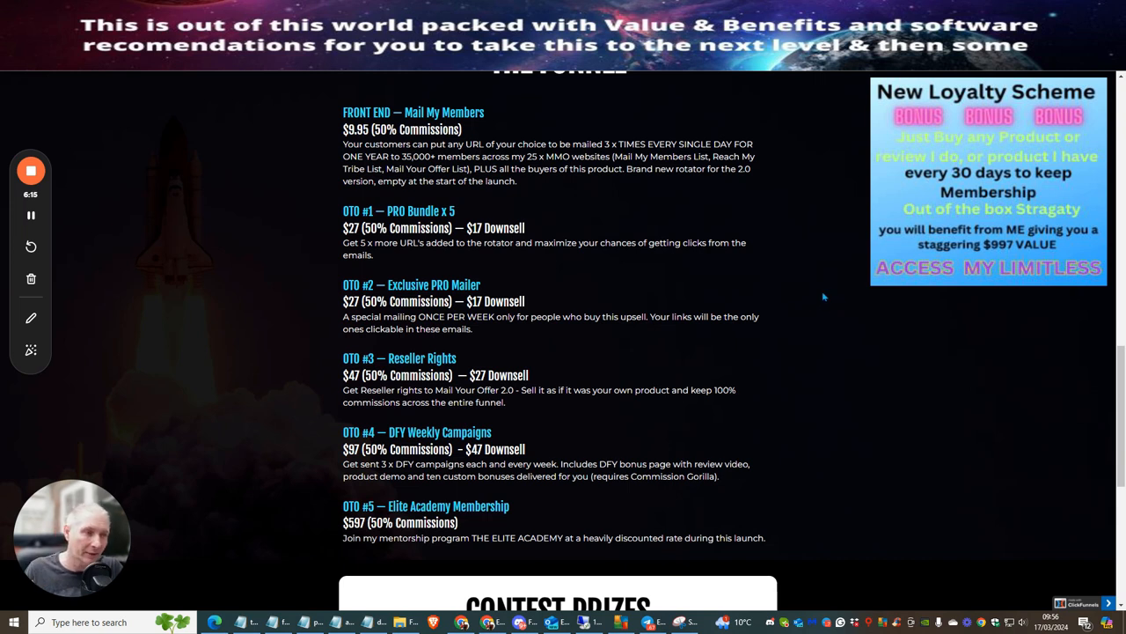
{"action": "mouse_move", "coordinate": [825, 324]}
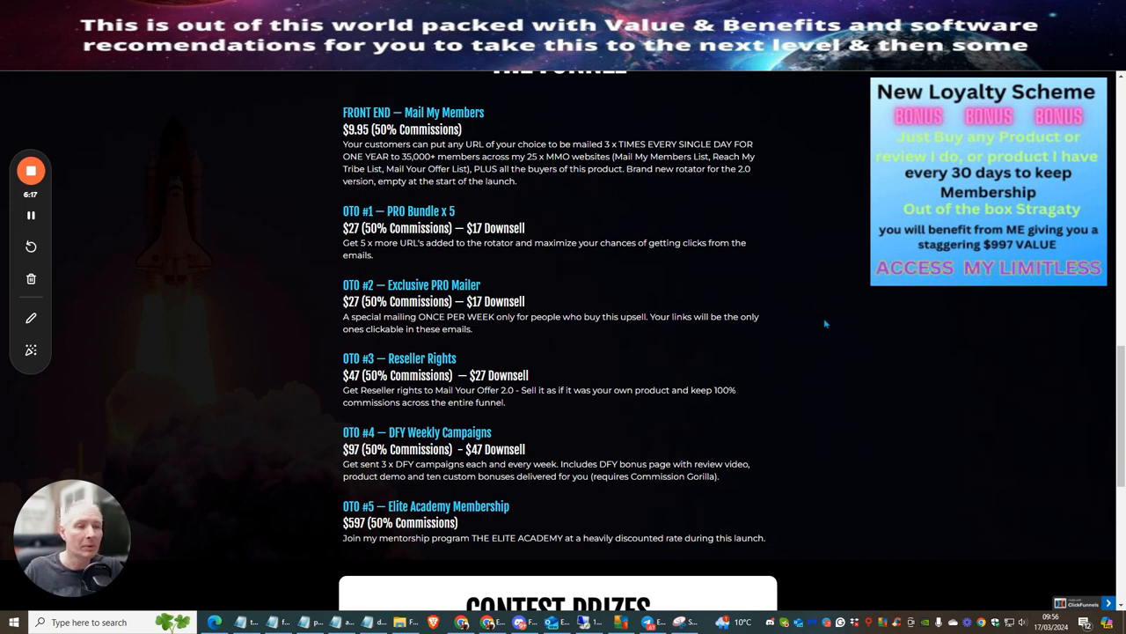
{"action": "mouse_move", "coordinate": [836, 332]}
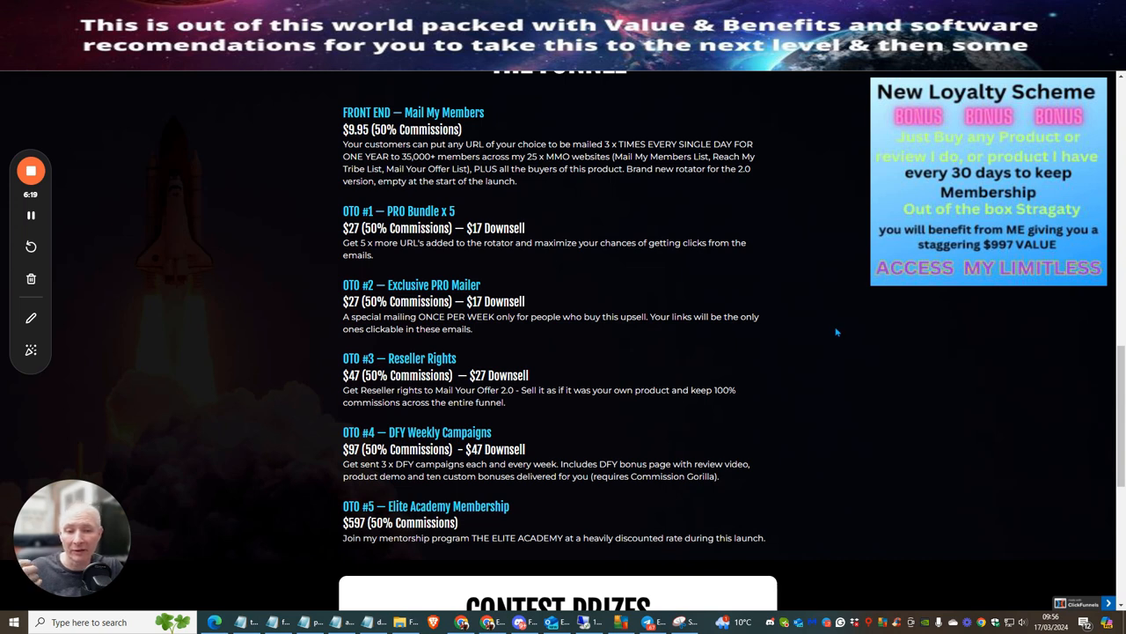
{"action": "mouse_move", "coordinate": [768, 364]}
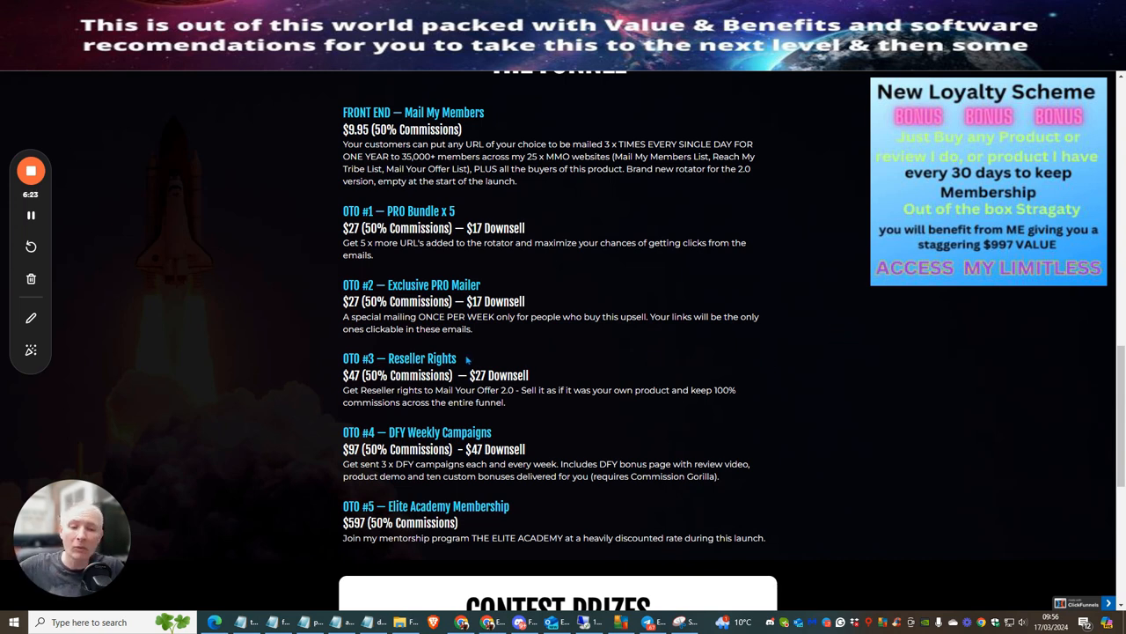
{"action": "mouse_move", "coordinate": [489, 350]}
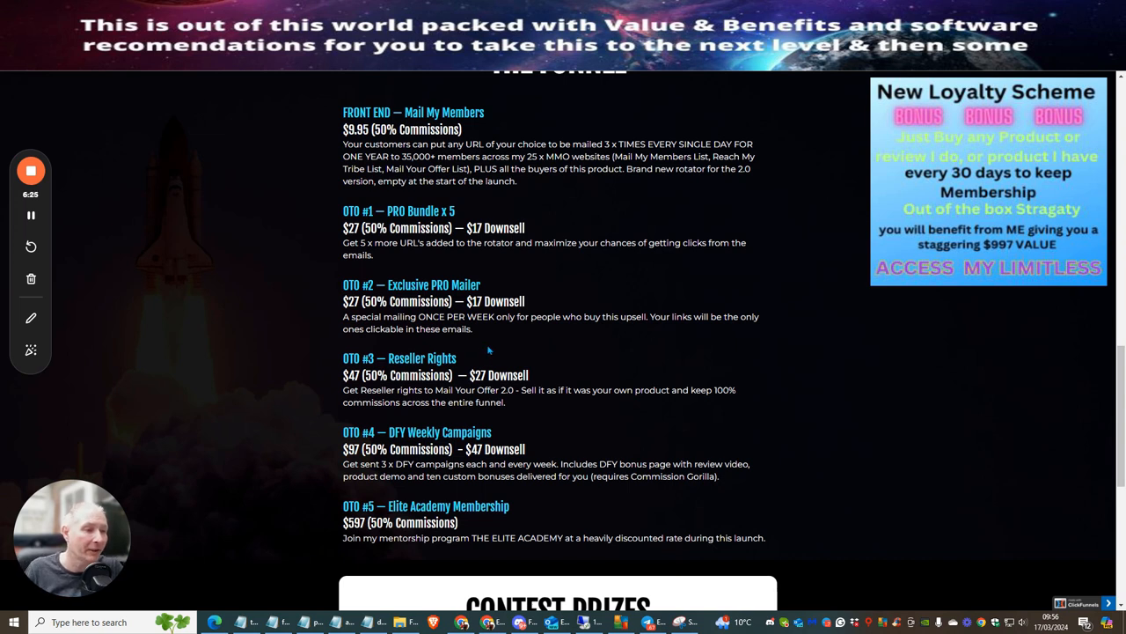
{"action": "mouse_move", "coordinate": [615, 355]}
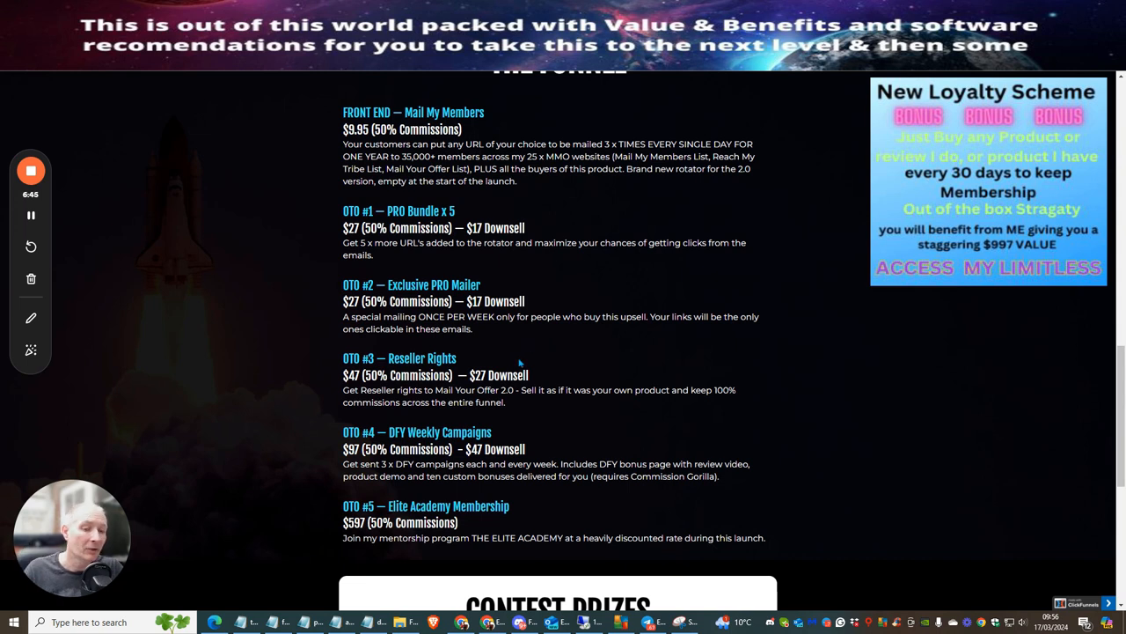
{"action": "mouse_move", "coordinate": [542, 332]}
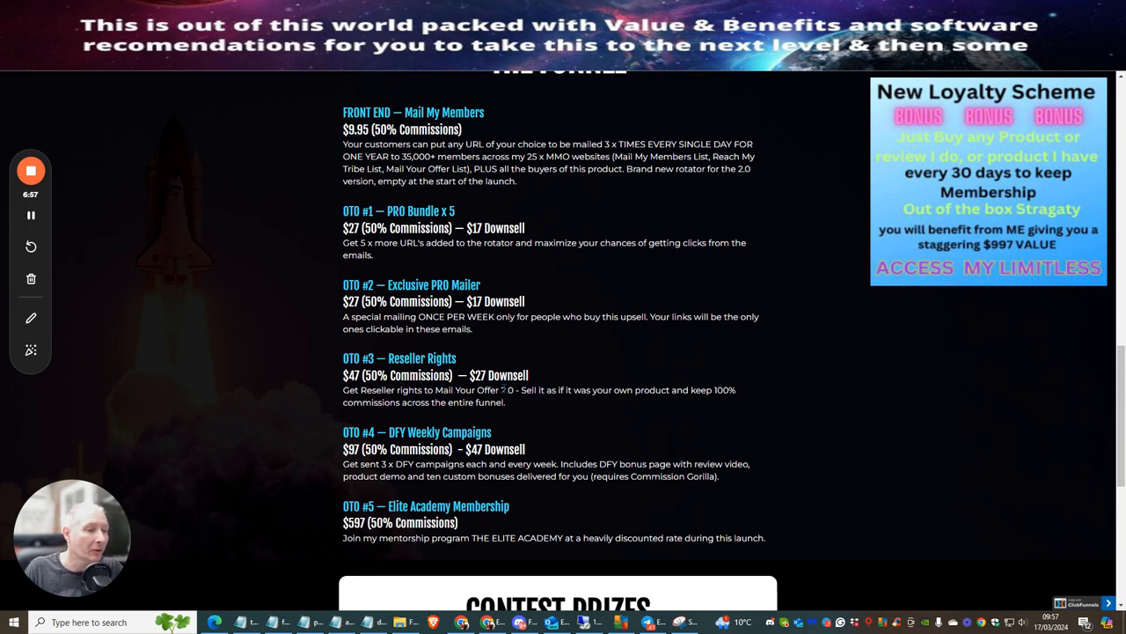
{"action": "mouse_move", "coordinate": [645, 404]}
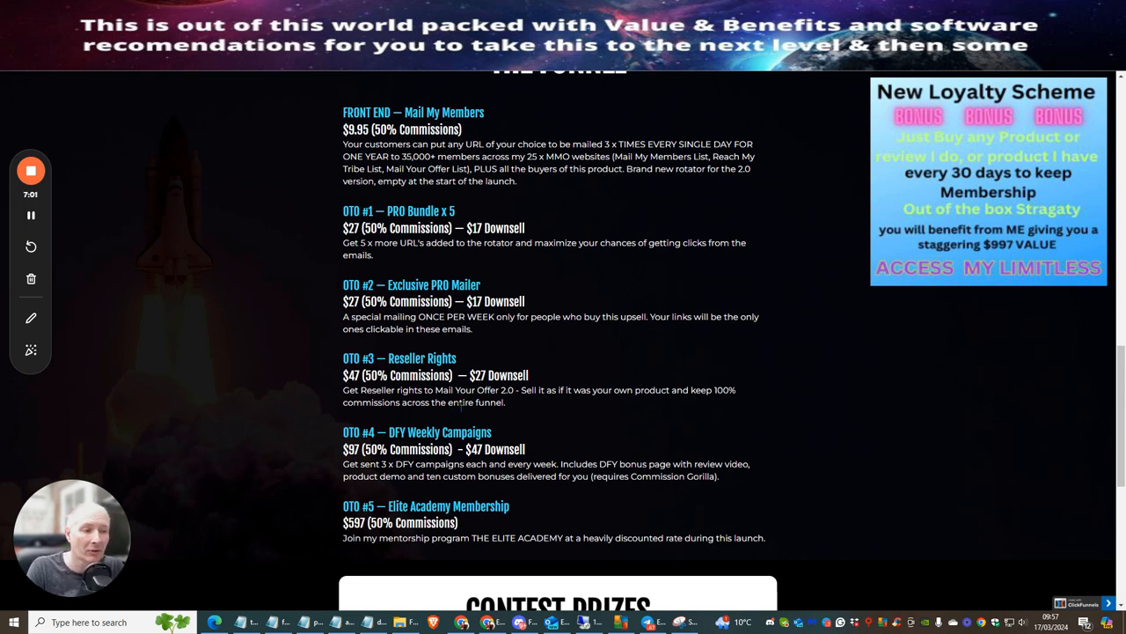
Scroll past the OTO list to the Contest Prizes box with $500, $250 and $100 awards
{"action": "scroll", "scroll_direction": "down", "scroll_amount": 3}
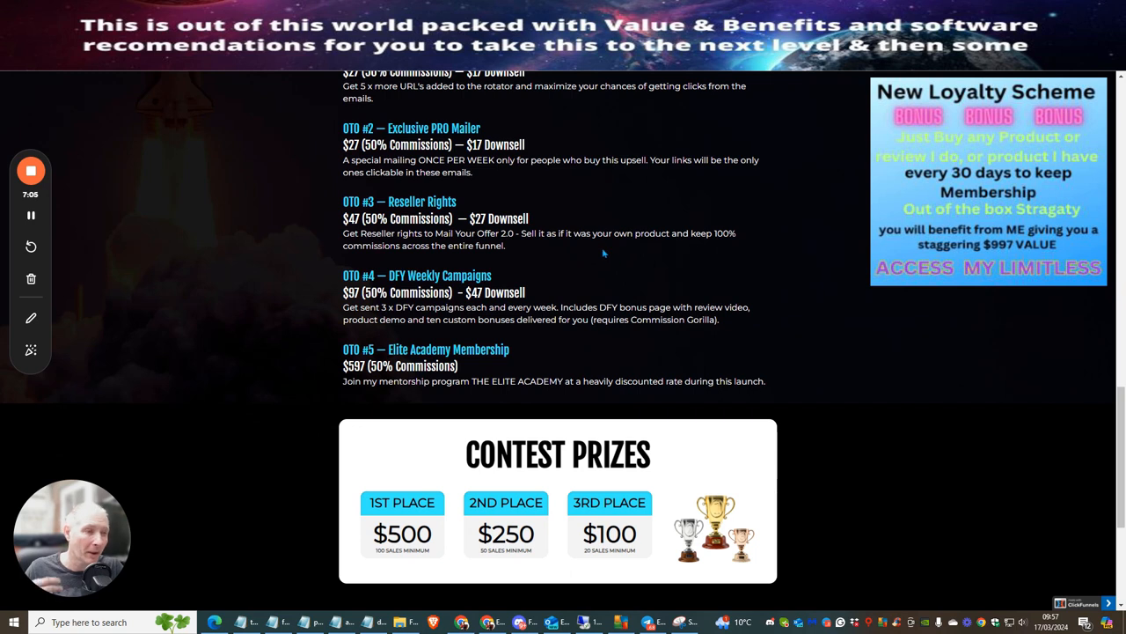
{"action": "mouse_move", "coordinate": [626, 252]}
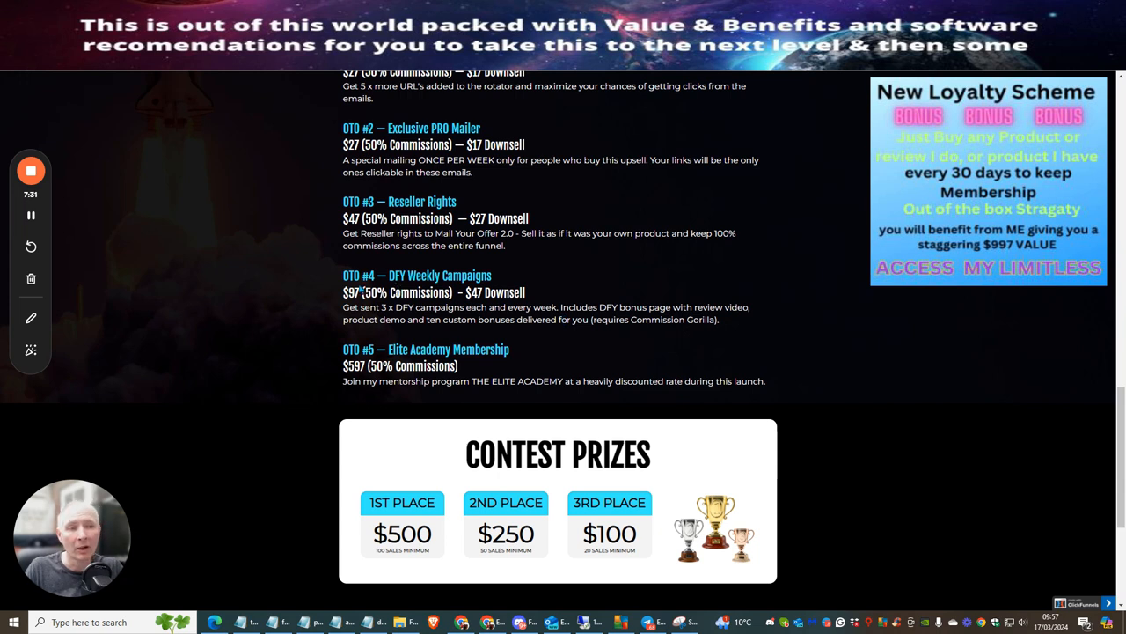
{"action": "mouse_move", "coordinate": [631, 368]}
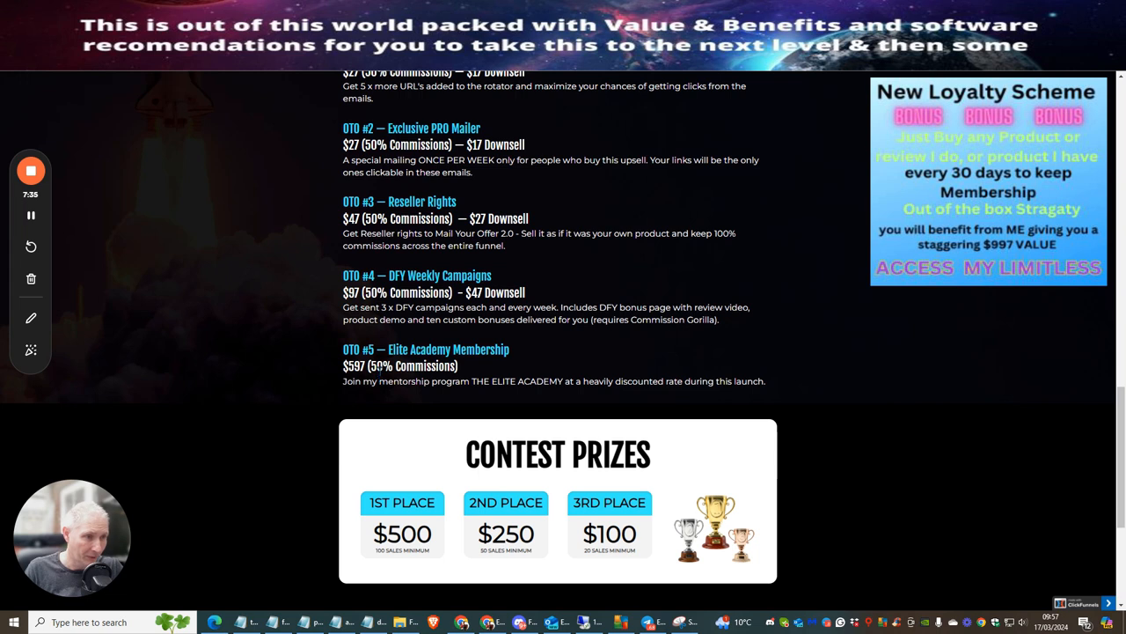
{"action": "mouse_move", "coordinate": [832, 296]}
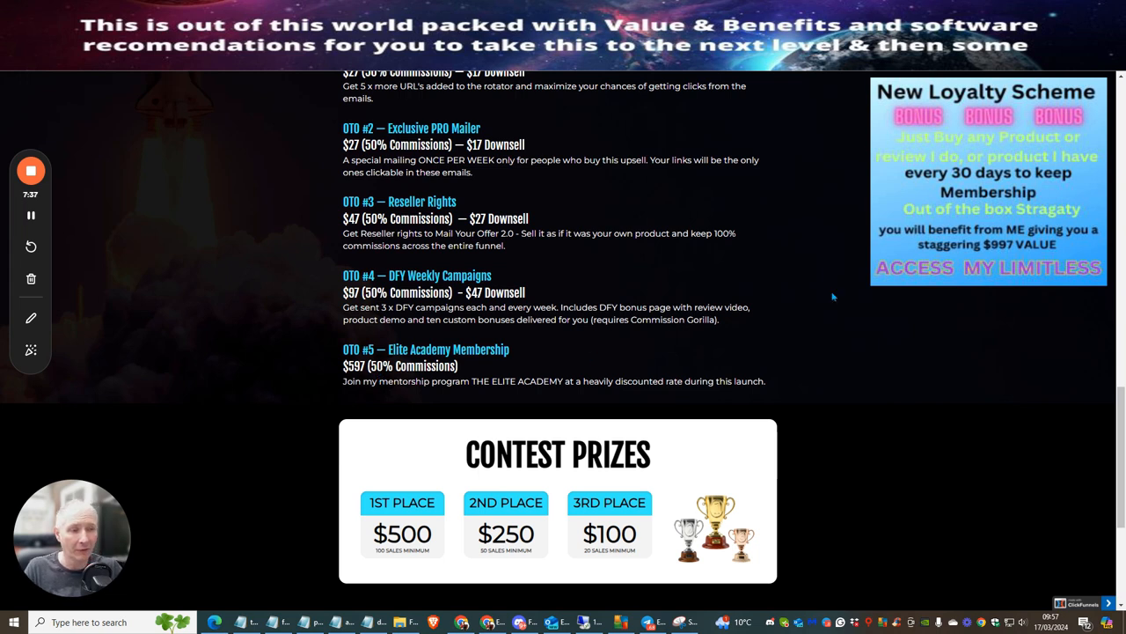
{"action": "mouse_move", "coordinate": [852, 231]}
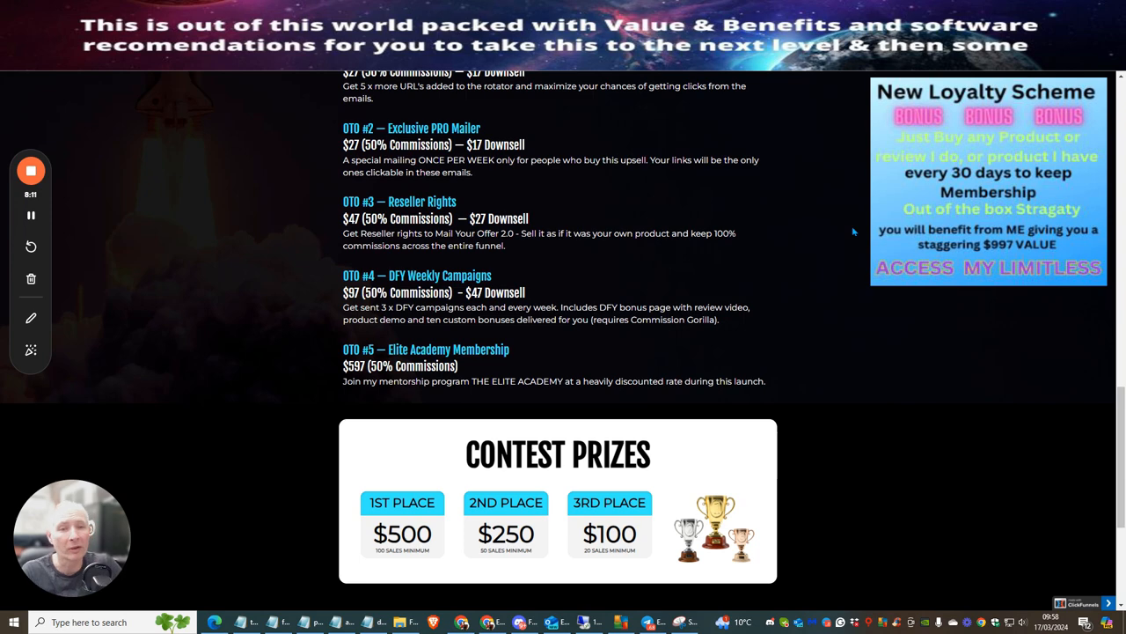
{"action": "scroll", "scroll_direction": "down", "scroll_amount": 3}
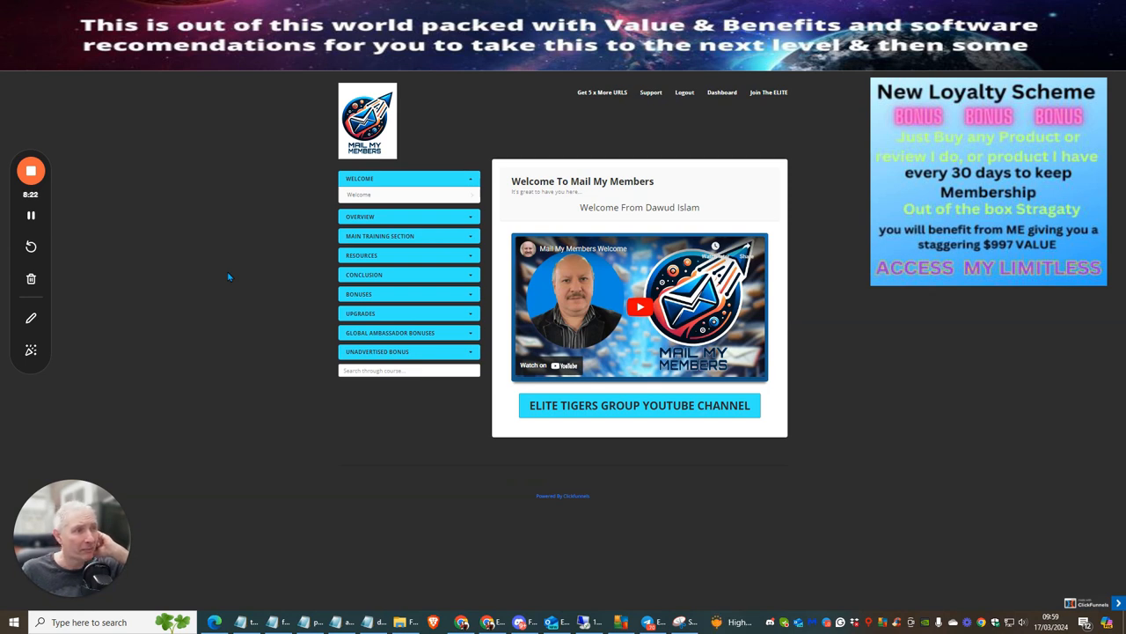
{"action": "mouse_move", "coordinate": [774, 357]}
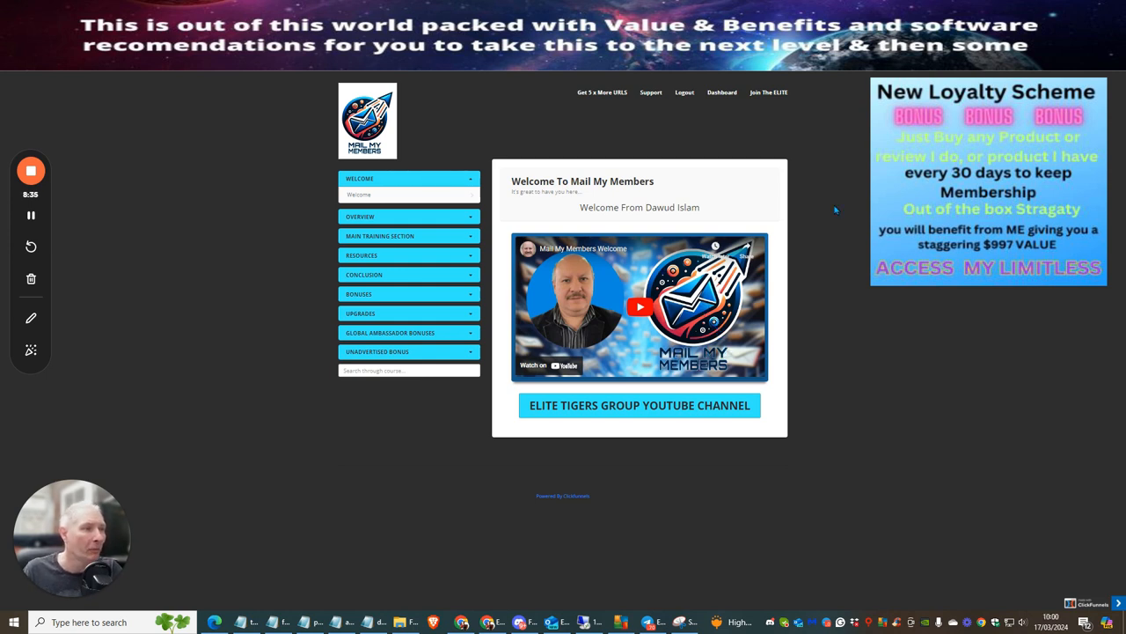
{"action": "mouse_move", "coordinate": [863, 222]}
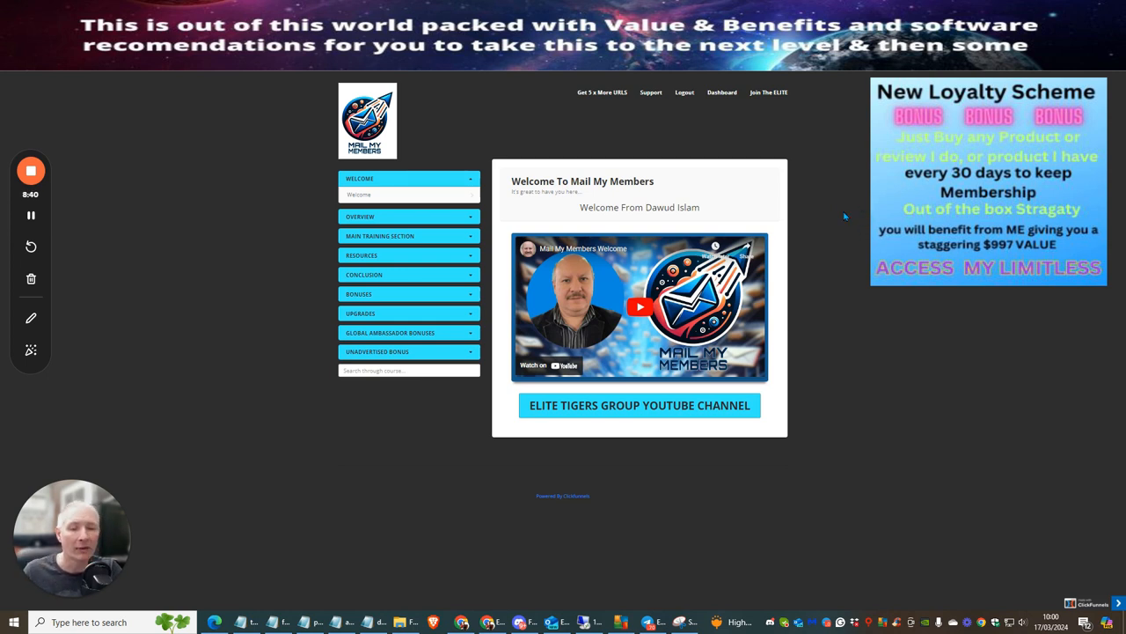
{"action": "mouse_move", "coordinate": [825, 220]}
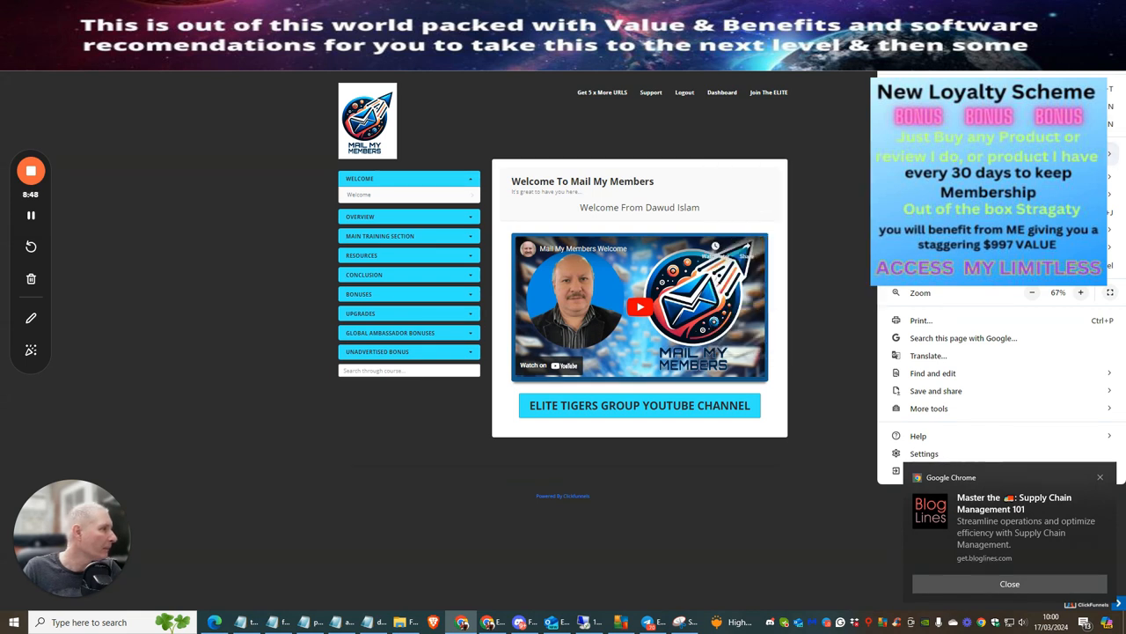
Zoom the members area Welcome page in twice to 90% and dismiss the browser menu
{"action": "left_click", "coordinate": [1080, 292]}
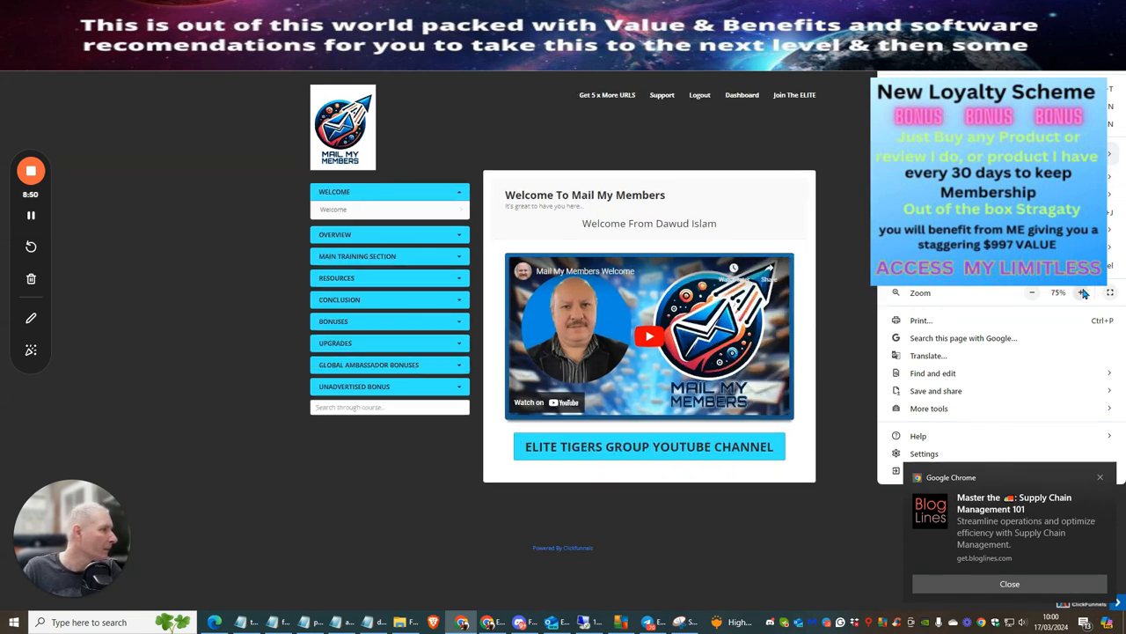
{"action": "left_click", "coordinate": [1081, 292]}
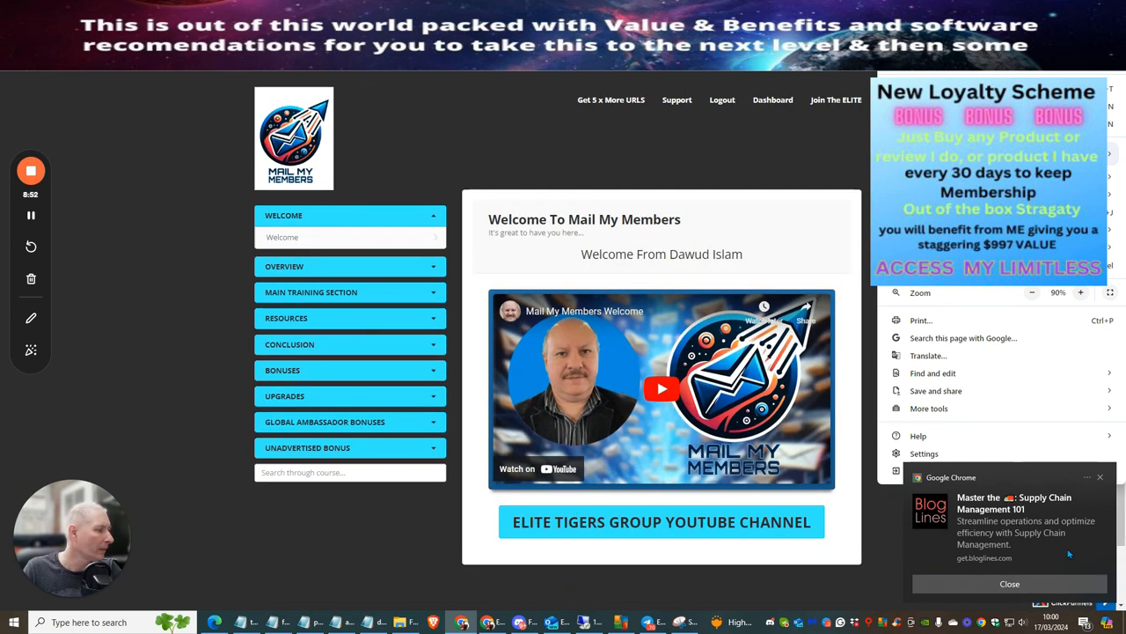
{"action": "left_click", "coordinate": [1010, 583]}
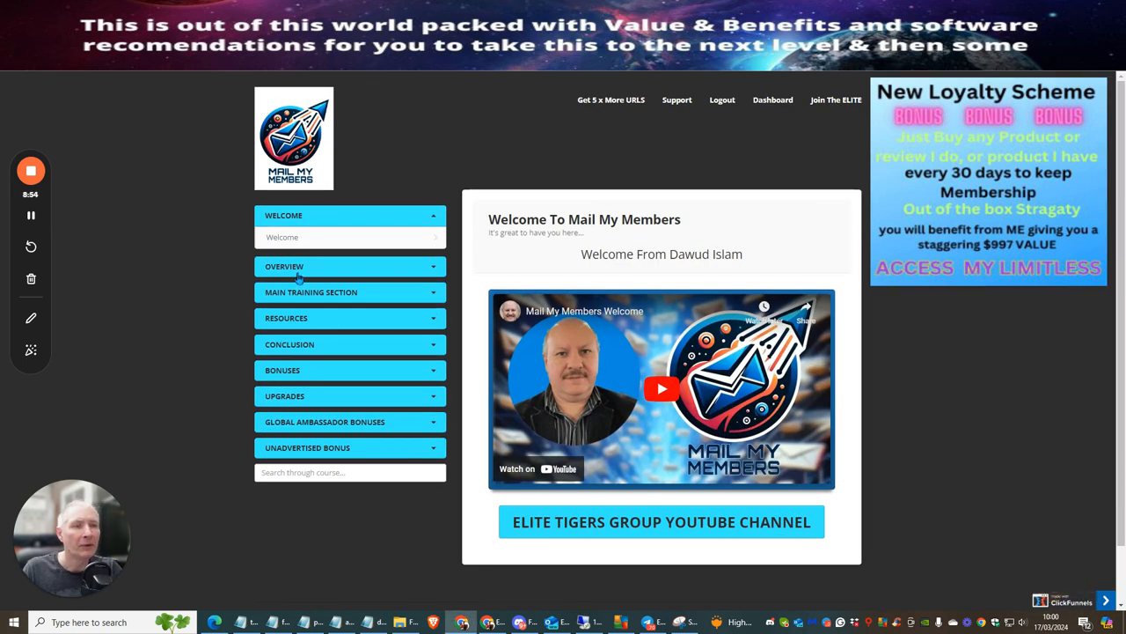
Expand the Overview and Main Training Section lessons, then collapse Main Training Section again
{"action": "left_click", "coordinate": [349, 265]}
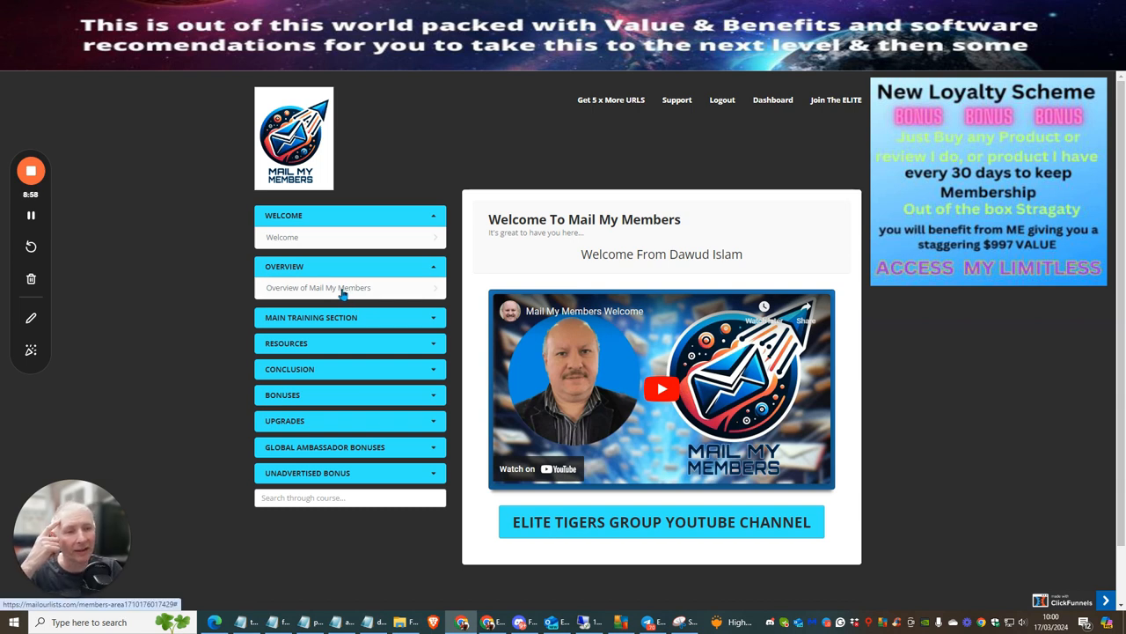
{"action": "left_click", "coordinate": [350, 317]}
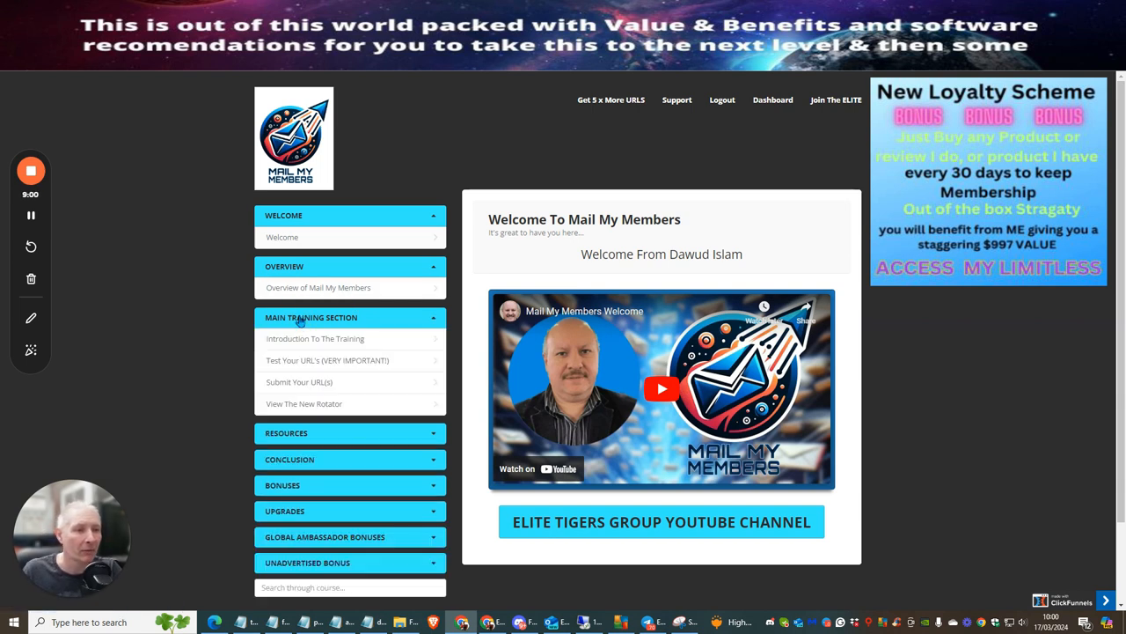
{"action": "mouse_move", "coordinate": [317, 342]}
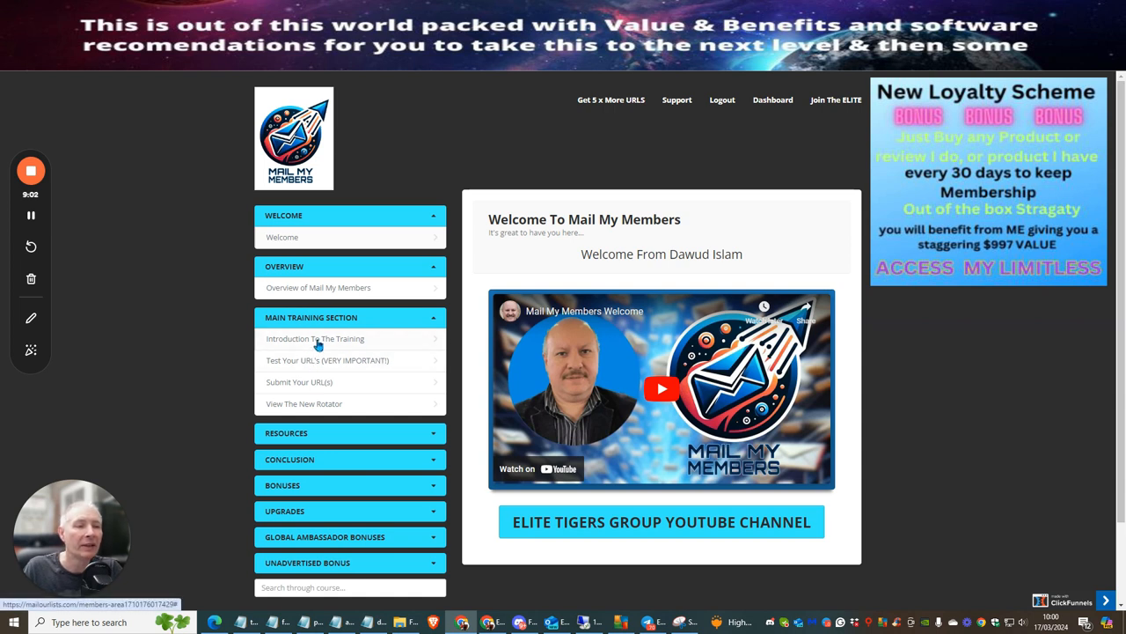
{"action": "mouse_move", "coordinate": [374, 370]}
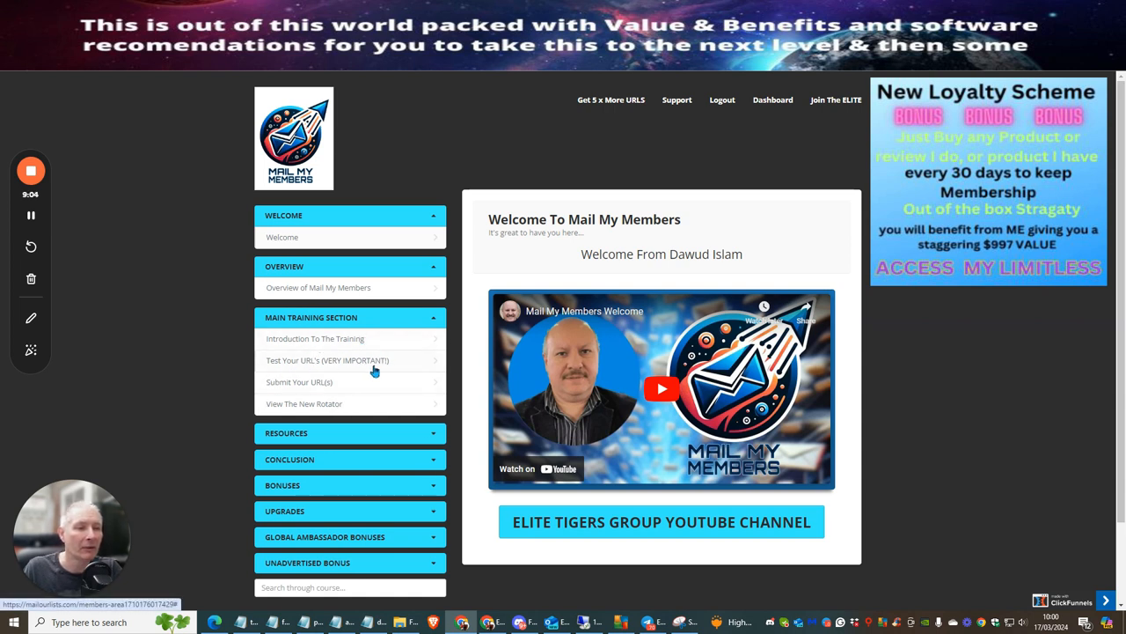
{"action": "mouse_move", "coordinate": [352, 382]}
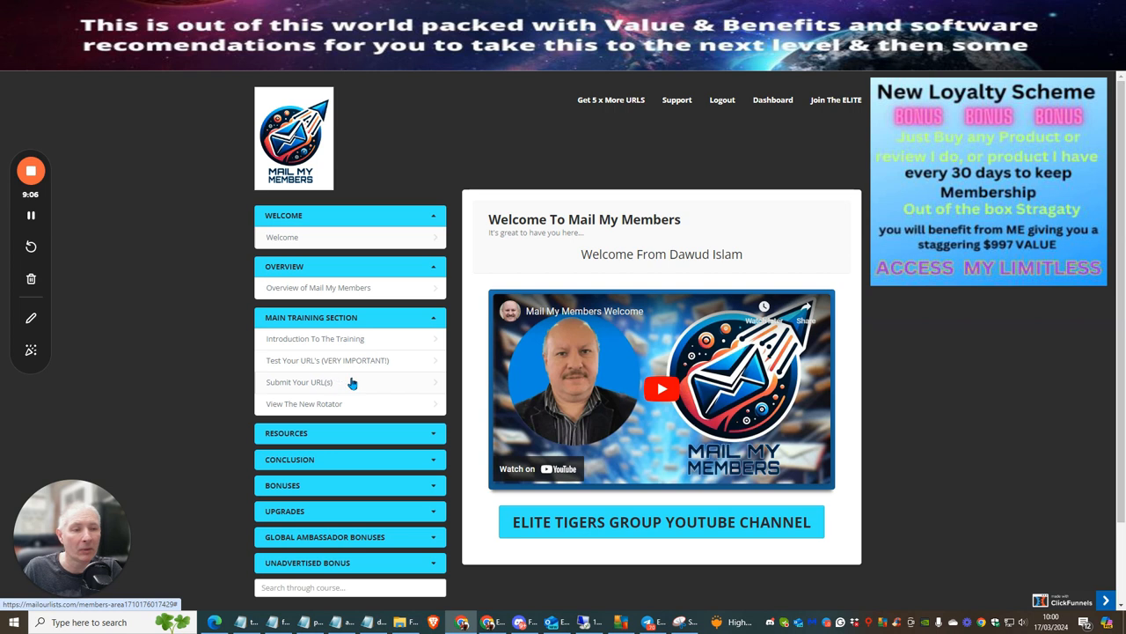
{"action": "mouse_move", "coordinate": [291, 418]}
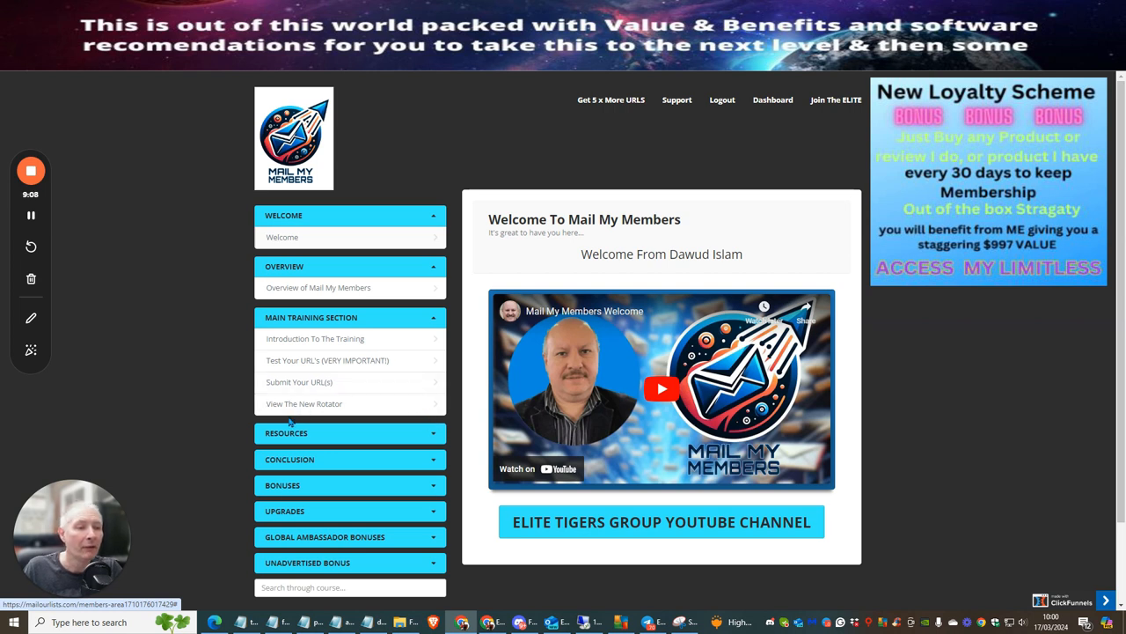
{"action": "mouse_move", "coordinate": [347, 410]}
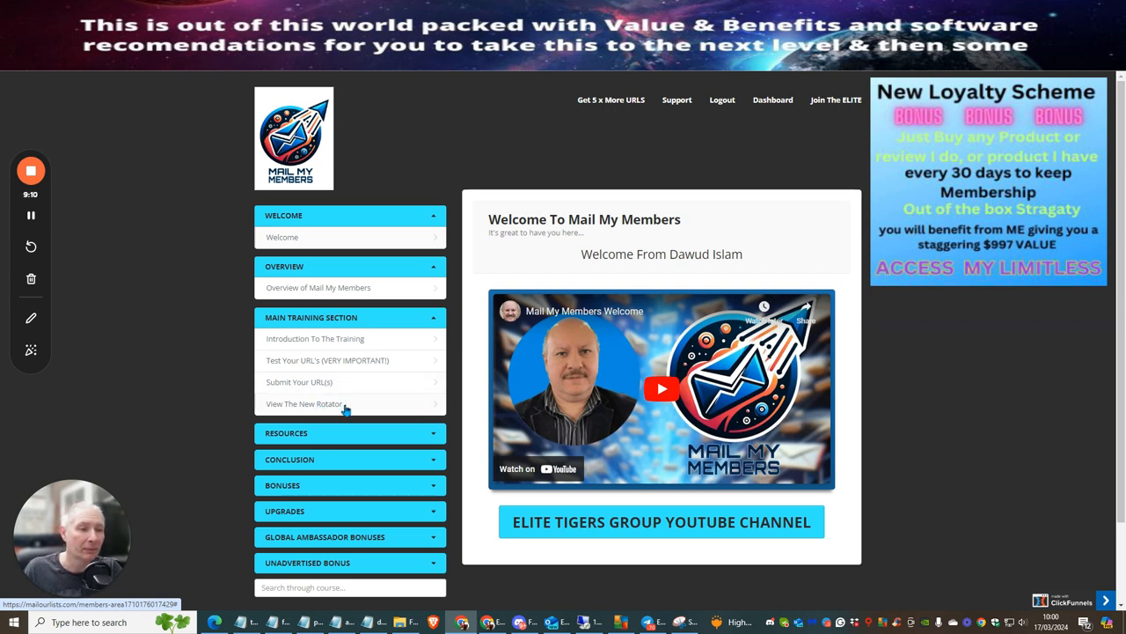
{"action": "mouse_move", "coordinate": [360, 406]}
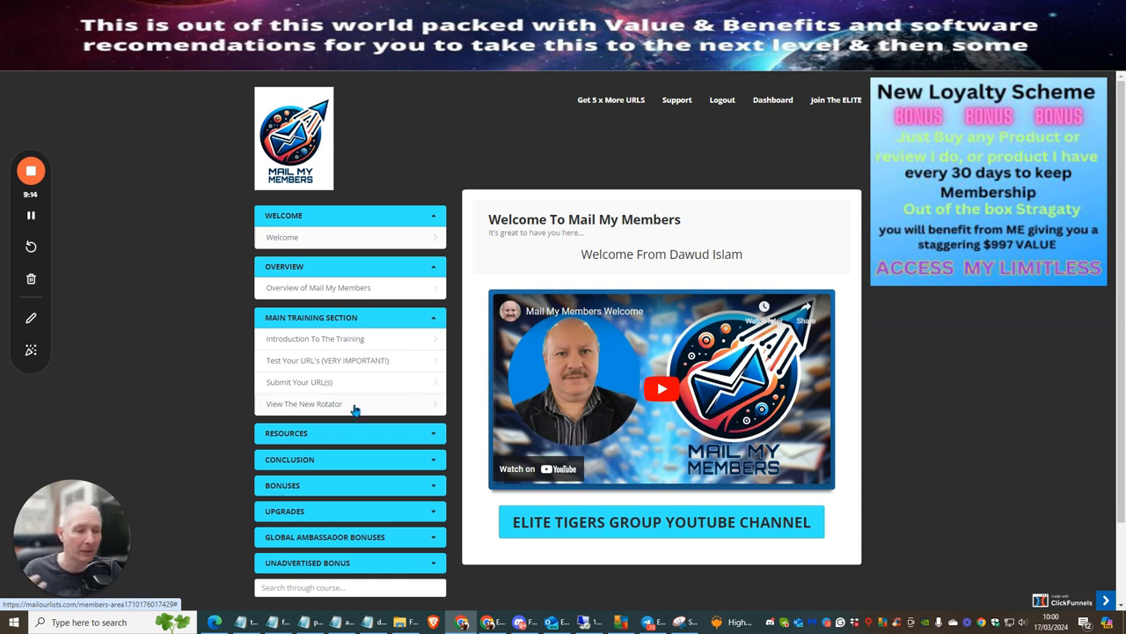
{"action": "mouse_move", "coordinate": [392, 400]}
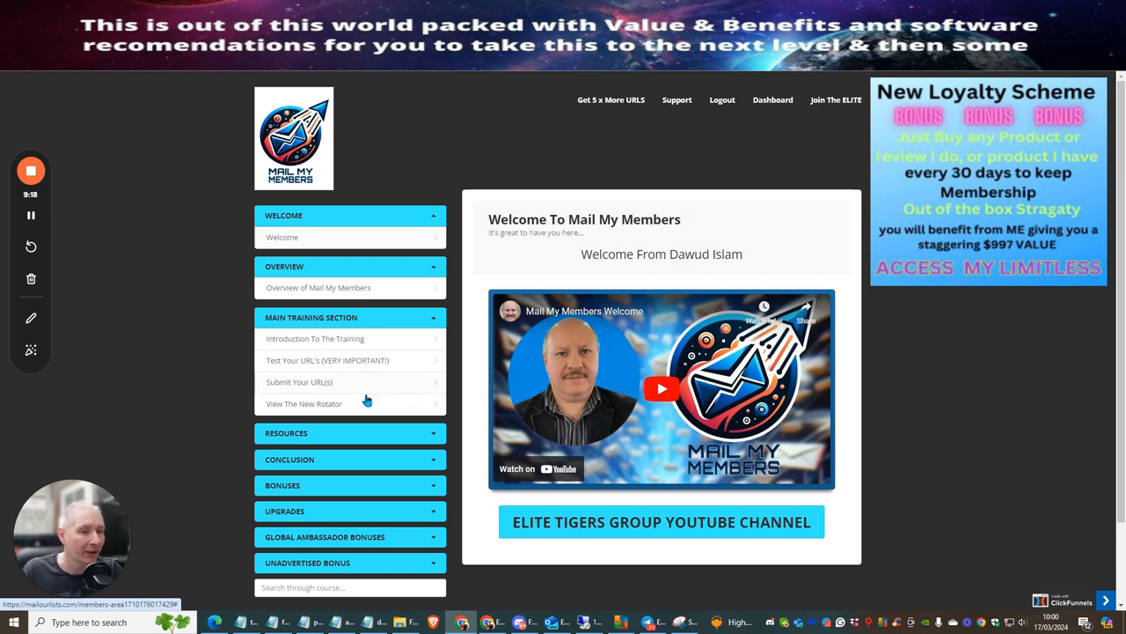
{"action": "mouse_move", "coordinate": [379, 321]}
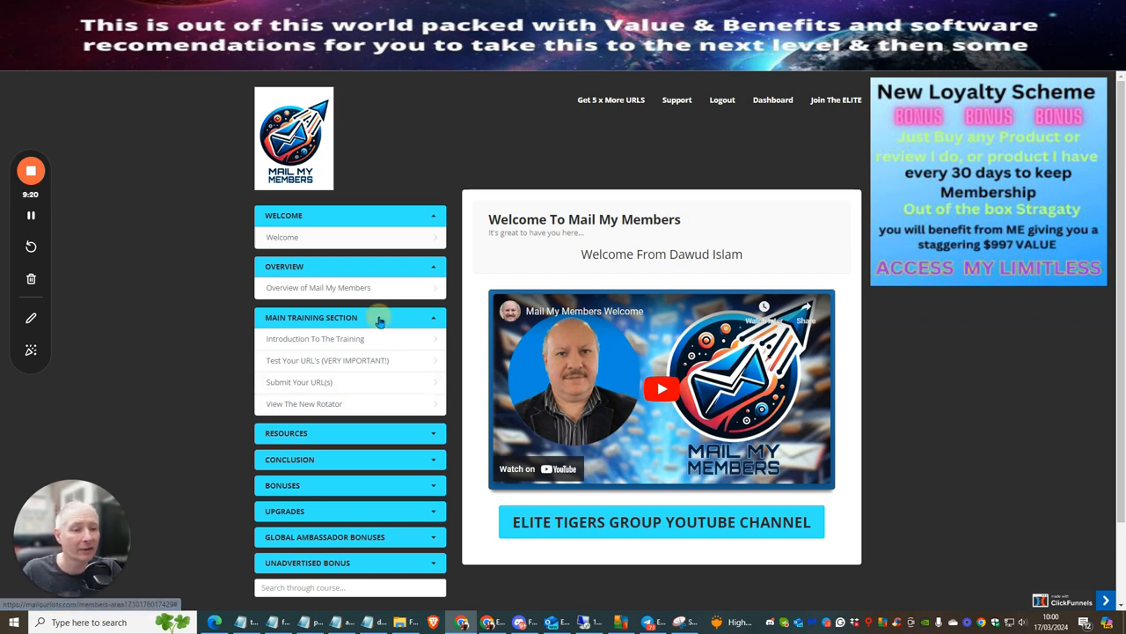
{"action": "left_click", "coordinate": [349, 317]}
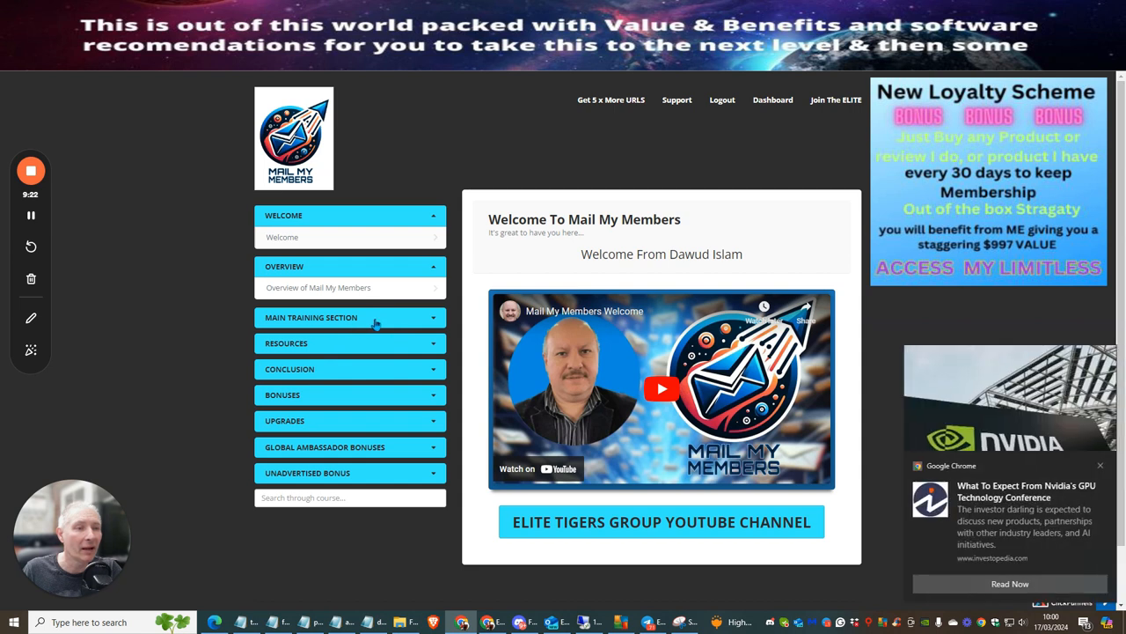
{"action": "mouse_move", "coordinate": [374, 395]}
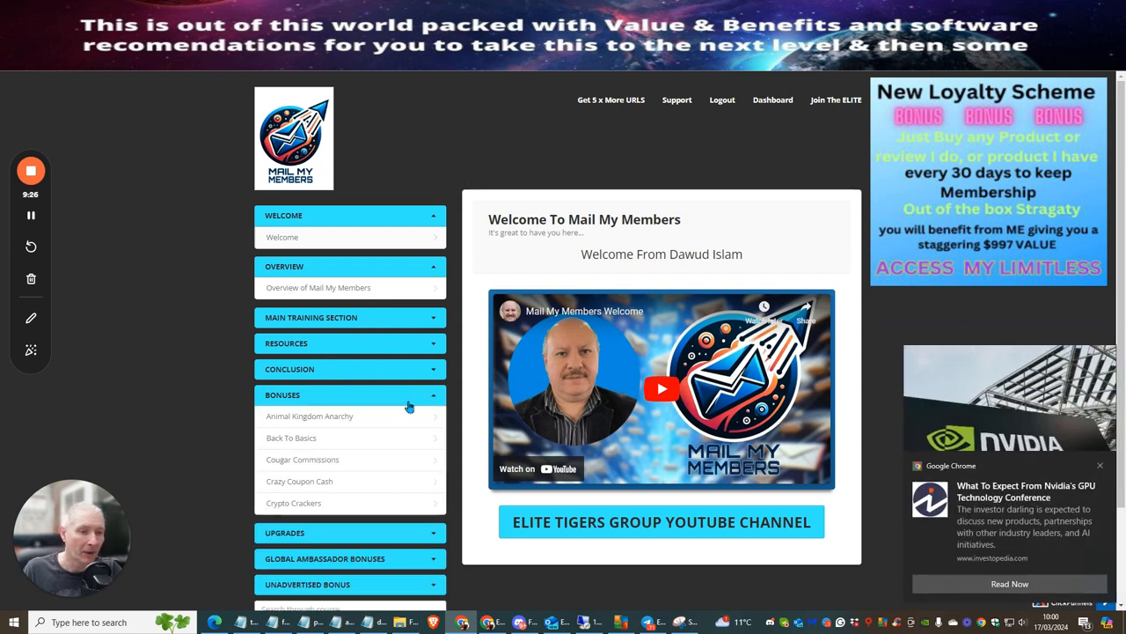
{"action": "mouse_move", "coordinate": [377, 463]}
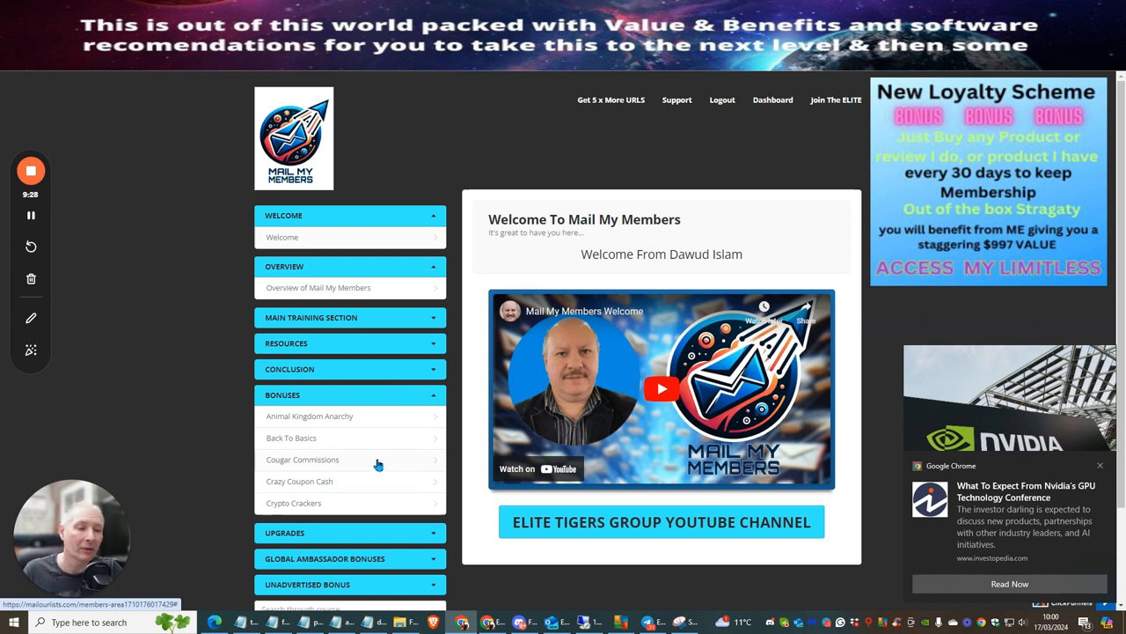
{"action": "mouse_move", "coordinate": [317, 437]}
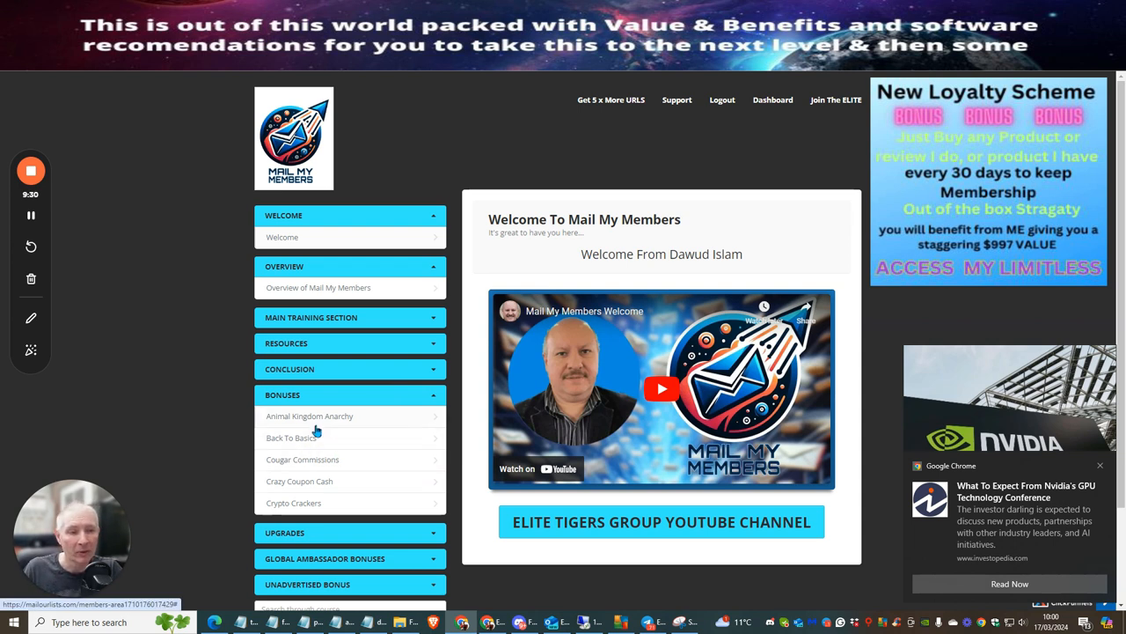
{"action": "mouse_move", "coordinate": [325, 475]}
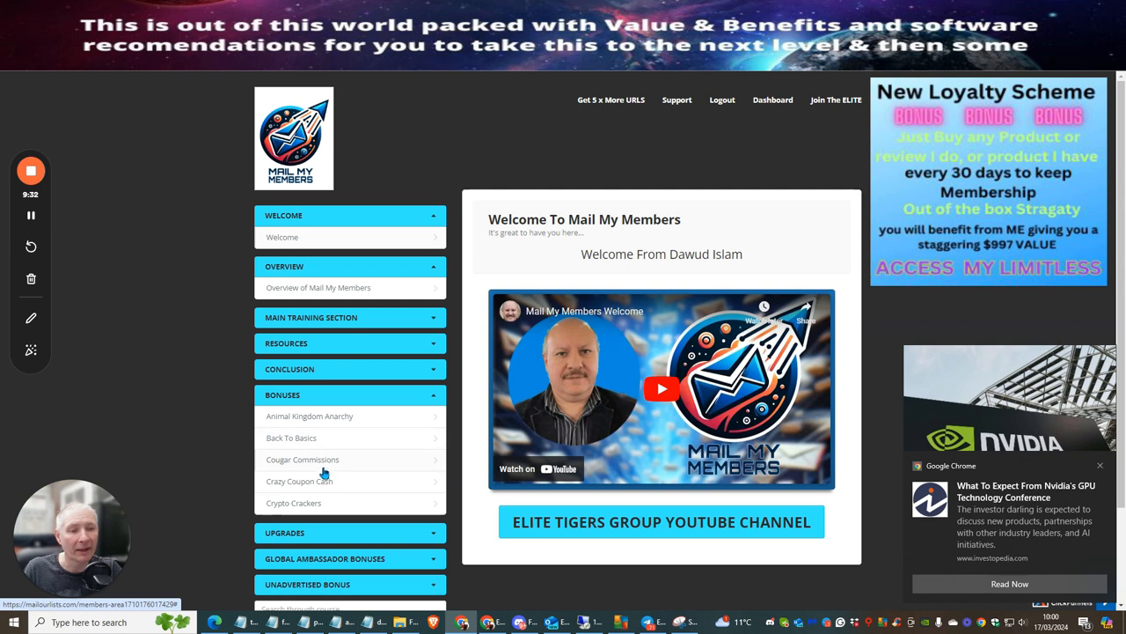
{"action": "mouse_move", "coordinate": [358, 484]}
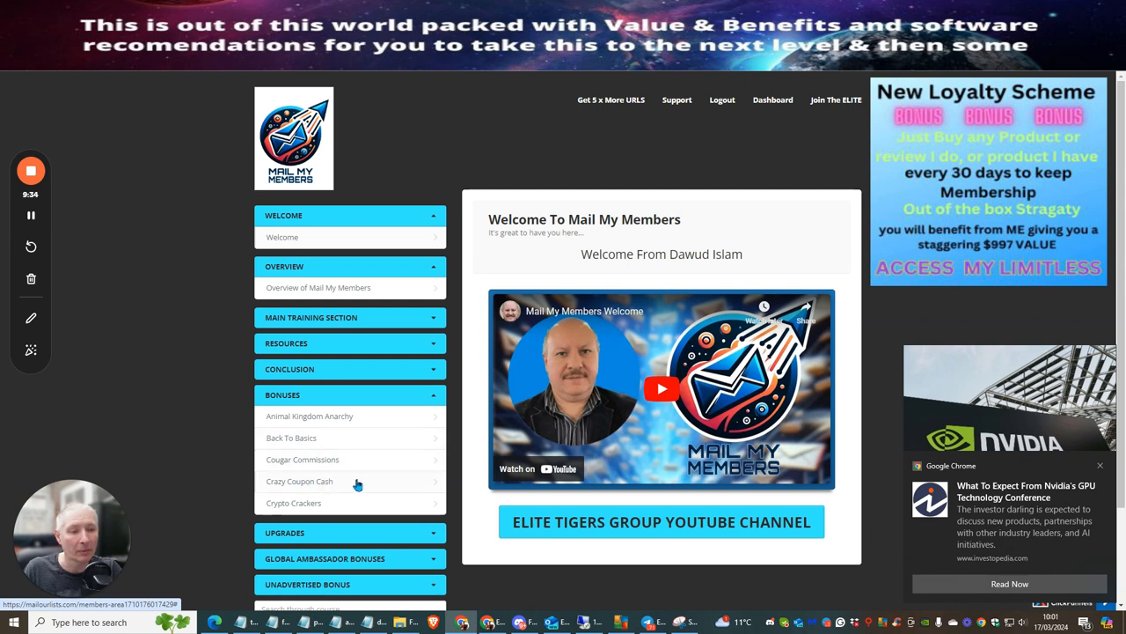
{"action": "mouse_move", "coordinate": [403, 410]}
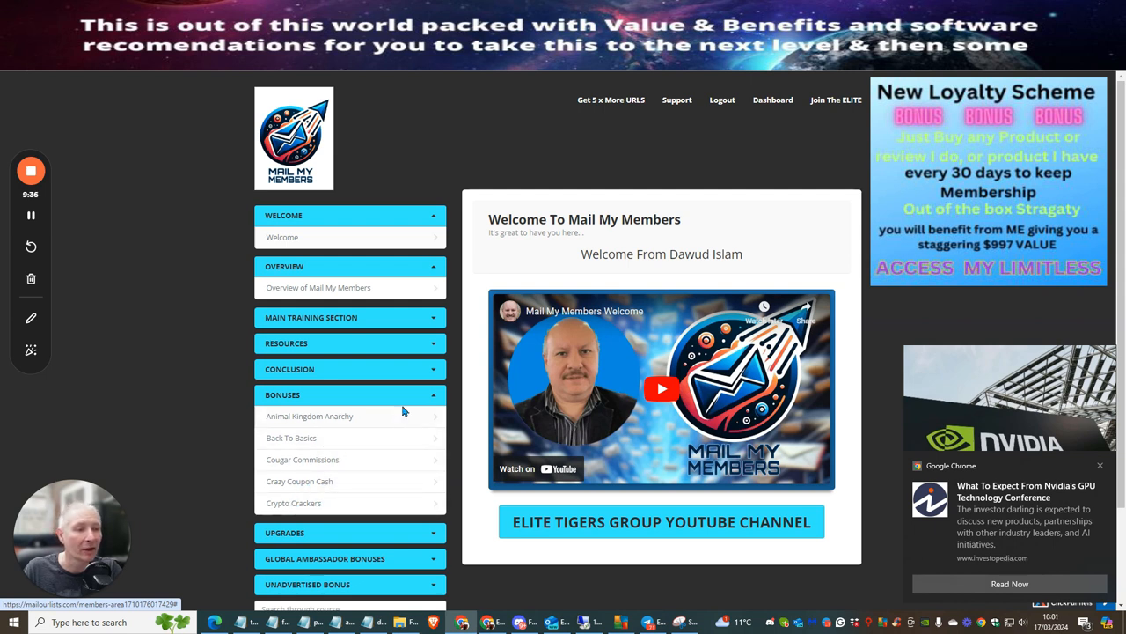
{"action": "mouse_move", "coordinate": [399, 397]}
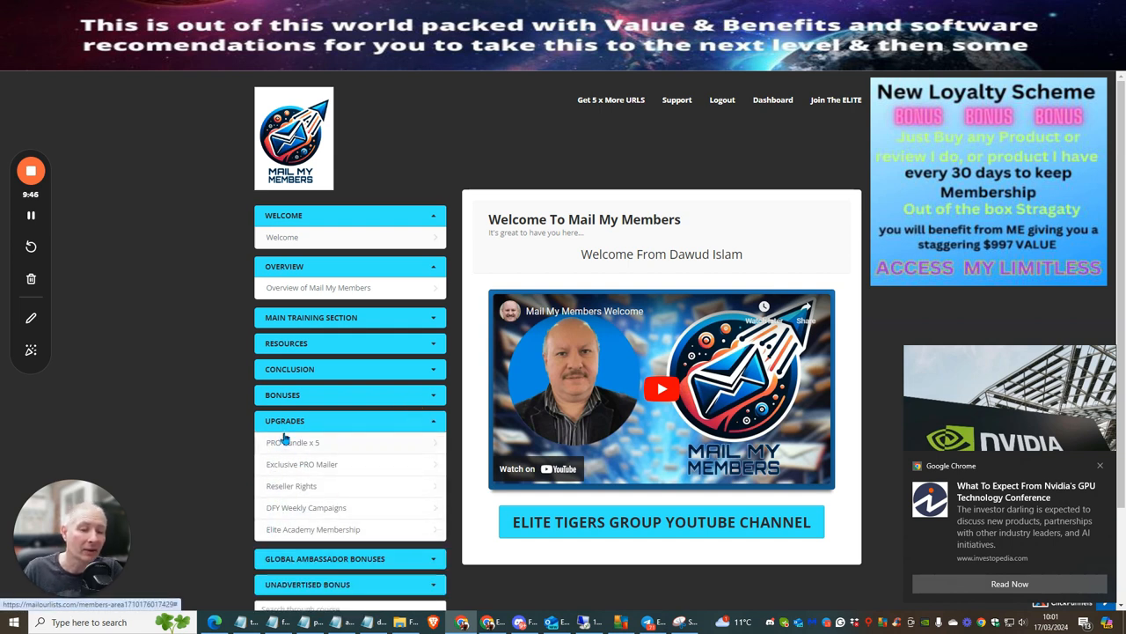
{"action": "mouse_move", "coordinate": [365, 449]}
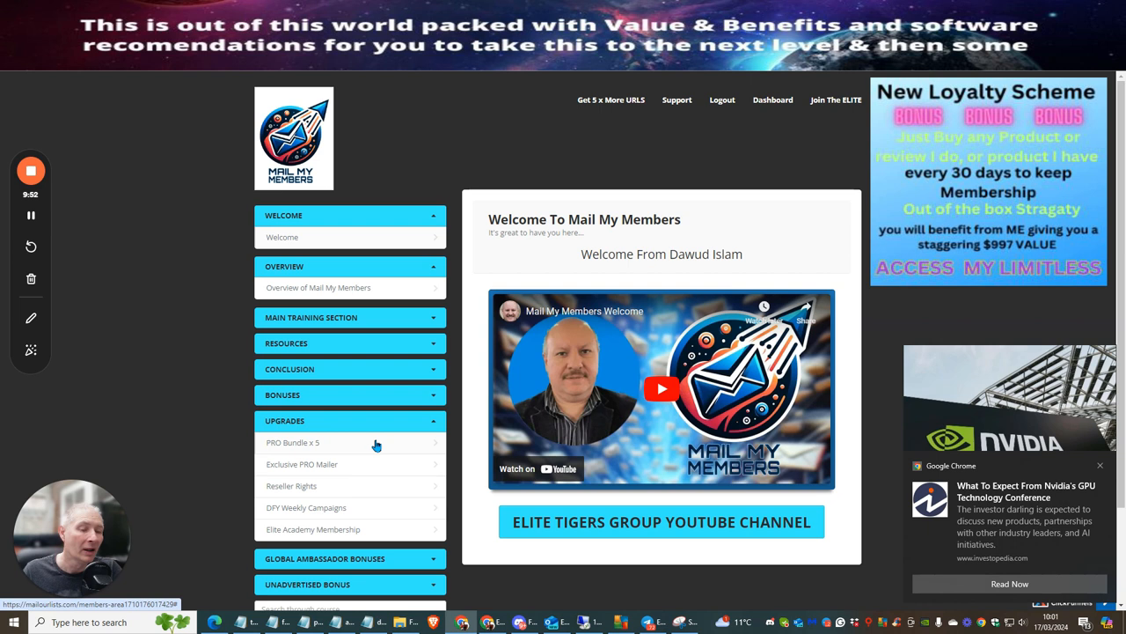
{"action": "mouse_move", "coordinate": [381, 439]}
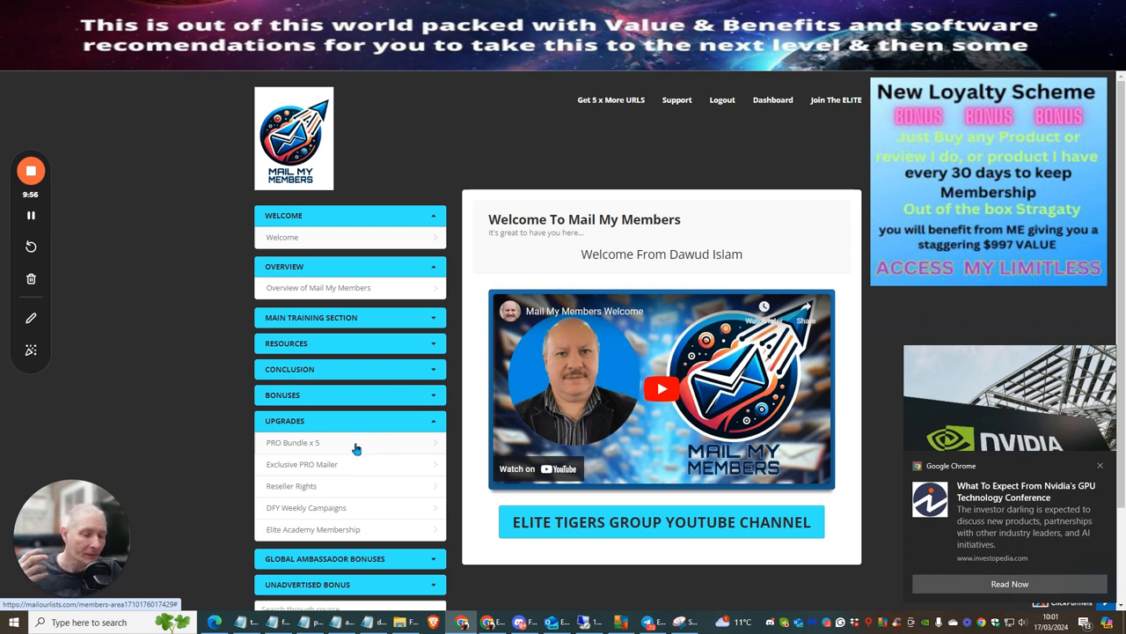
{"action": "mouse_move", "coordinate": [315, 530]}
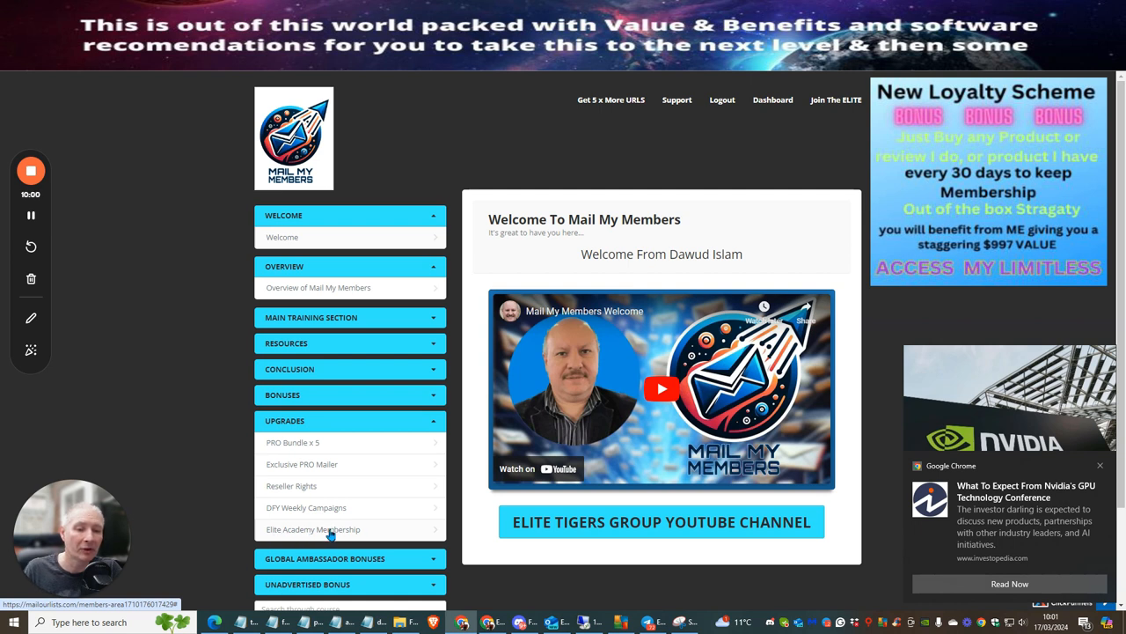
{"action": "mouse_move", "coordinate": [386, 473]}
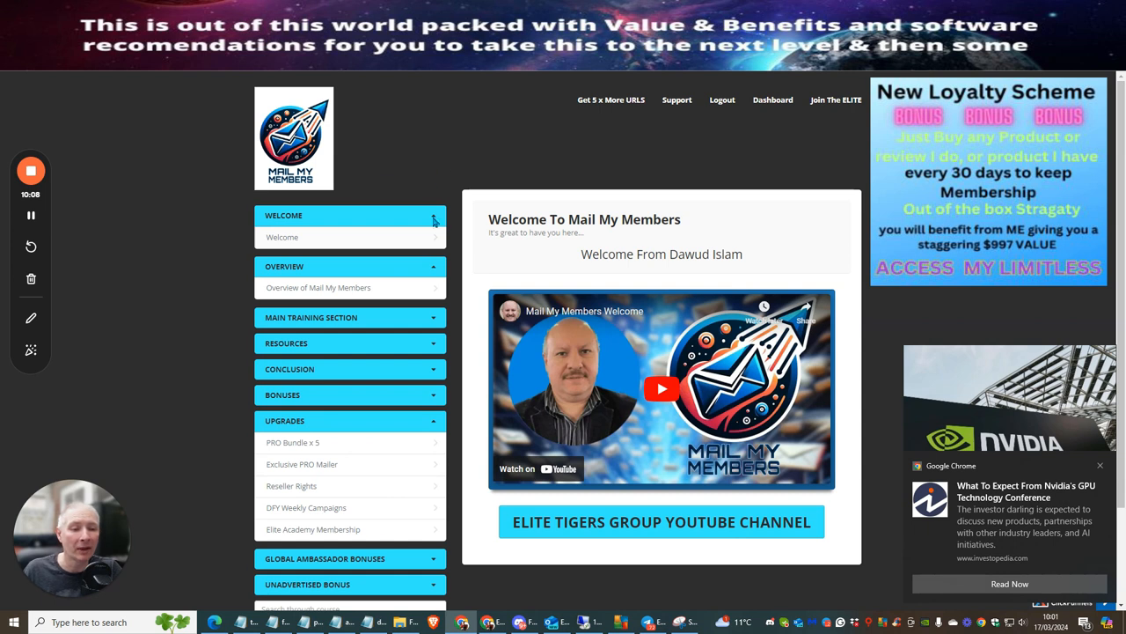
{"action": "mouse_move", "coordinate": [292, 529]}
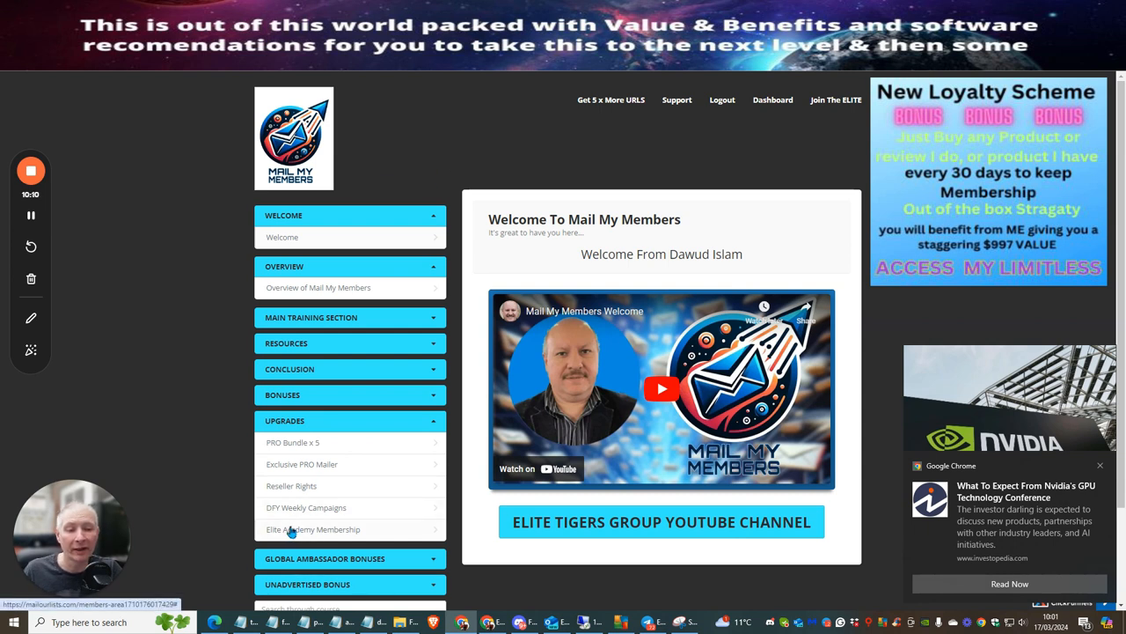
{"action": "mouse_move", "coordinate": [290, 535]}
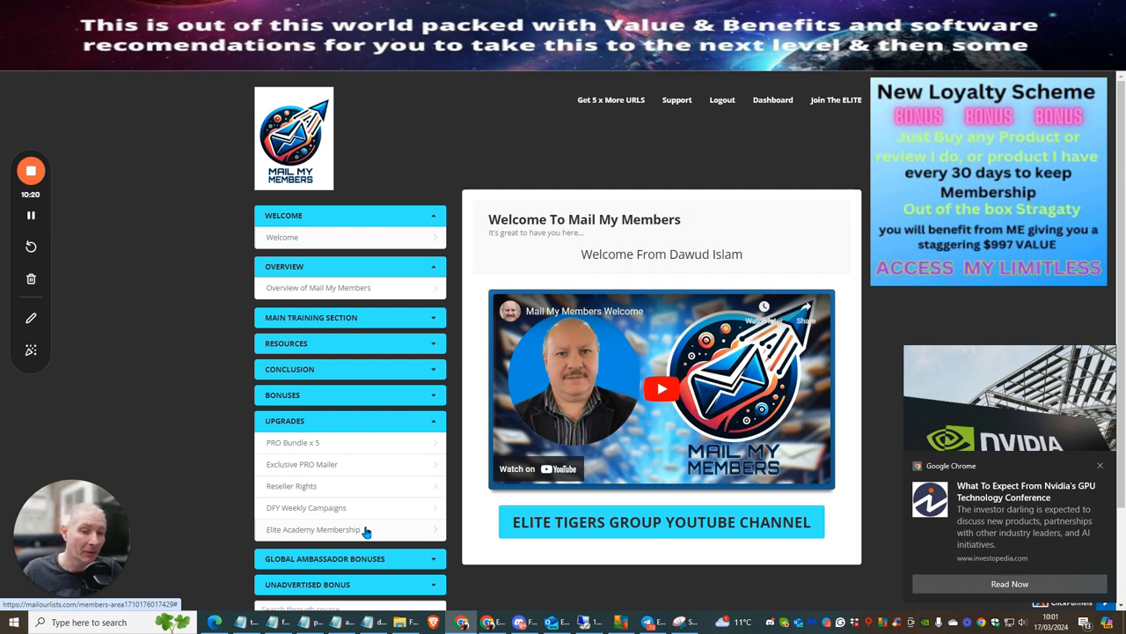
{"action": "mouse_move", "coordinate": [416, 524]}
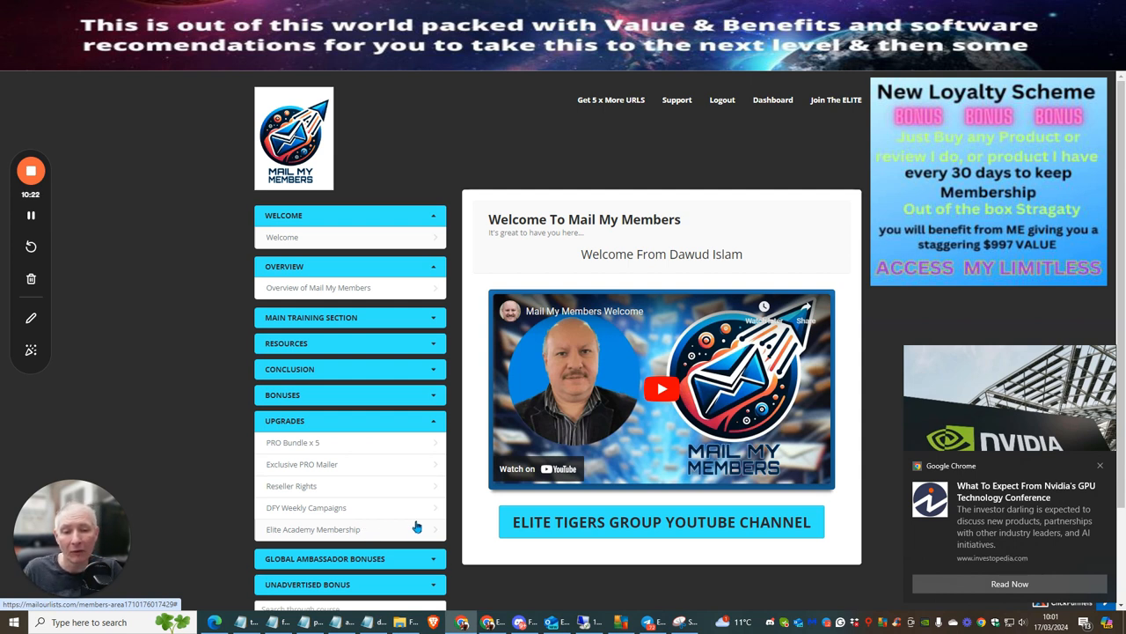
{"action": "mouse_move", "coordinate": [384, 535]}
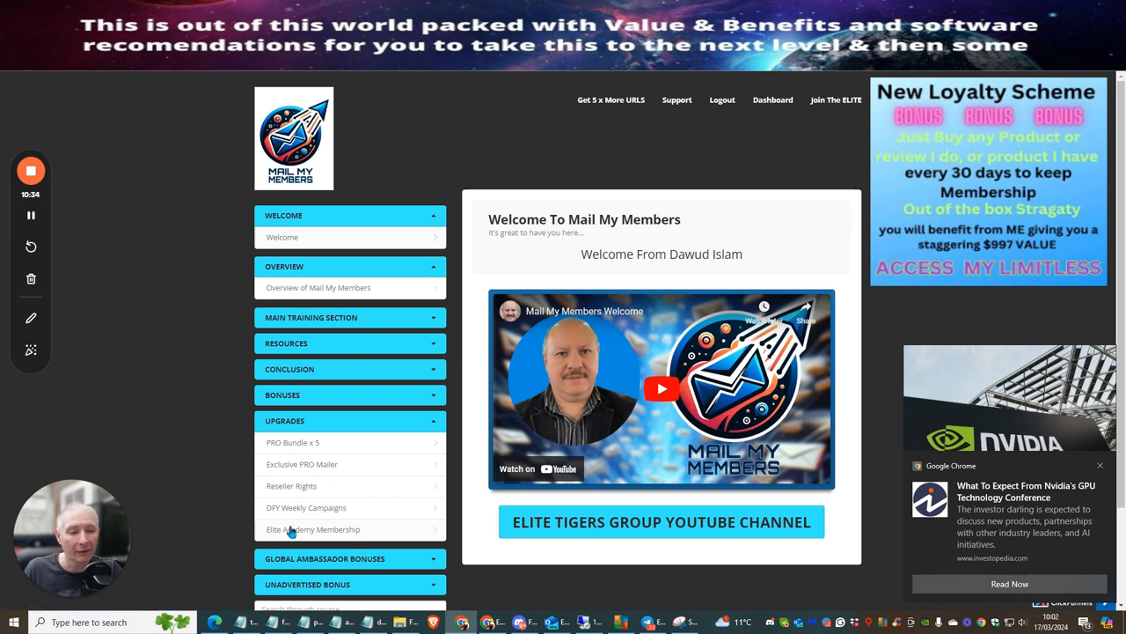
{"action": "mouse_move", "coordinate": [367, 529]}
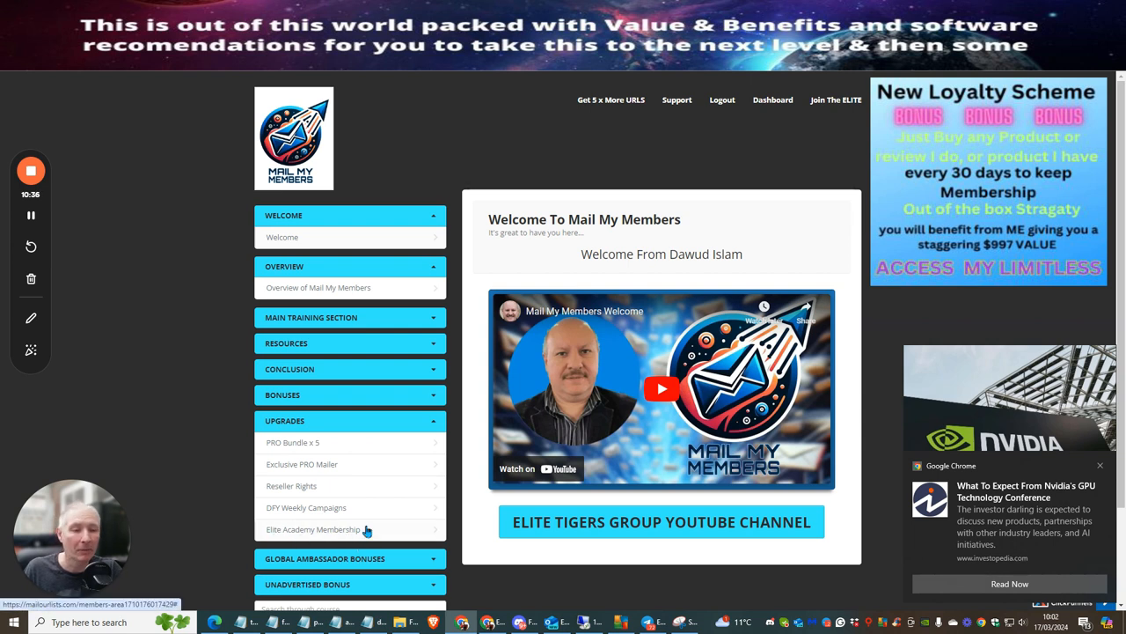
{"action": "mouse_move", "coordinate": [413, 312]}
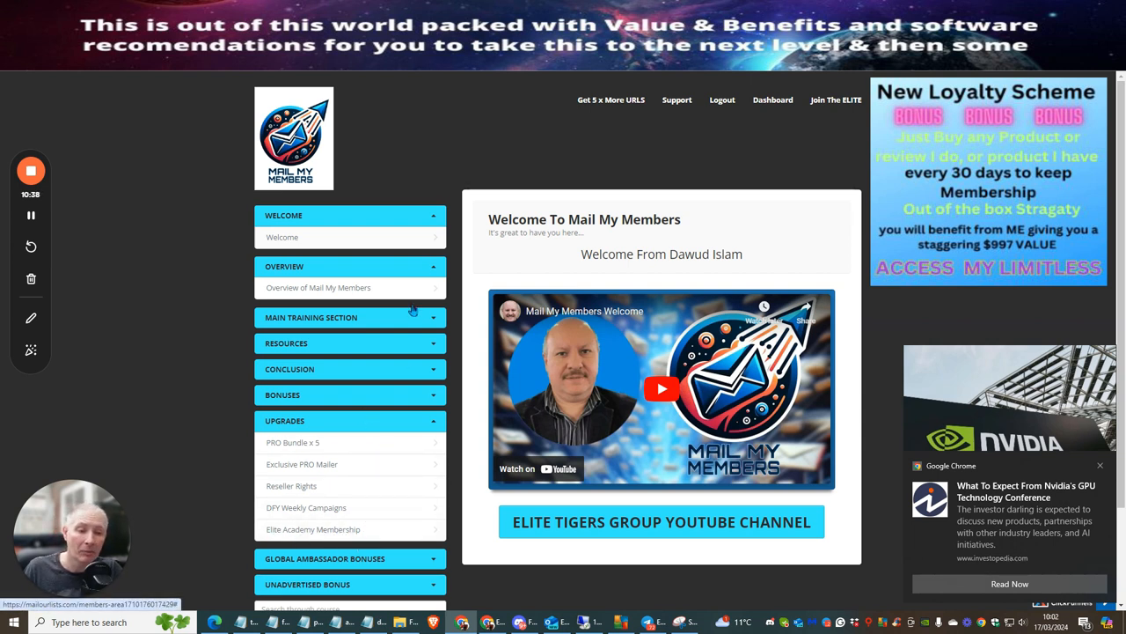
Collapse the Upgrades list after reviewing PRO Bundle x 5 through Elite Academy Membership
{"action": "left_click", "coordinate": [349, 420]}
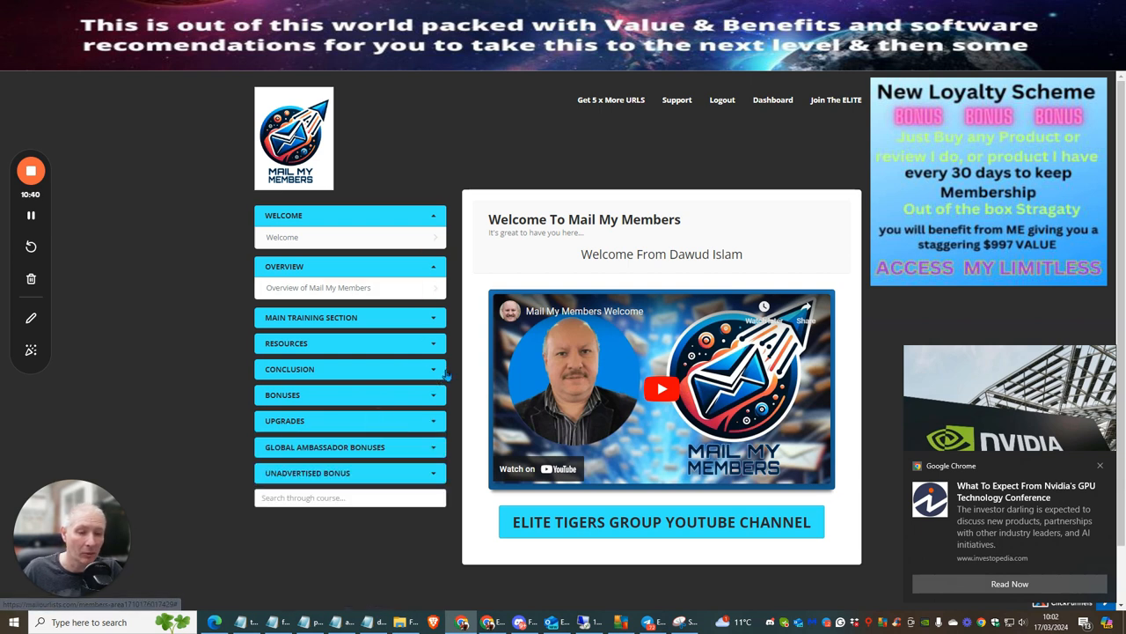
{"action": "mouse_move", "coordinate": [351, 453]}
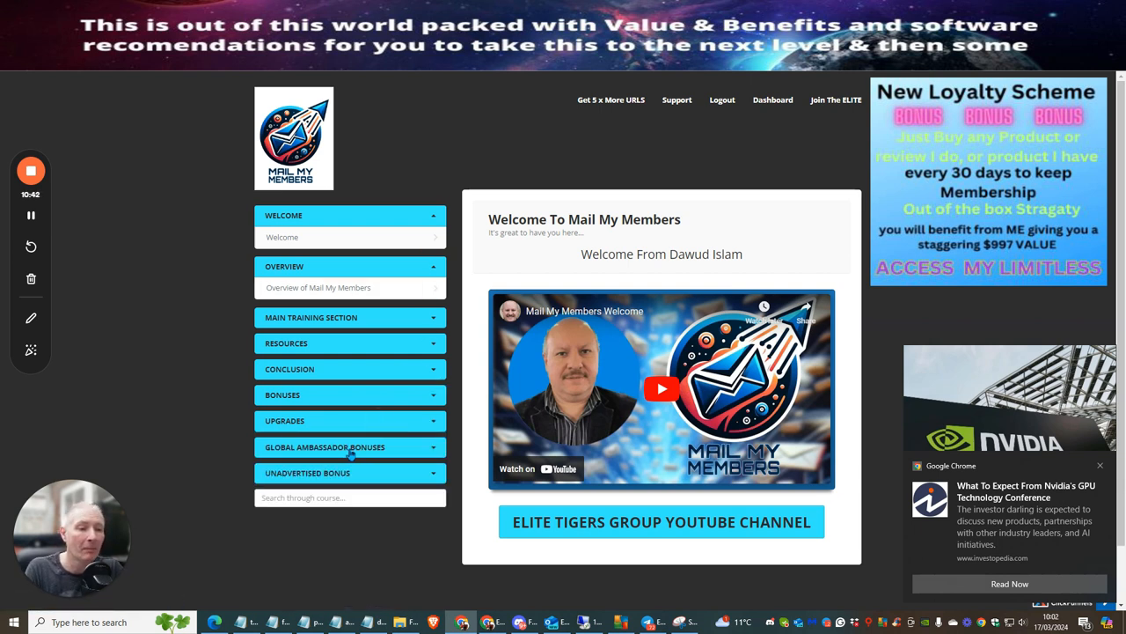
{"action": "mouse_move", "coordinate": [357, 477]}
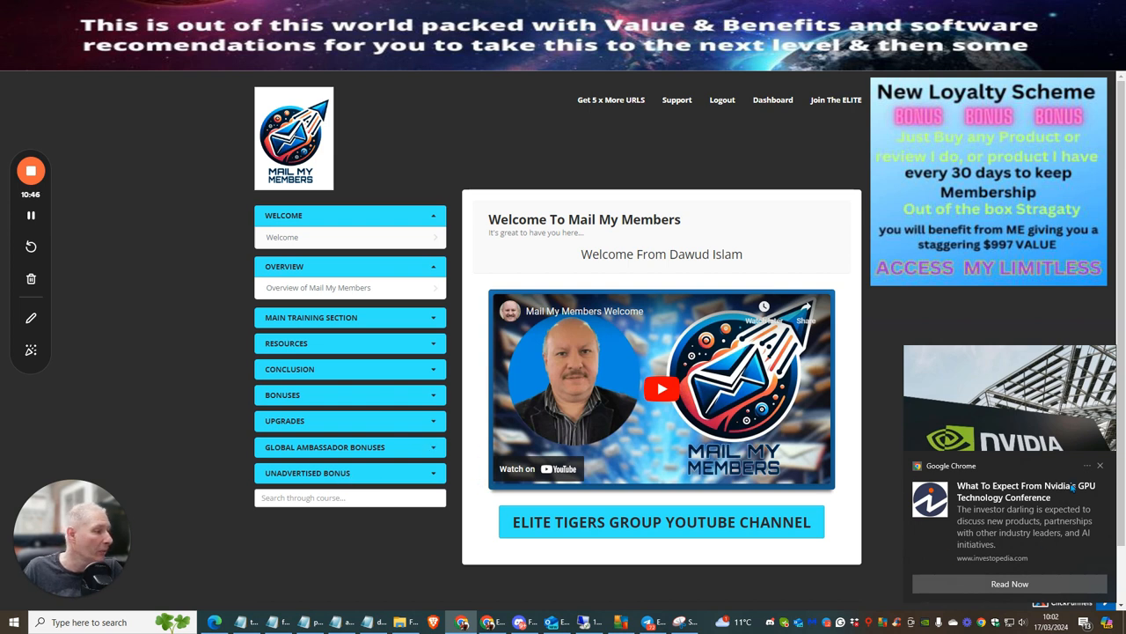
{"action": "mouse_move", "coordinate": [1100, 466]}
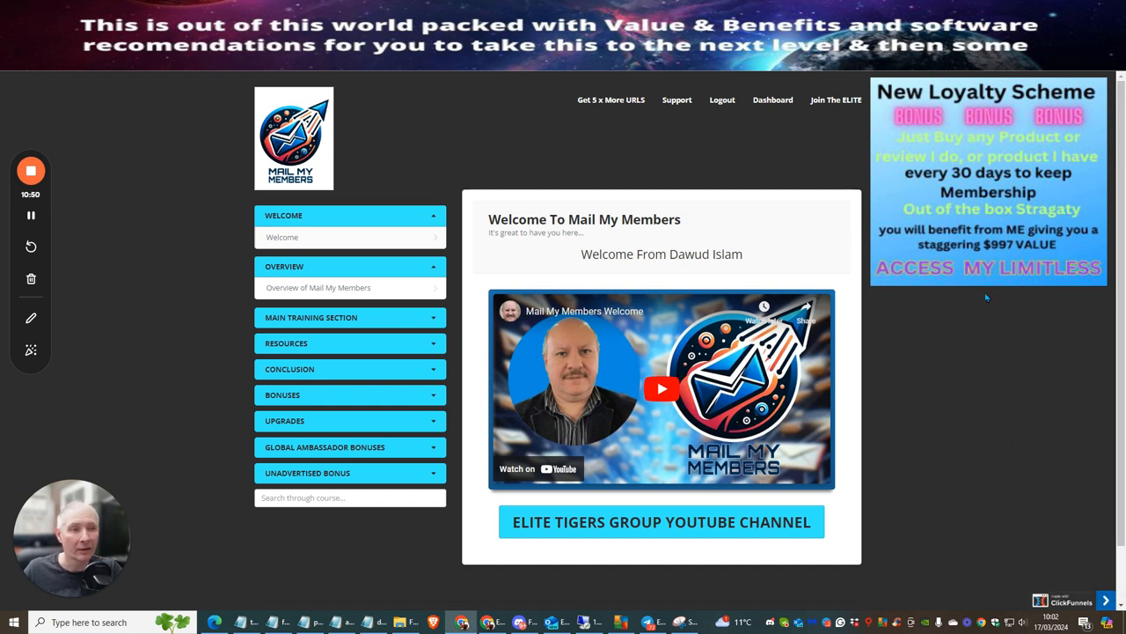
{"action": "mouse_move", "coordinate": [787, 271]}
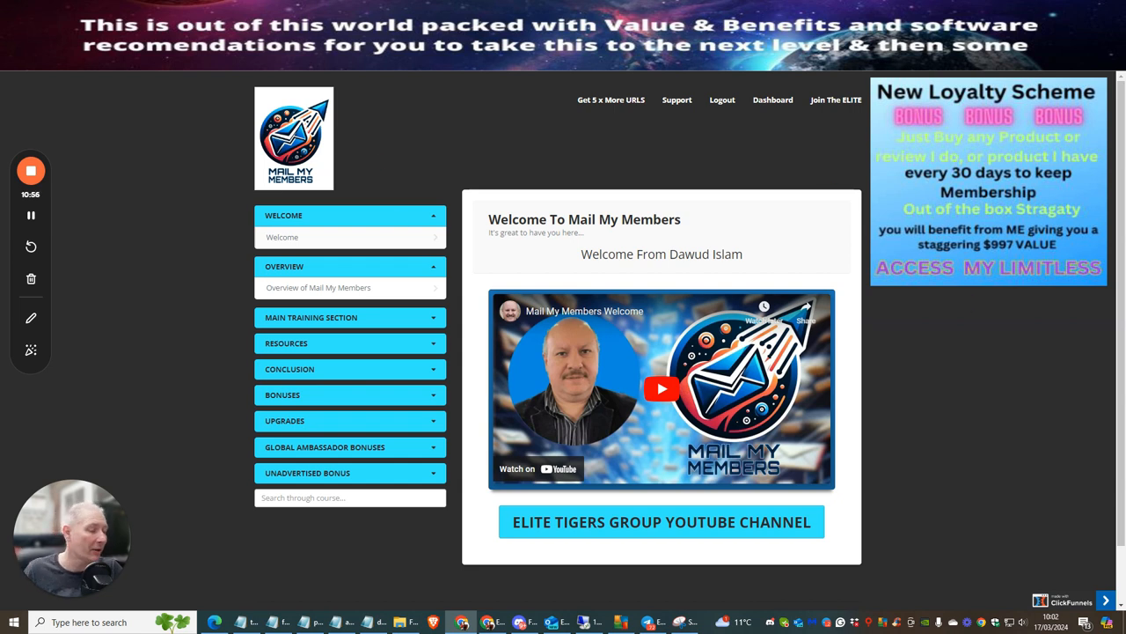
{"action": "scroll", "scroll_direction": "down", "scroll_amount": 3}
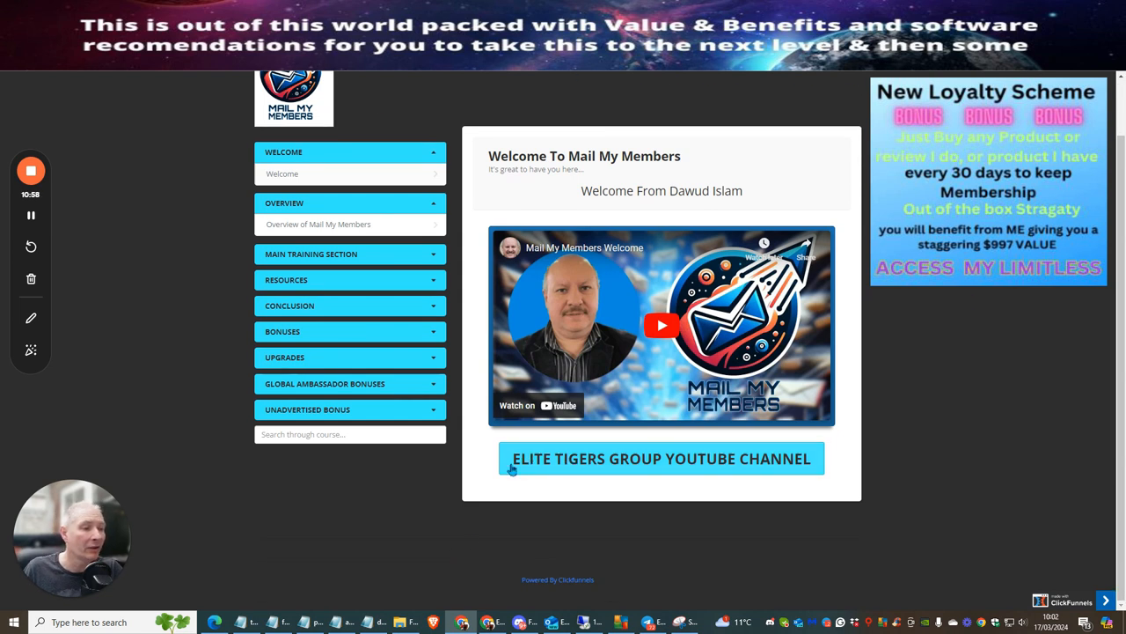
{"action": "mouse_move", "coordinate": [669, 474]}
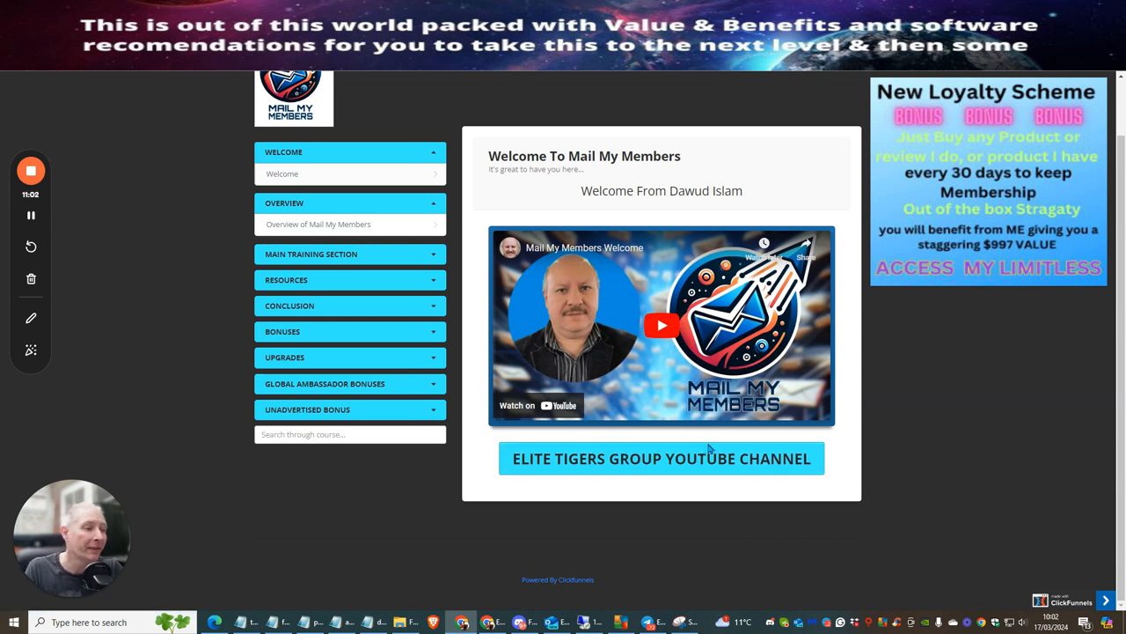
{"action": "mouse_move", "coordinate": [684, 464]}
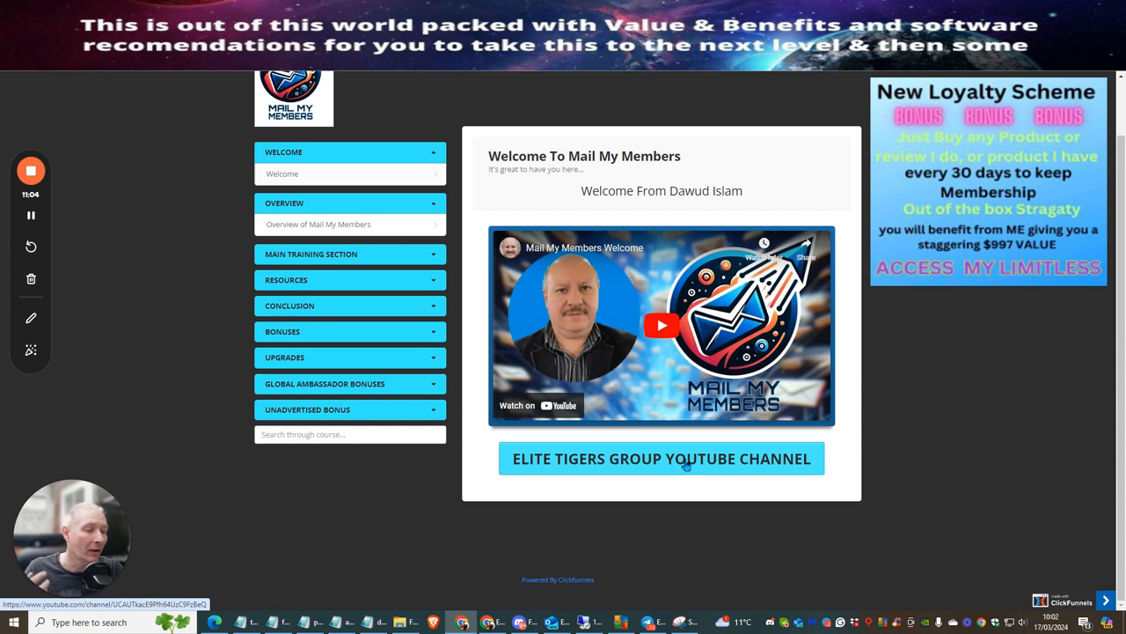
{"action": "mouse_move", "coordinate": [686, 465]}
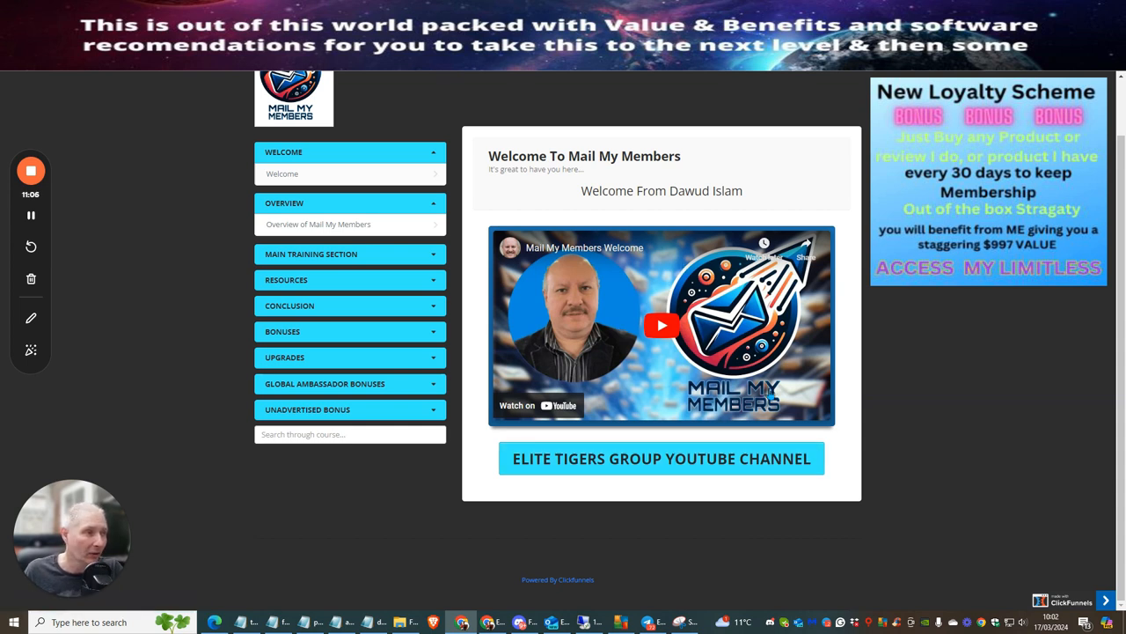
{"action": "mouse_move", "coordinate": [812, 366]}
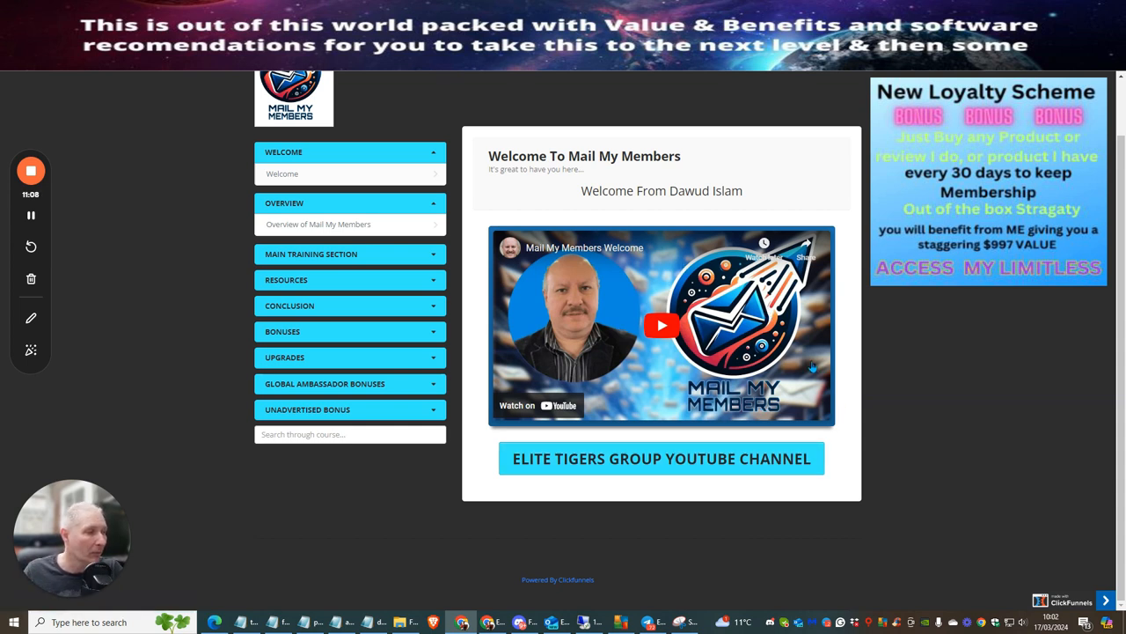
{"action": "mouse_move", "coordinate": [815, 359]}
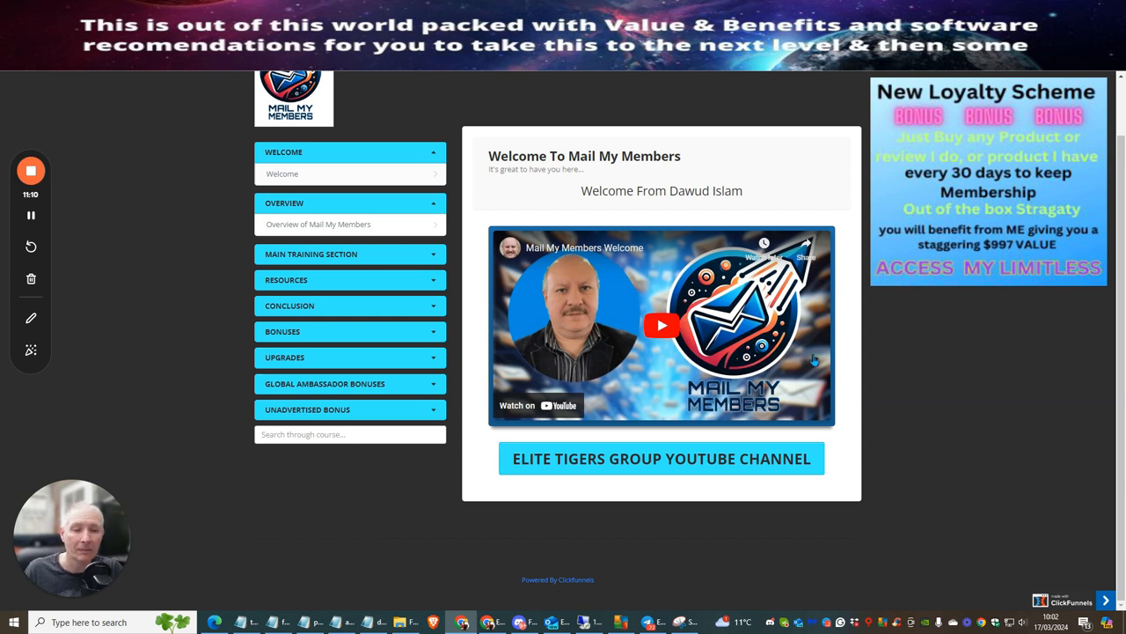
{"action": "mouse_move", "coordinate": [795, 401]}
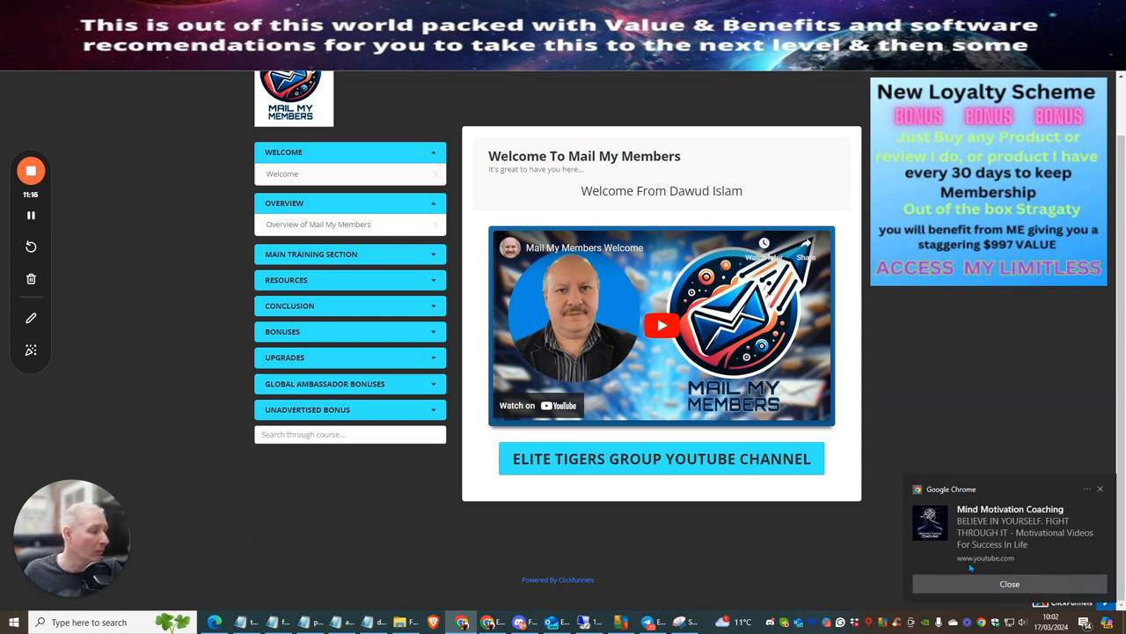
{"action": "left_click", "coordinate": [1010, 584]}
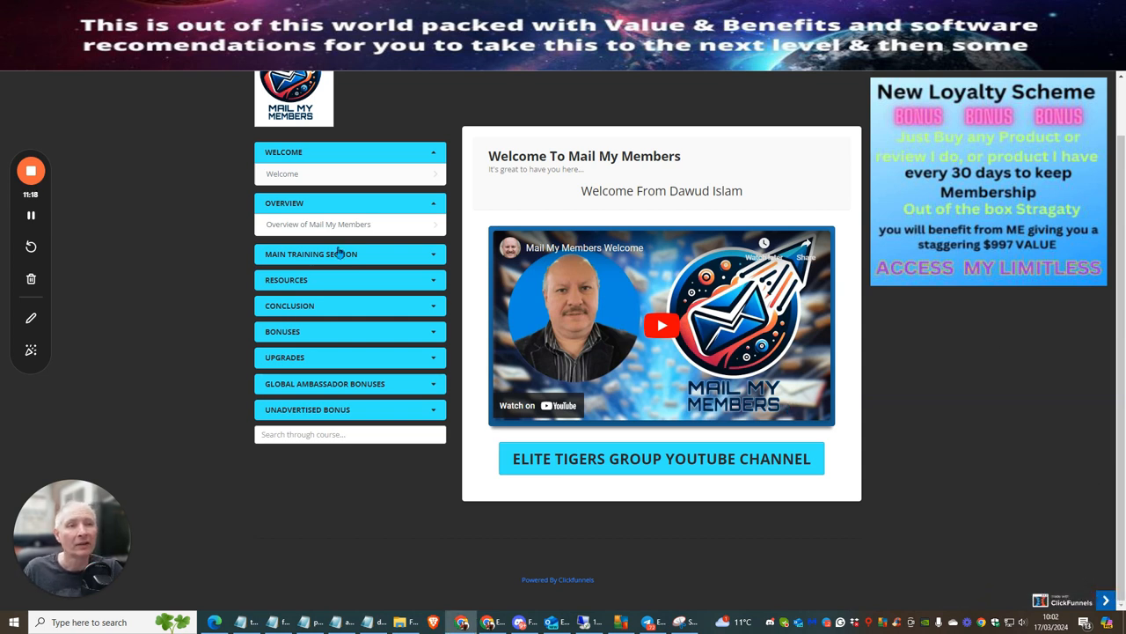
{"action": "mouse_move", "coordinate": [382, 224]}
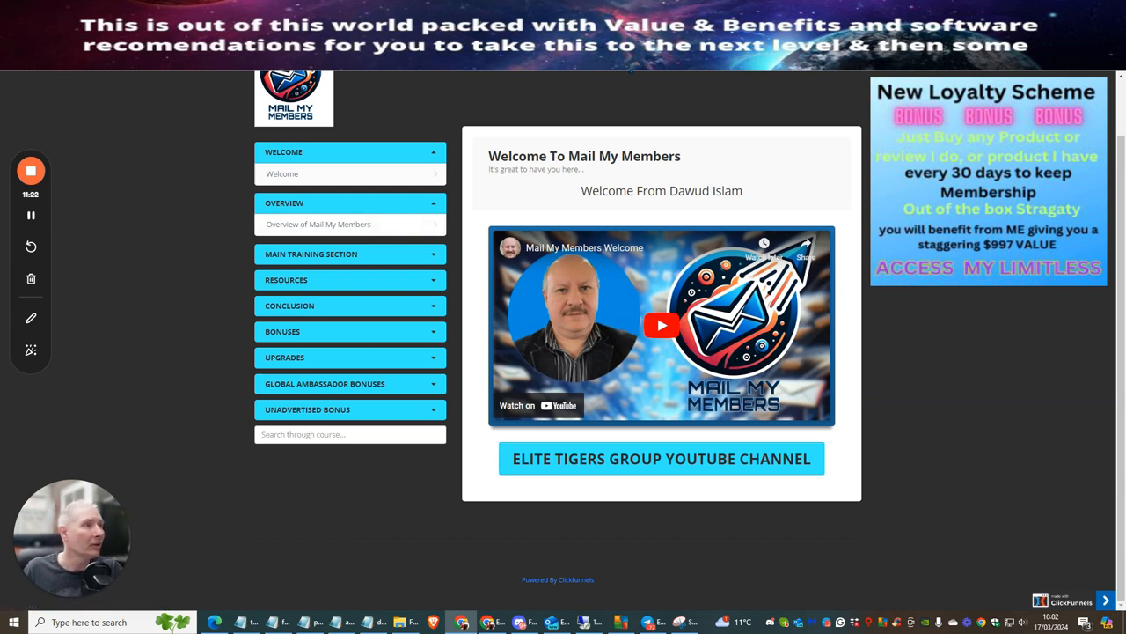
{"action": "scroll", "scroll_direction": "down", "scroll_amount": 3}
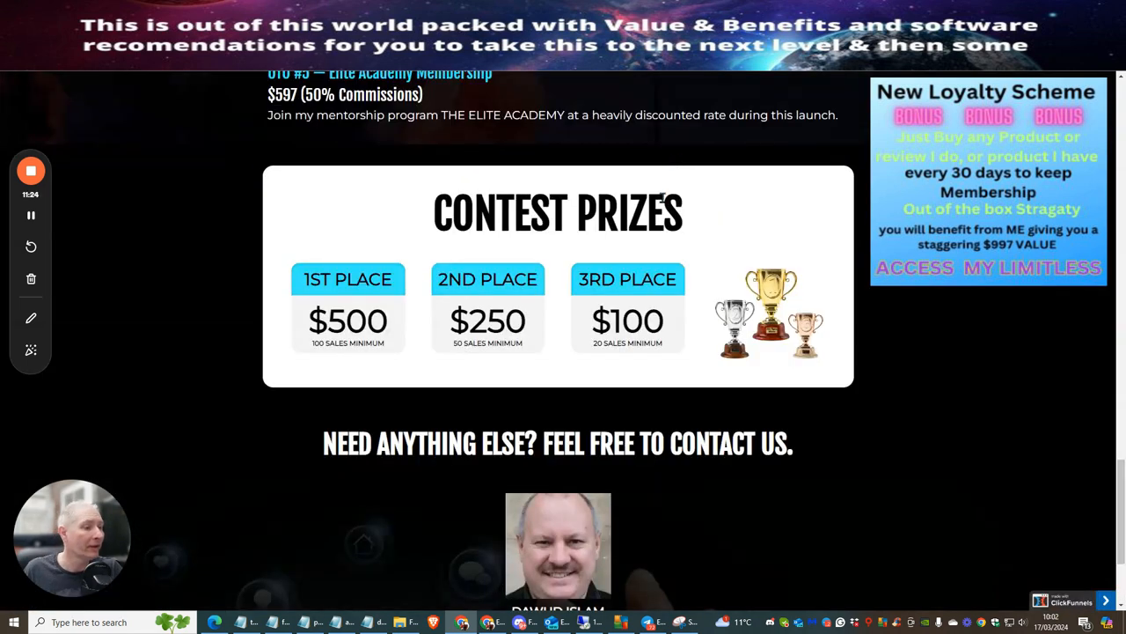
Move to the page headlining the ultimate daily email traffic offer with its sales video
{"action": "scroll", "scroll_direction": "down", "scroll_amount": 3}
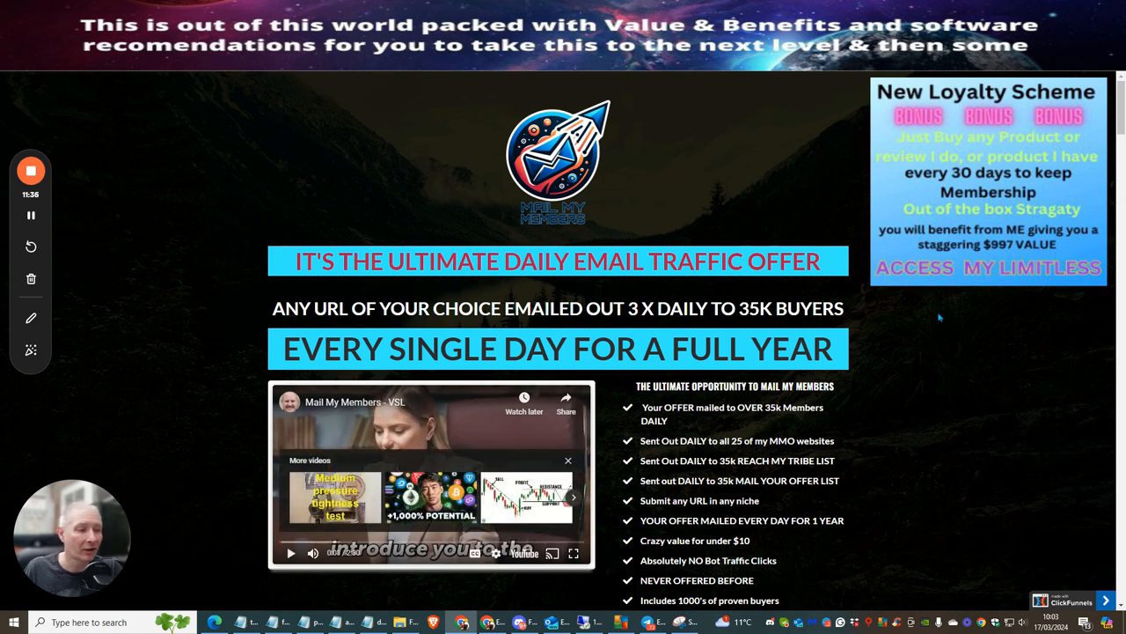
Scroll through the bullet list to Dawud Islam's 'Read this before going any further' letter
{"action": "scroll", "scroll_direction": "down", "scroll_amount": 3}
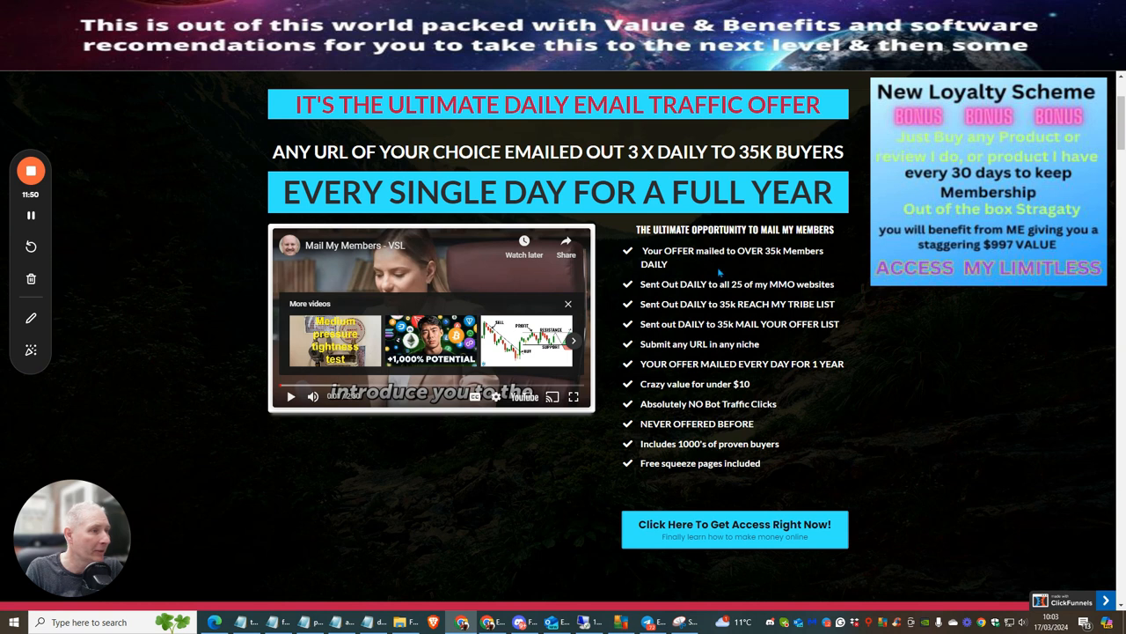
{"action": "mouse_move", "coordinate": [779, 265]}
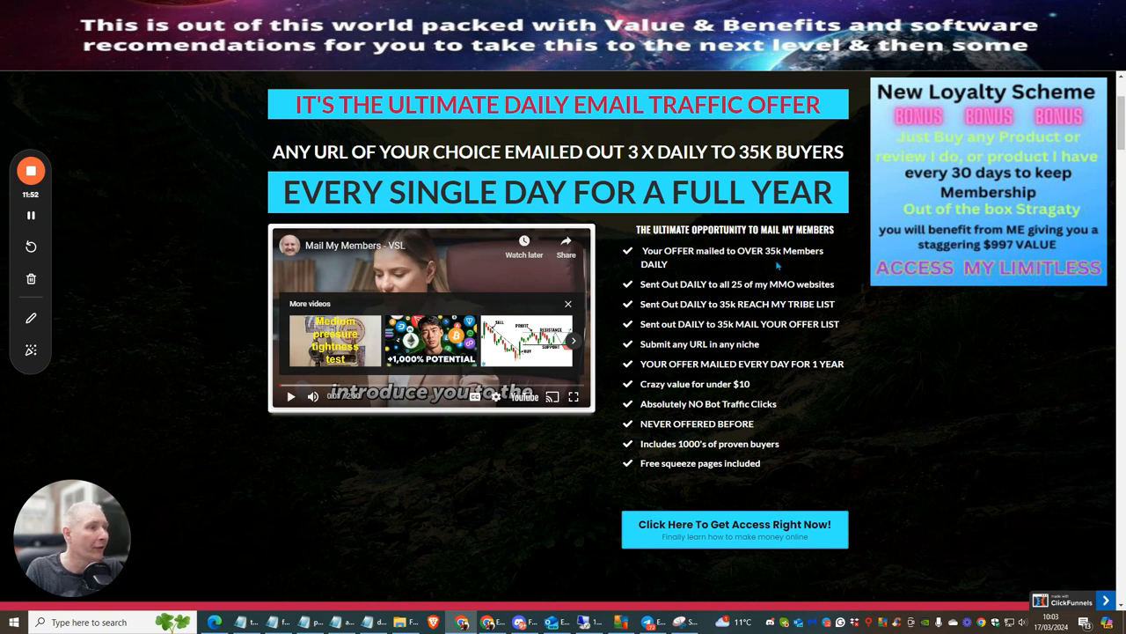
{"action": "mouse_move", "coordinate": [722, 273]}
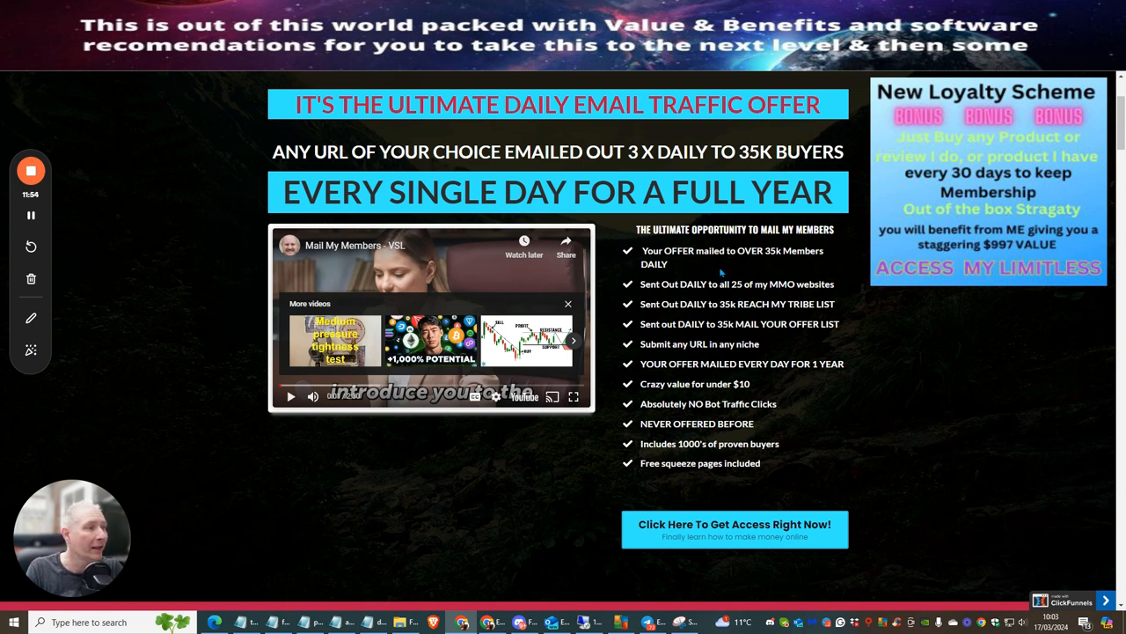
{"action": "mouse_move", "coordinate": [697, 264]}
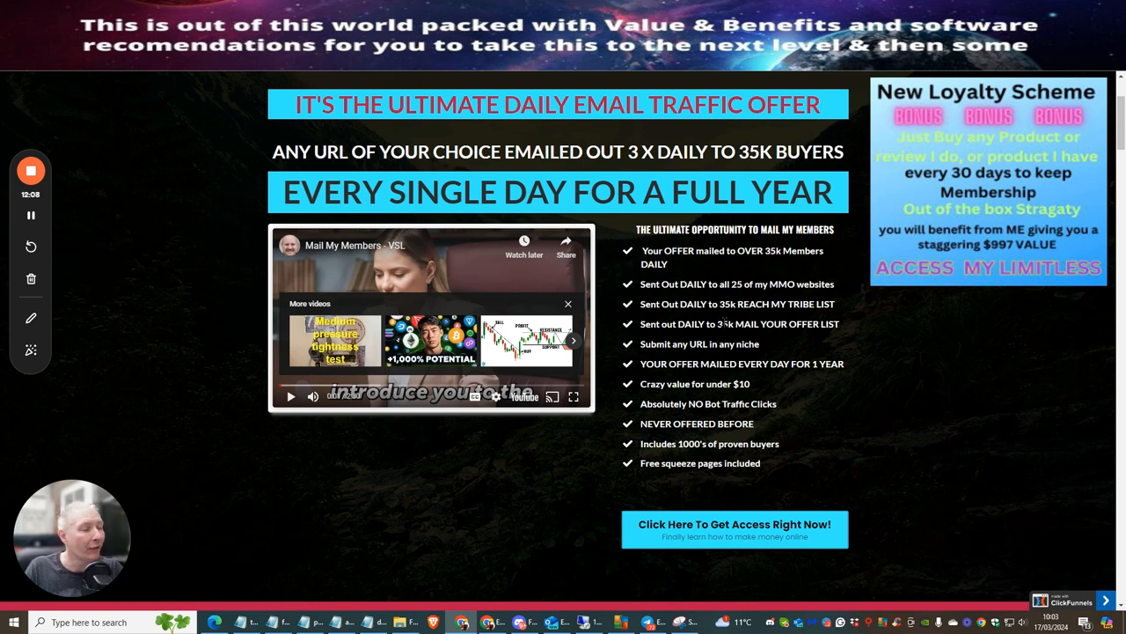
{"action": "mouse_move", "coordinate": [818, 317]}
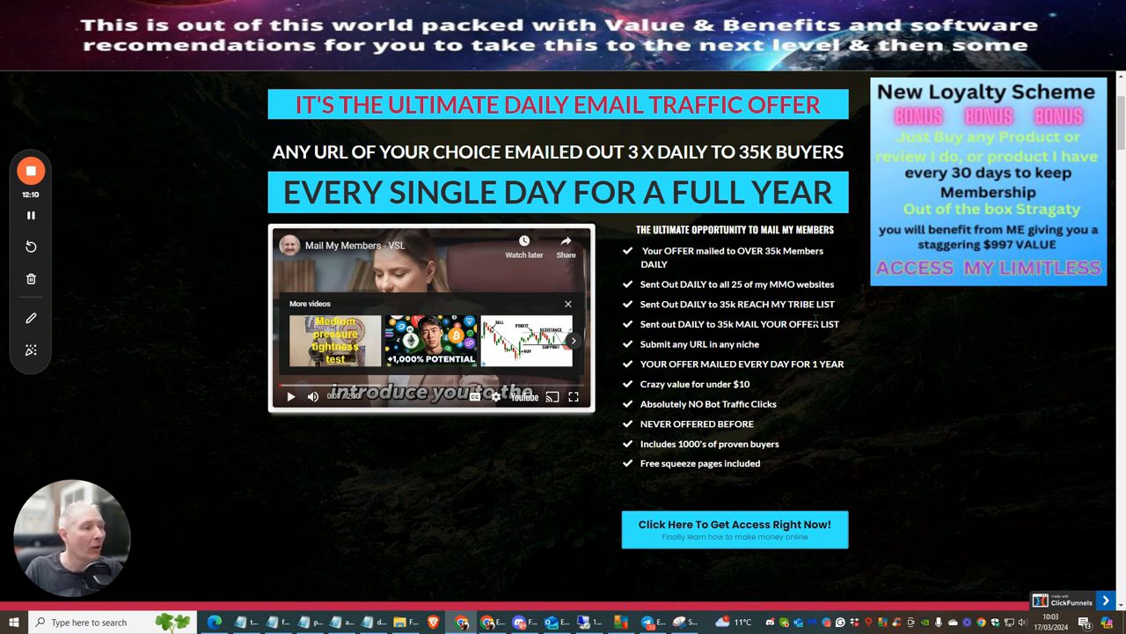
{"action": "mouse_move", "coordinate": [706, 363]}
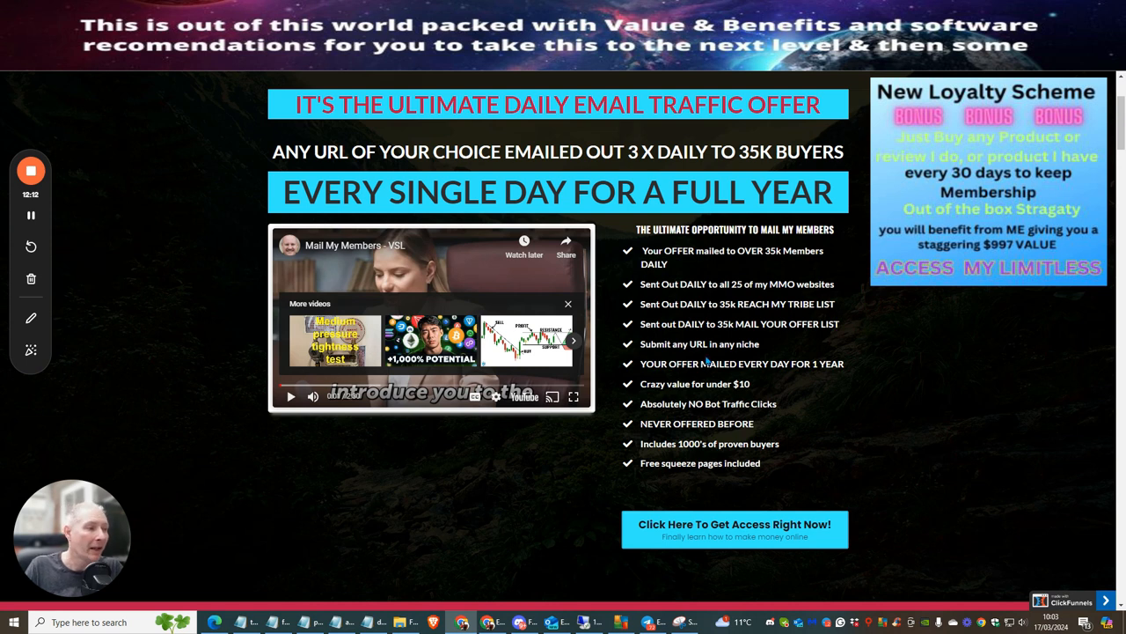
{"action": "mouse_move", "coordinate": [779, 341]}
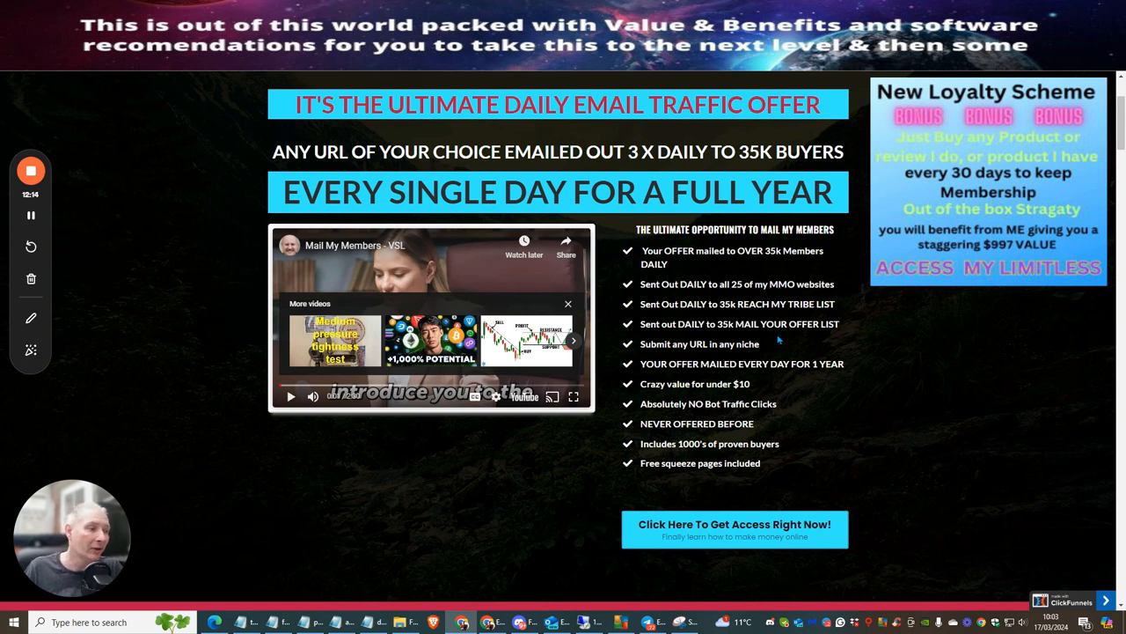
{"action": "mouse_move", "coordinate": [762, 344]}
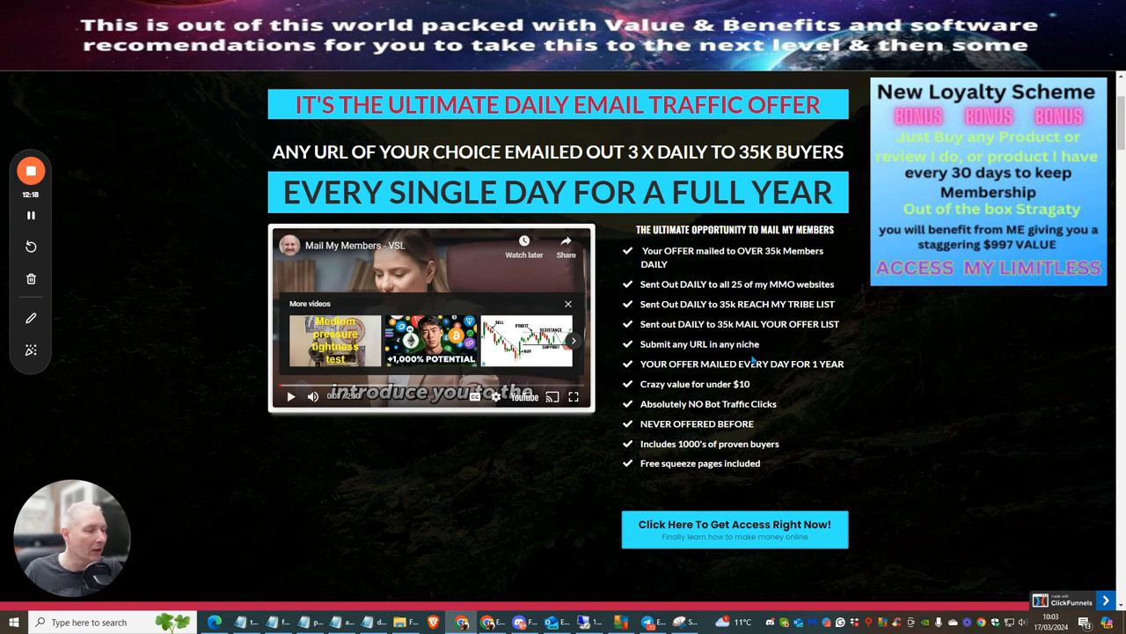
{"action": "mouse_move", "coordinate": [769, 353]}
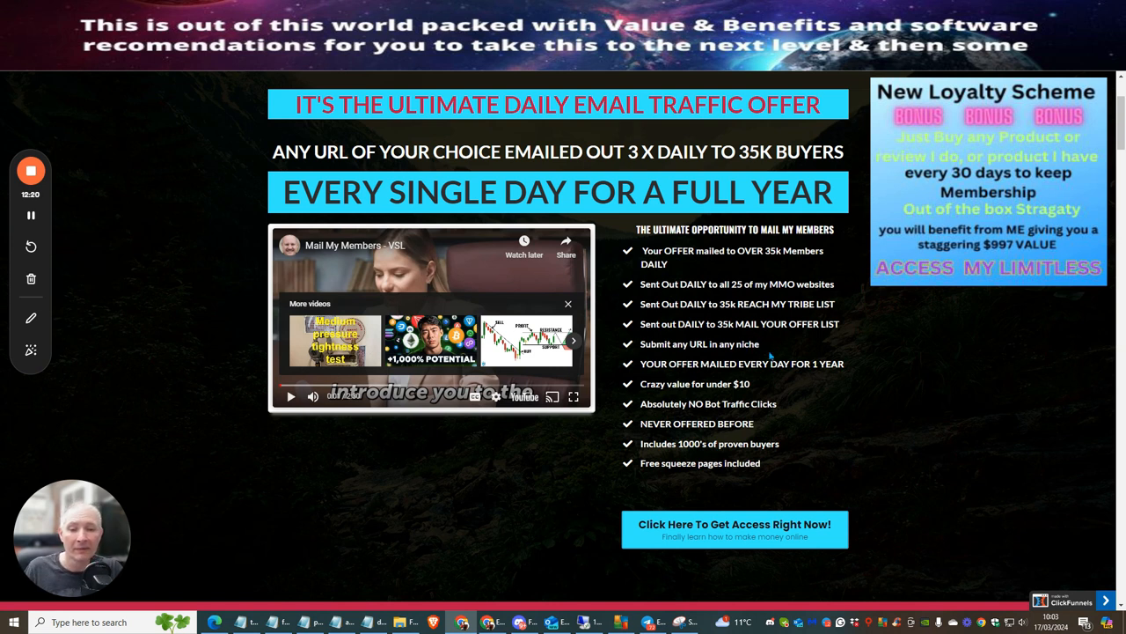
{"action": "mouse_move", "coordinate": [760, 345]}
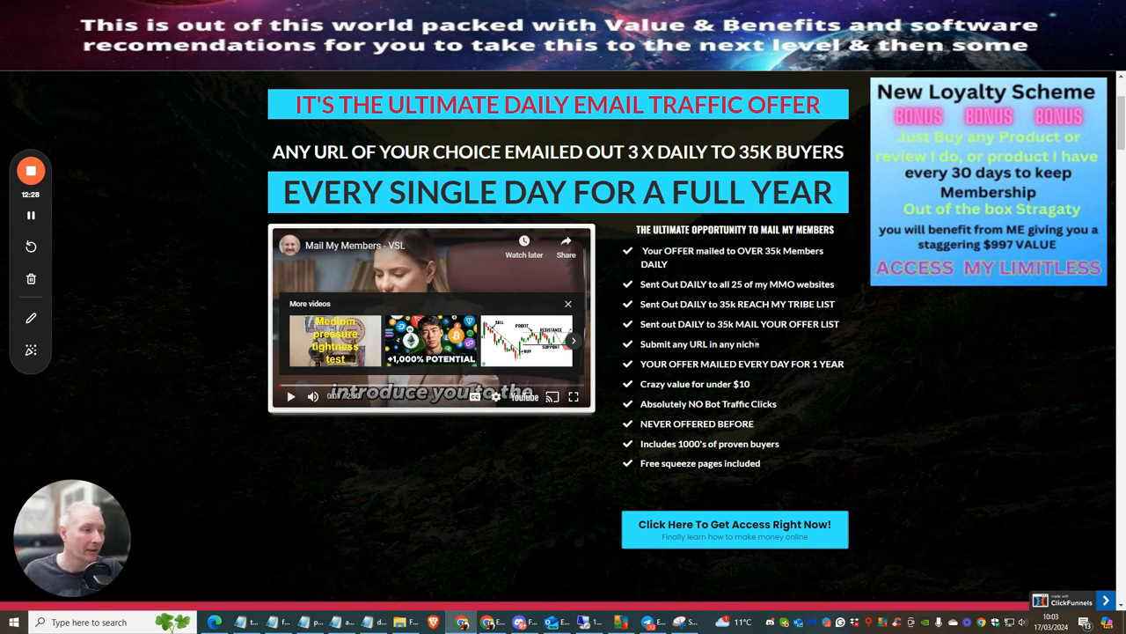
{"action": "mouse_move", "coordinate": [762, 364]}
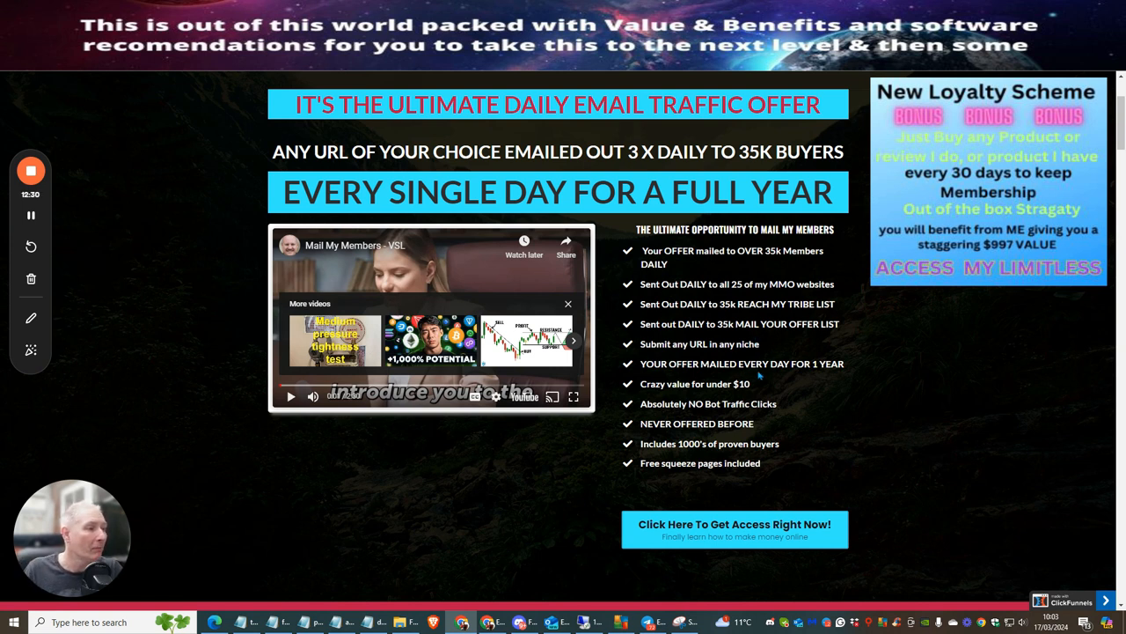
{"action": "mouse_move", "coordinate": [691, 403]}
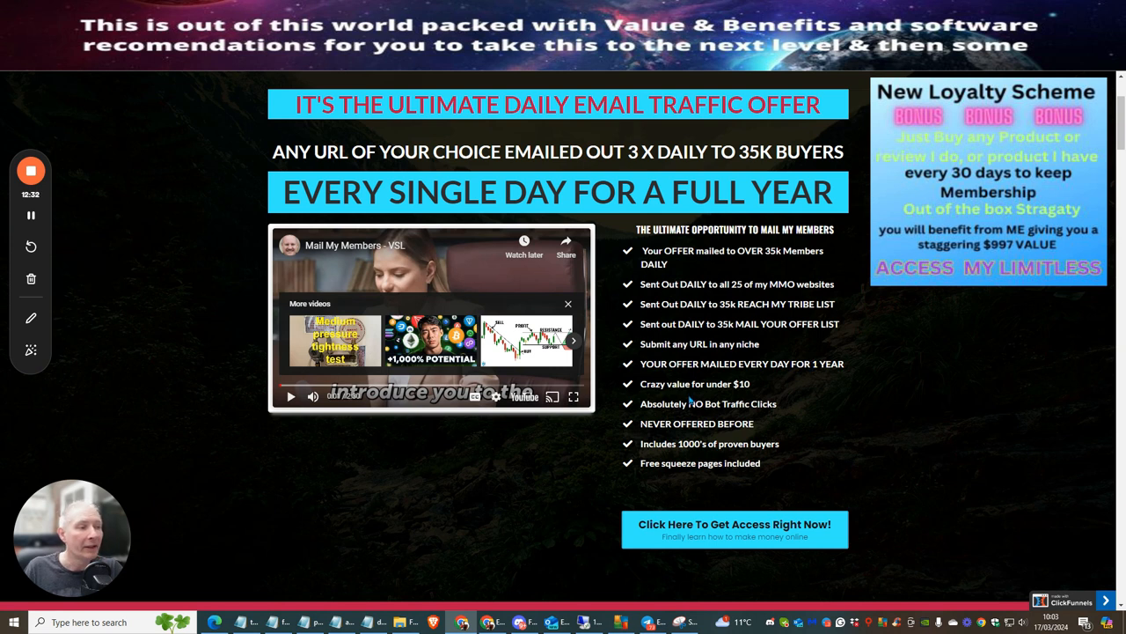
{"action": "mouse_move", "coordinate": [763, 403]}
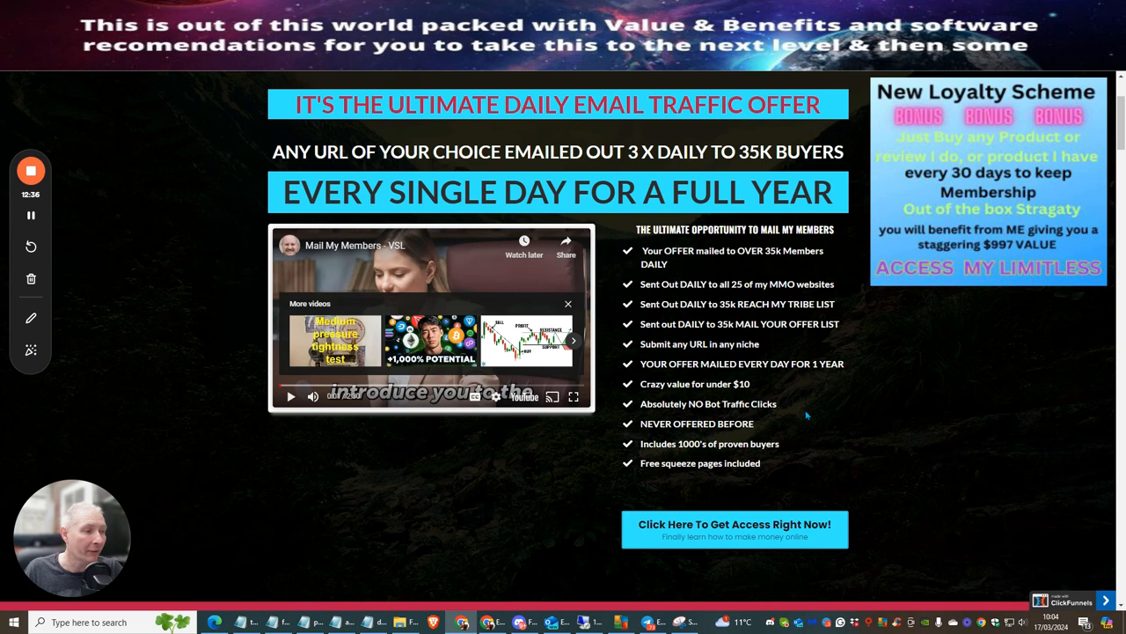
{"action": "mouse_move", "coordinate": [769, 477]}
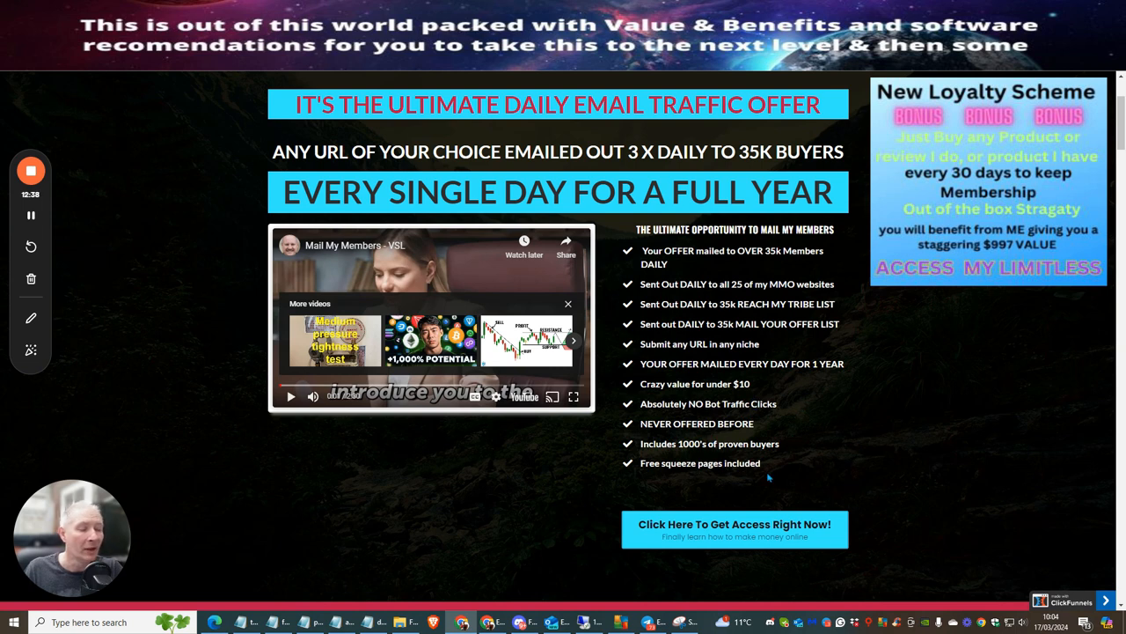
{"action": "scroll", "scroll_direction": "down", "scroll_amount": 3}
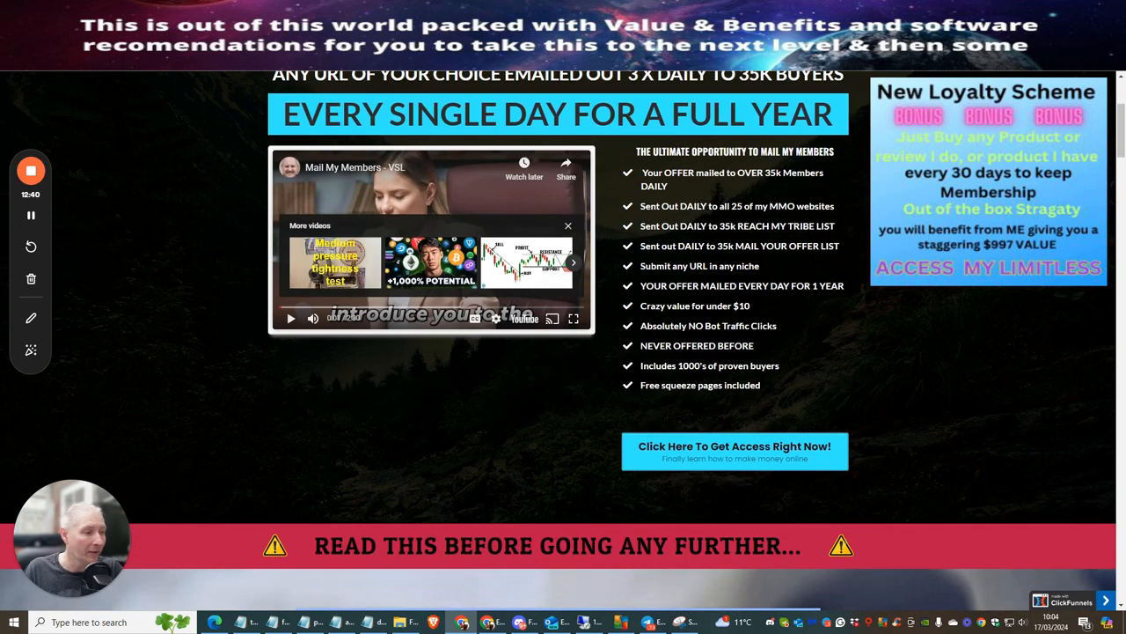
{"action": "scroll", "scroll_direction": "down", "scroll_amount": 3}
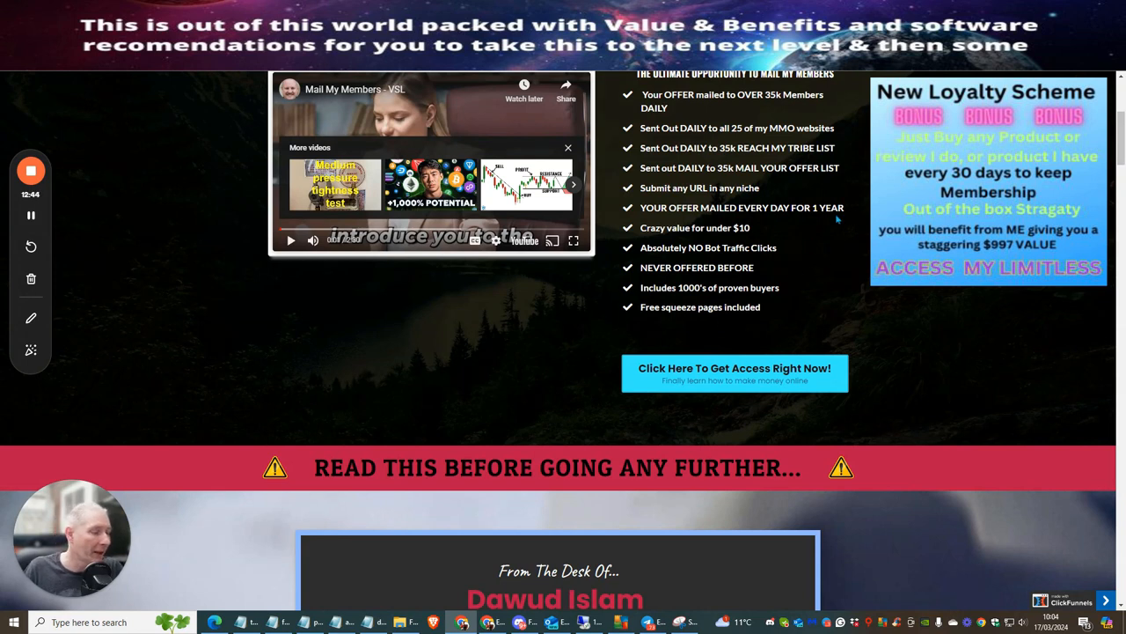
{"action": "scroll", "scroll_direction": "down", "scroll_amount": 3}
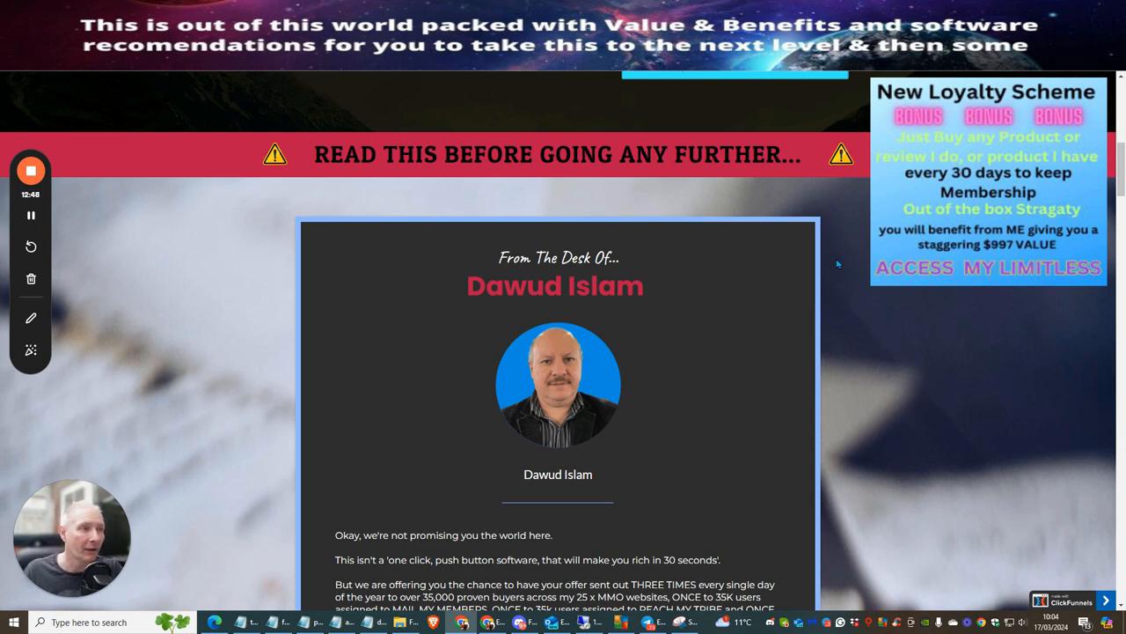
Scroll past the letter ending, launch team photos and additional launch team names
{"action": "scroll", "scroll_direction": "down", "scroll_amount": 3}
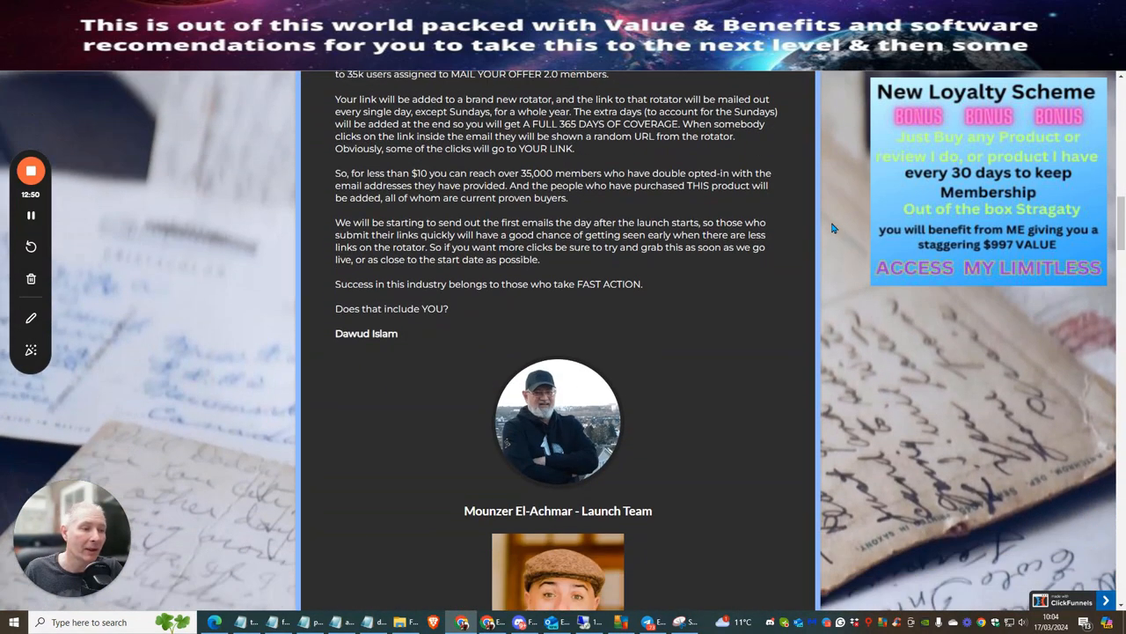
{"action": "scroll", "scroll_direction": "down", "scroll_amount": 3}
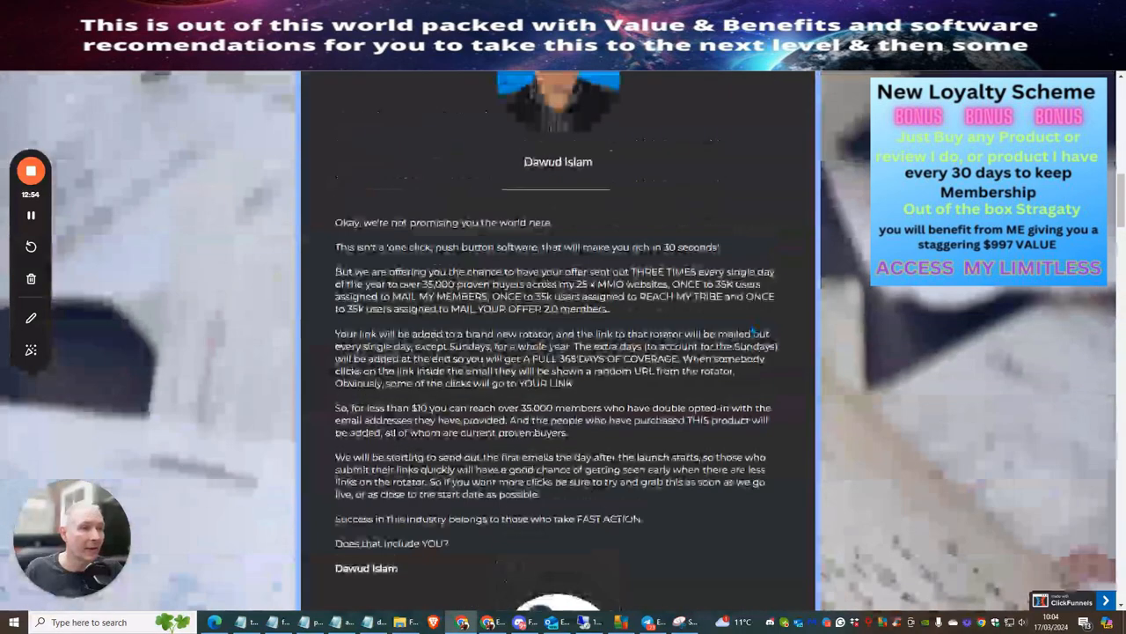
{"action": "scroll", "scroll_direction": "down", "scroll_amount": 3}
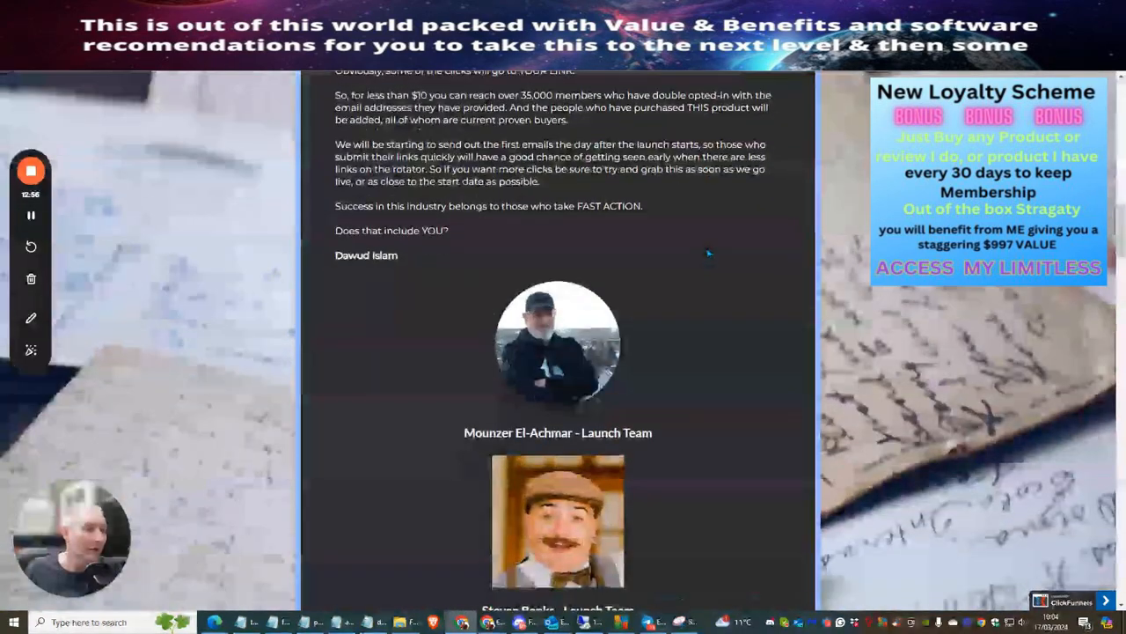
{"action": "scroll", "scroll_direction": "down", "scroll_amount": 3}
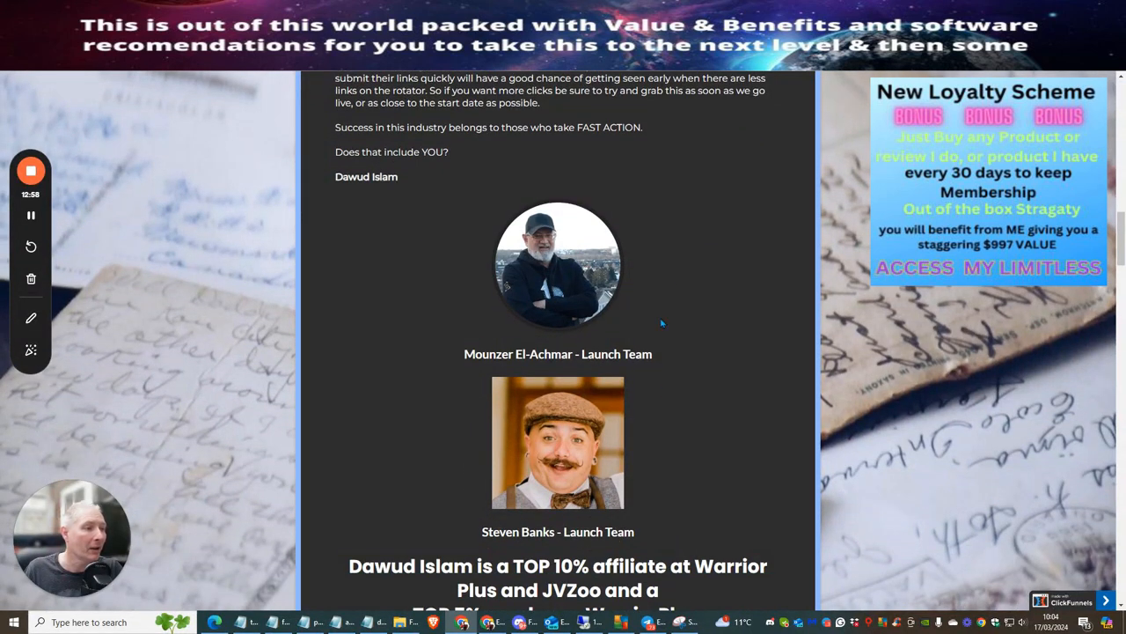
{"action": "scroll", "scroll_direction": "down", "scroll_amount": 3}
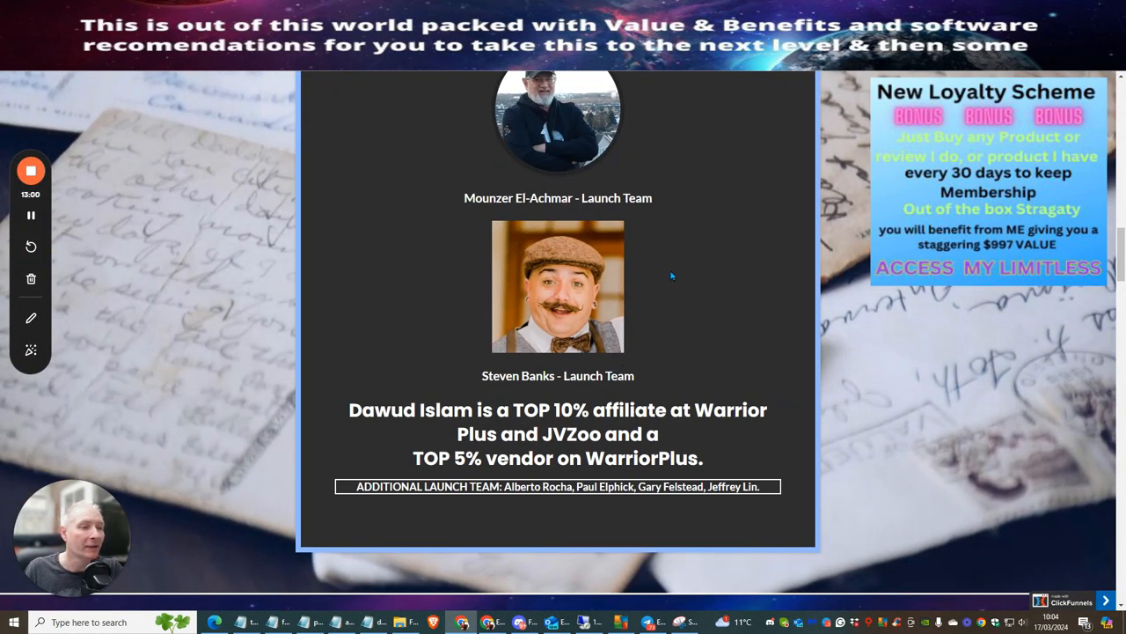
{"action": "mouse_move", "coordinate": [704, 282]}
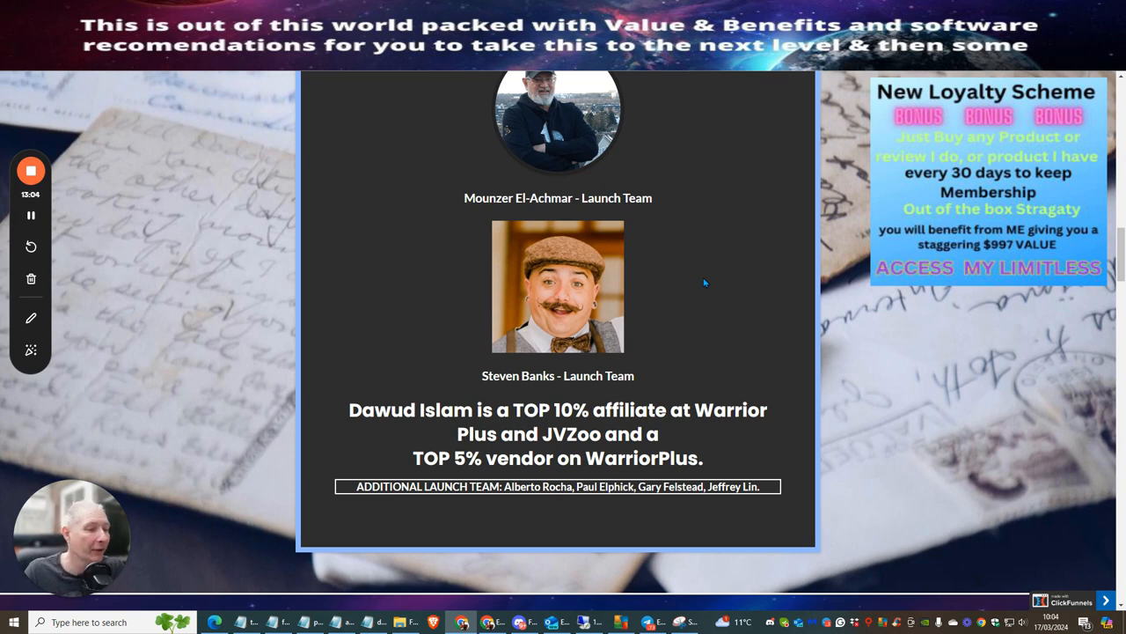
{"action": "scroll", "scroll_direction": "down", "scroll_amount": 3}
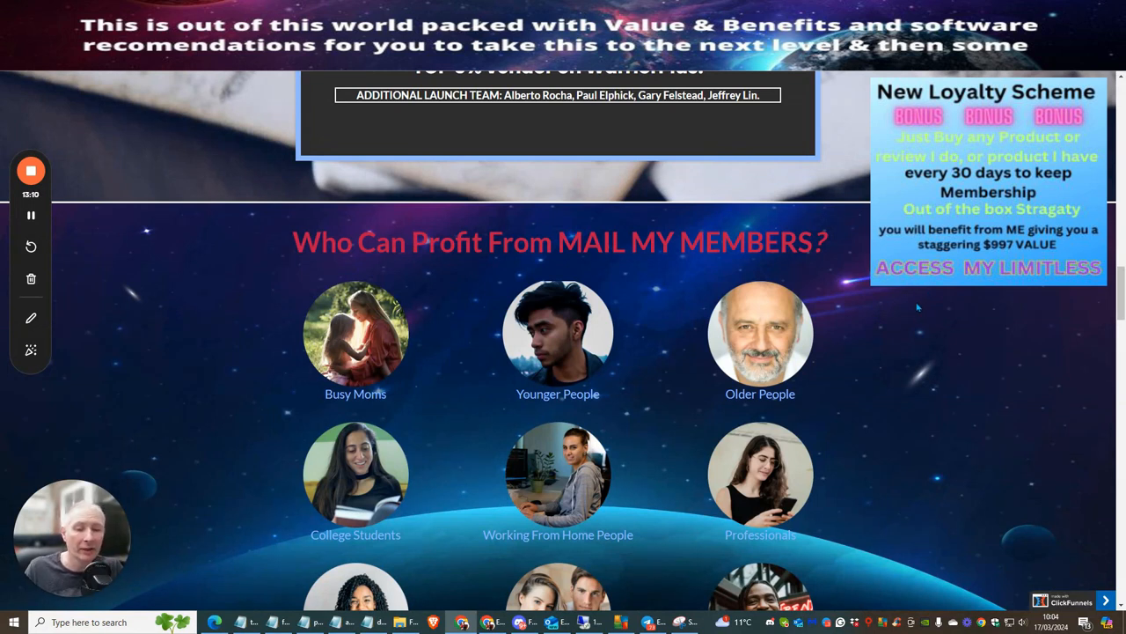
{"action": "mouse_move", "coordinate": [929, 322]}
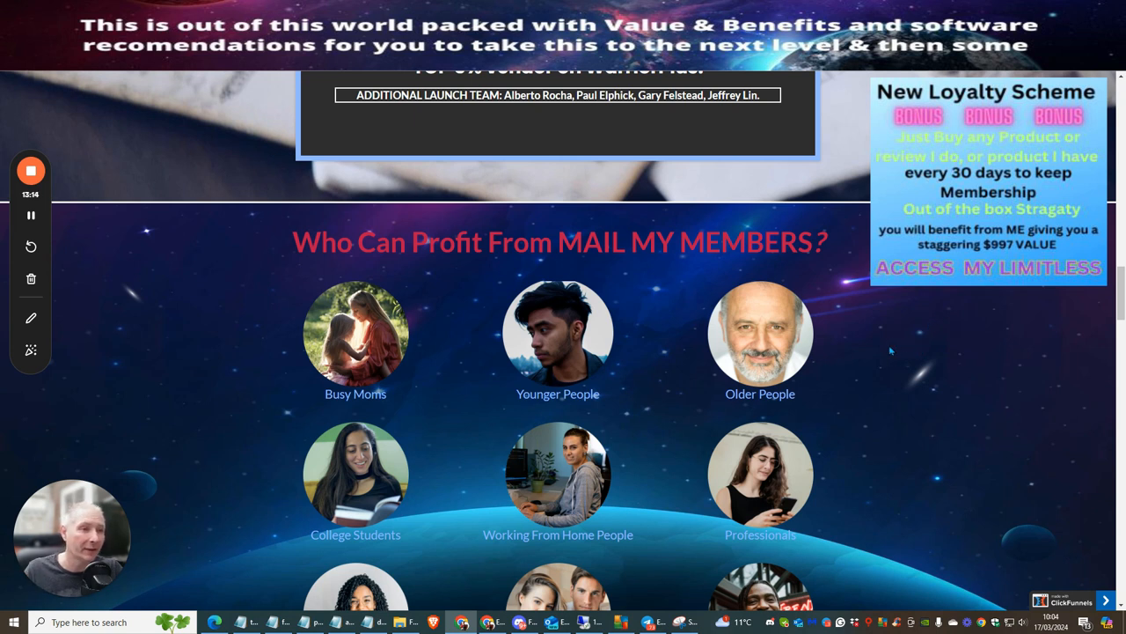
{"action": "mouse_move", "coordinate": [577, 277]}
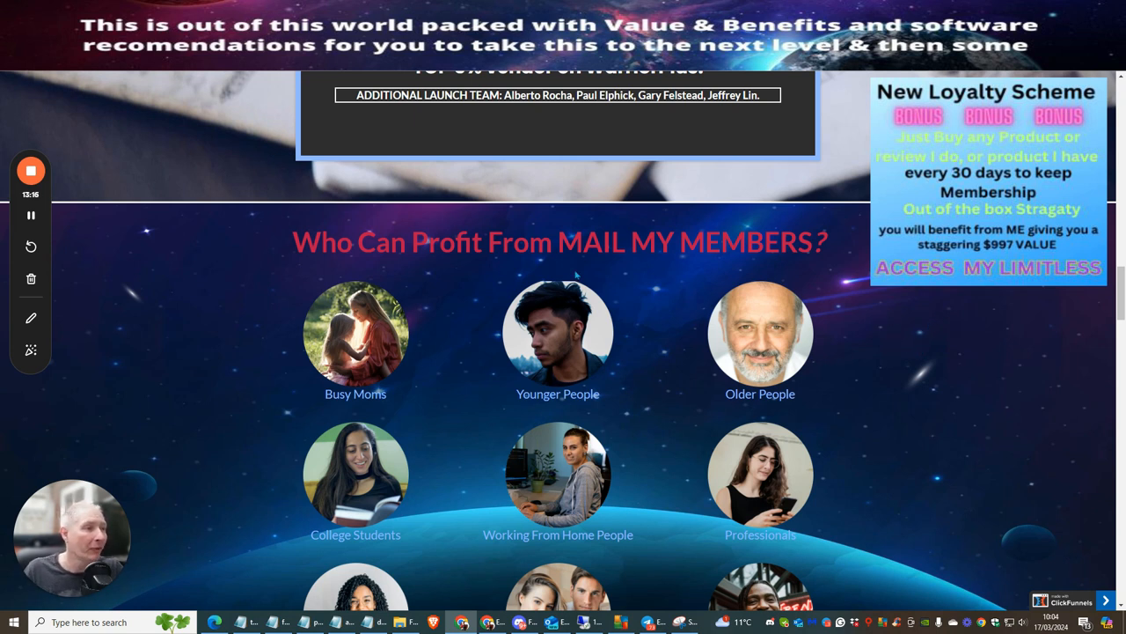
{"action": "mouse_move", "coordinate": [559, 413]}
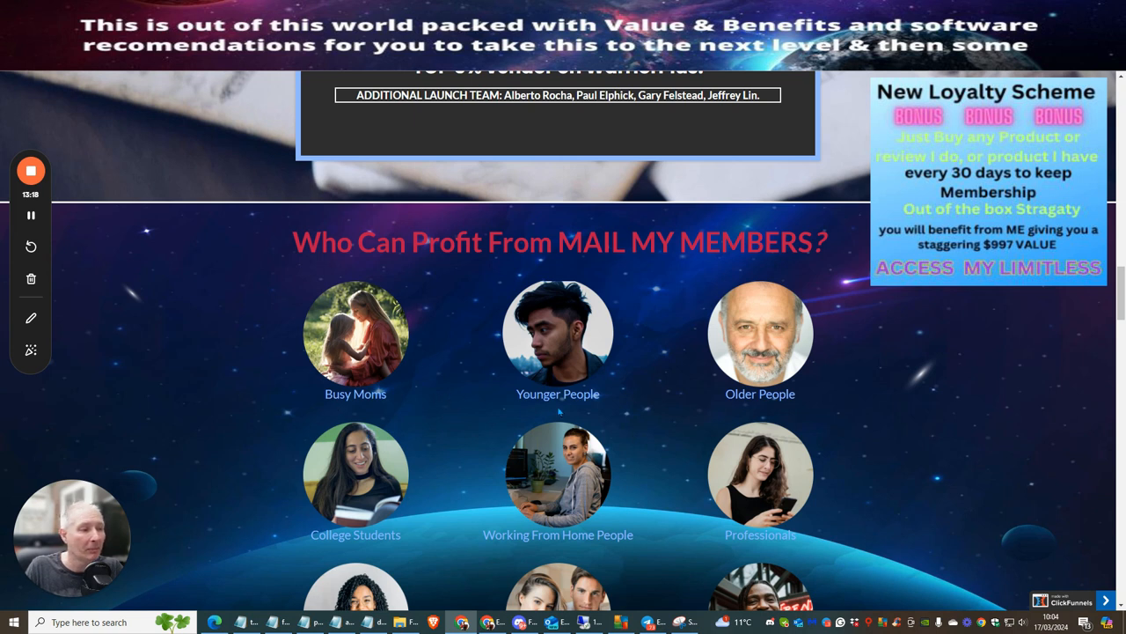
Scroll through the nine-picture audience grid, Busy Moms to Online Marketers, to 'So, What Is Mail My Members'
{"action": "scroll", "scroll_direction": "down", "scroll_amount": 3}
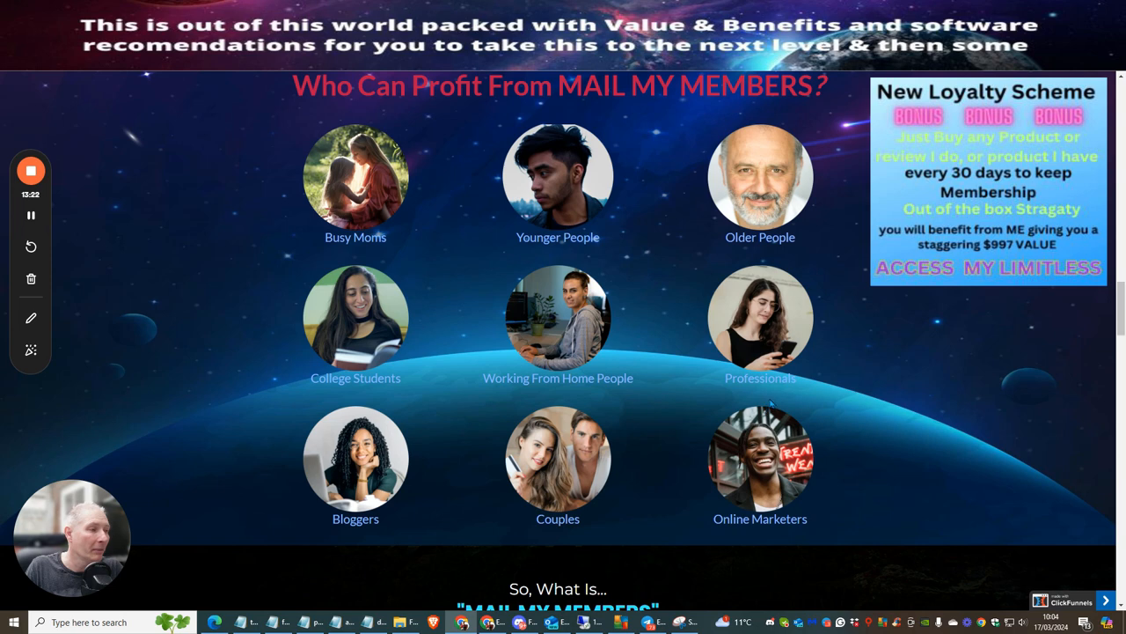
{"action": "mouse_move", "coordinate": [886, 364]}
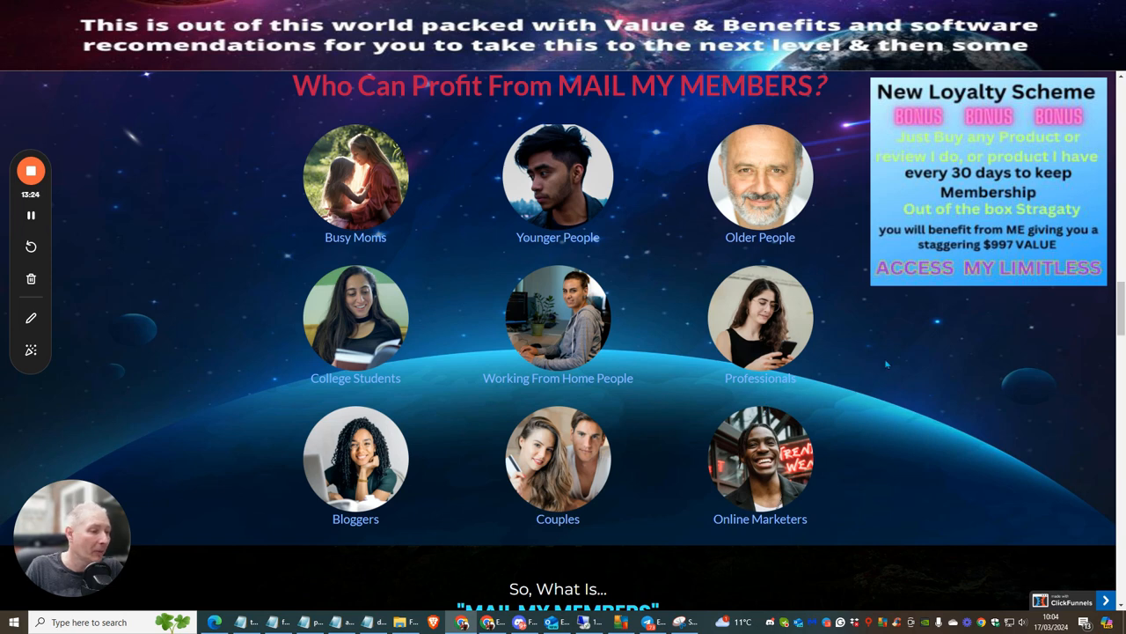
{"action": "scroll", "scroll_direction": "down", "scroll_amount": 3}
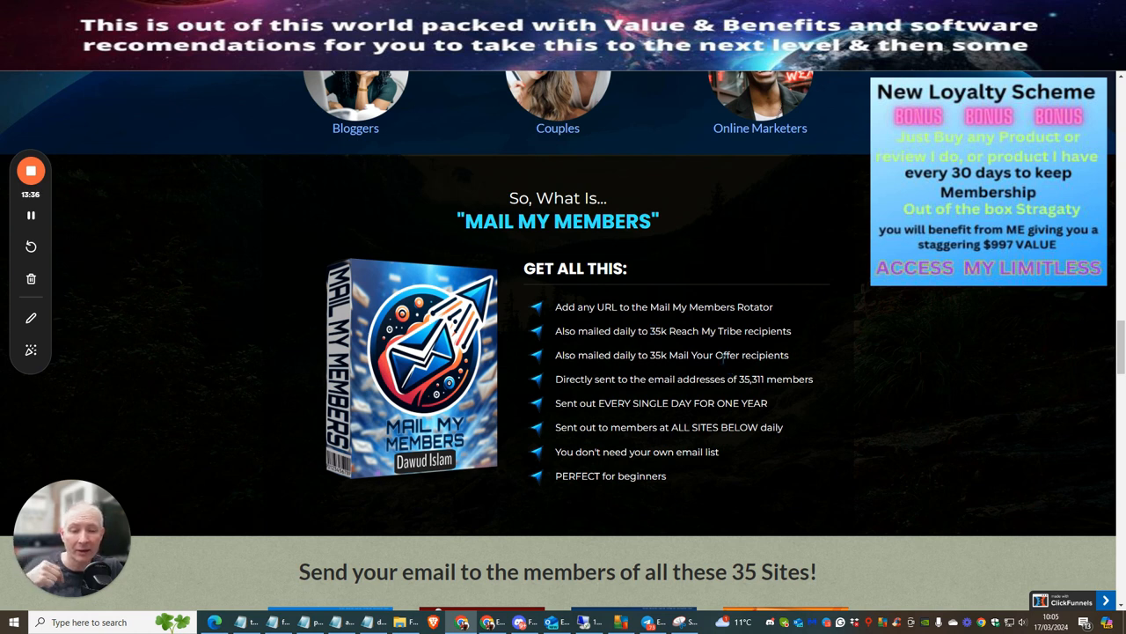
{"action": "mouse_move", "coordinate": [822, 321]}
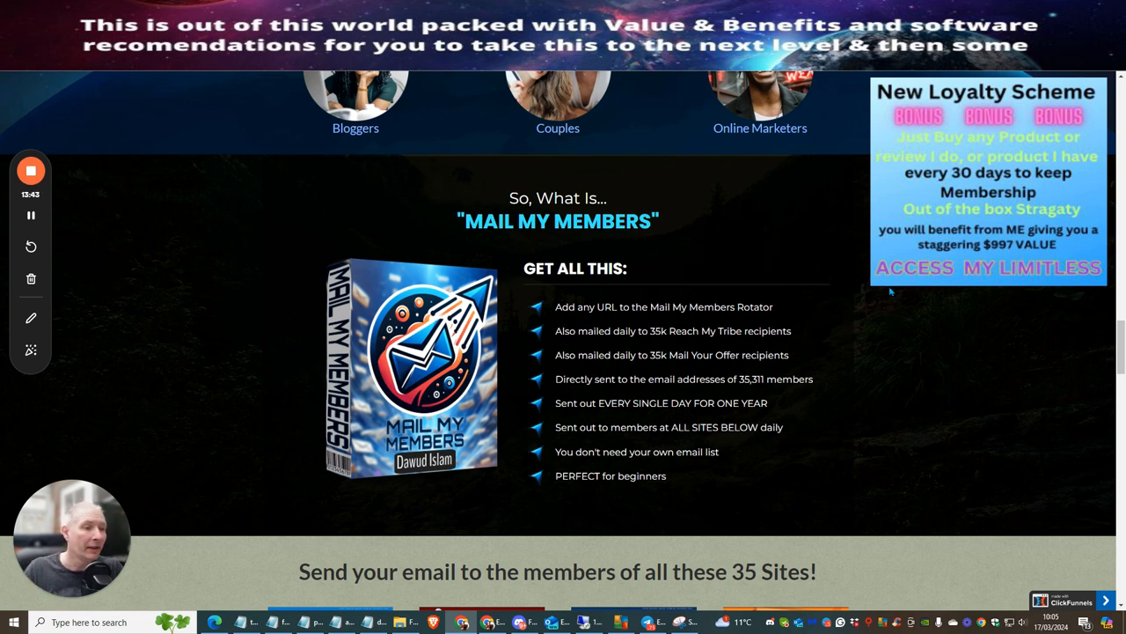
{"action": "mouse_move", "coordinate": [819, 259]}
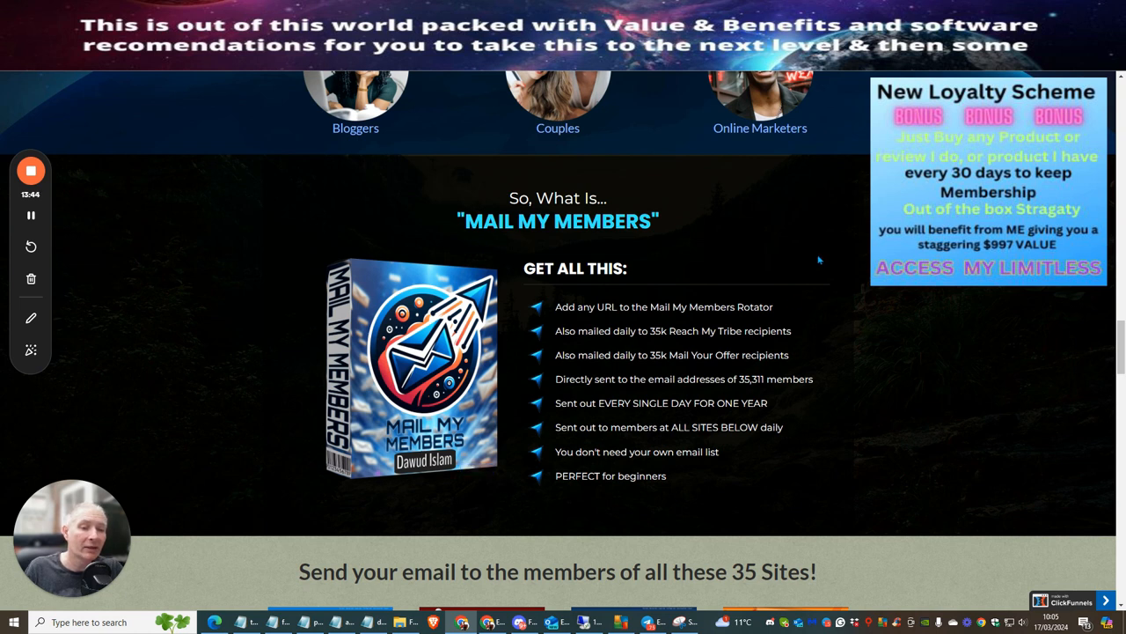
{"action": "mouse_move", "coordinate": [798, 254]}
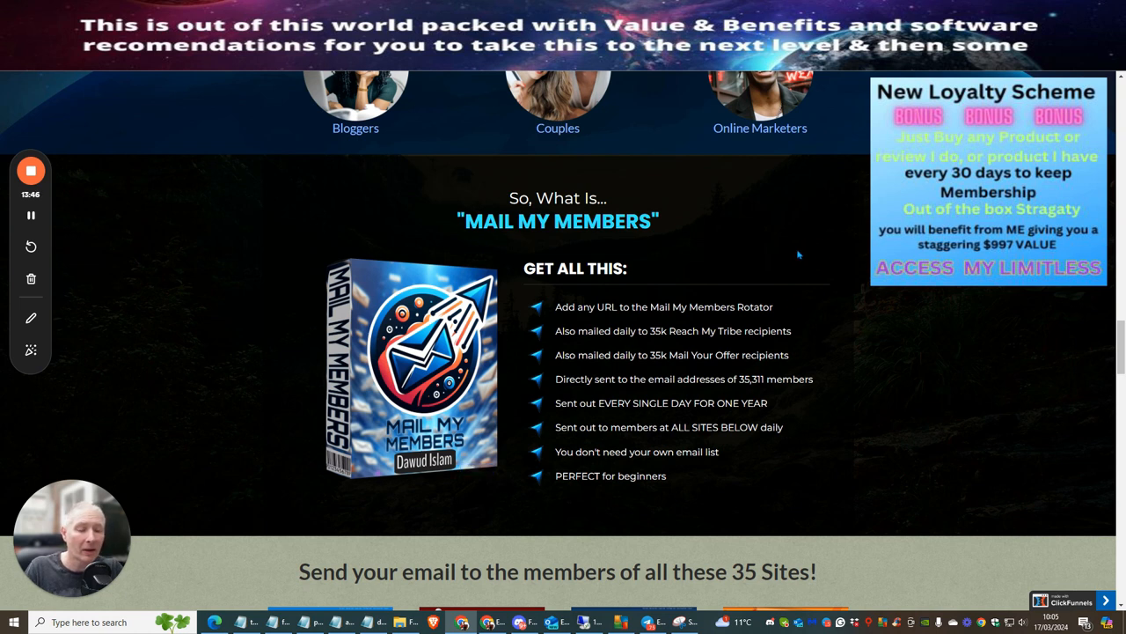
{"action": "mouse_move", "coordinate": [753, 280]}
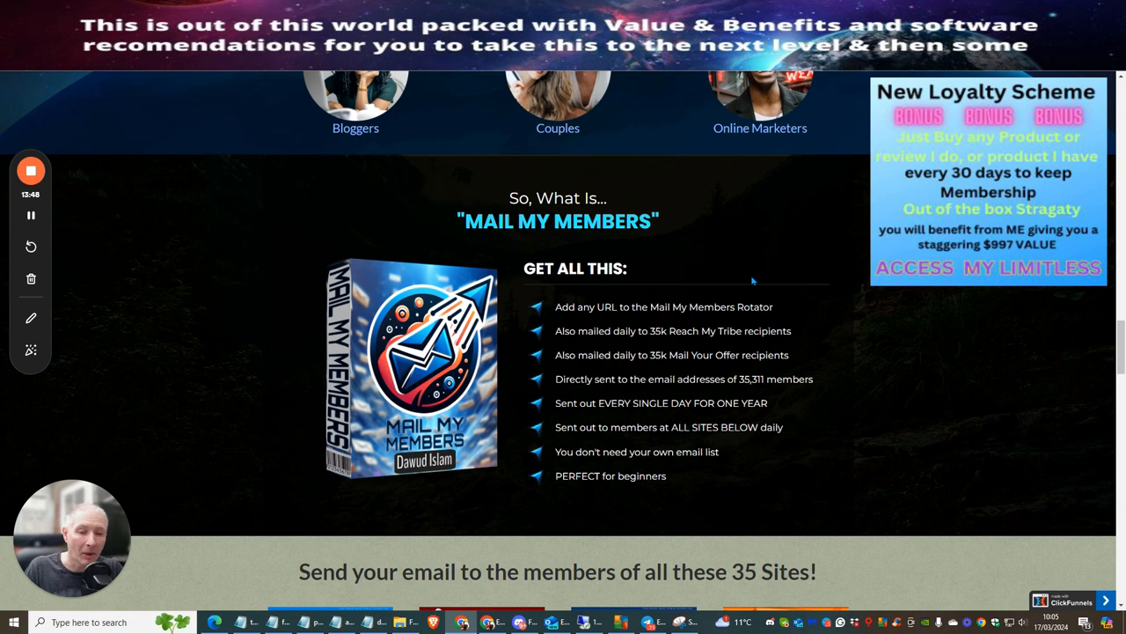
{"action": "mouse_move", "coordinate": [742, 269]}
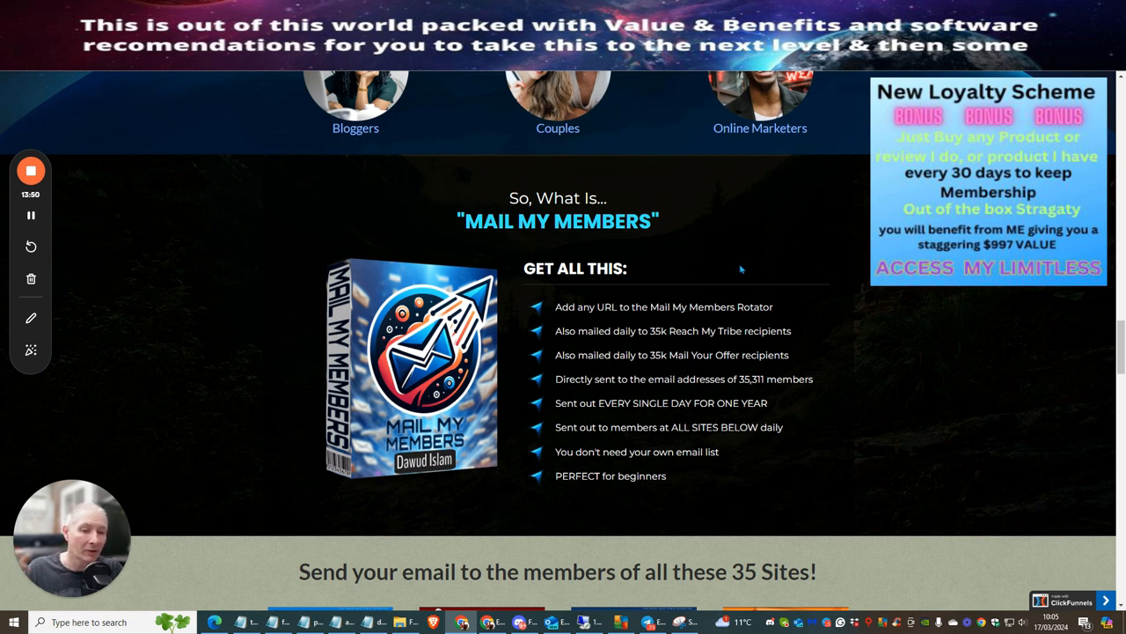
{"action": "mouse_move", "coordinate": [766, 244]}
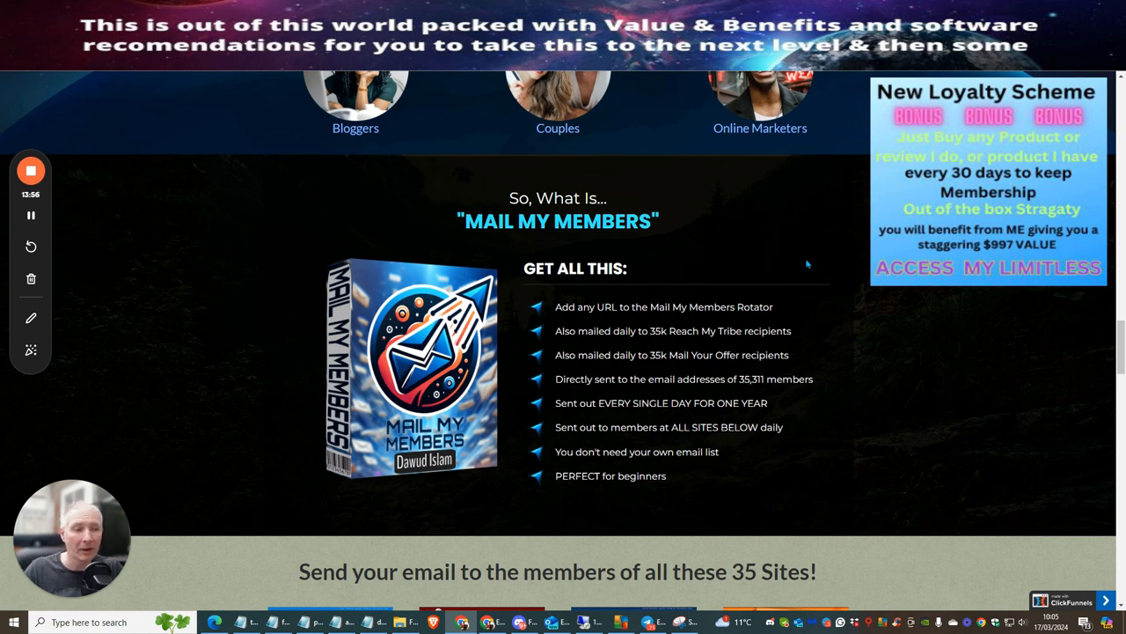
{"action": "mouse_move", "coordinate": [782, 253]}
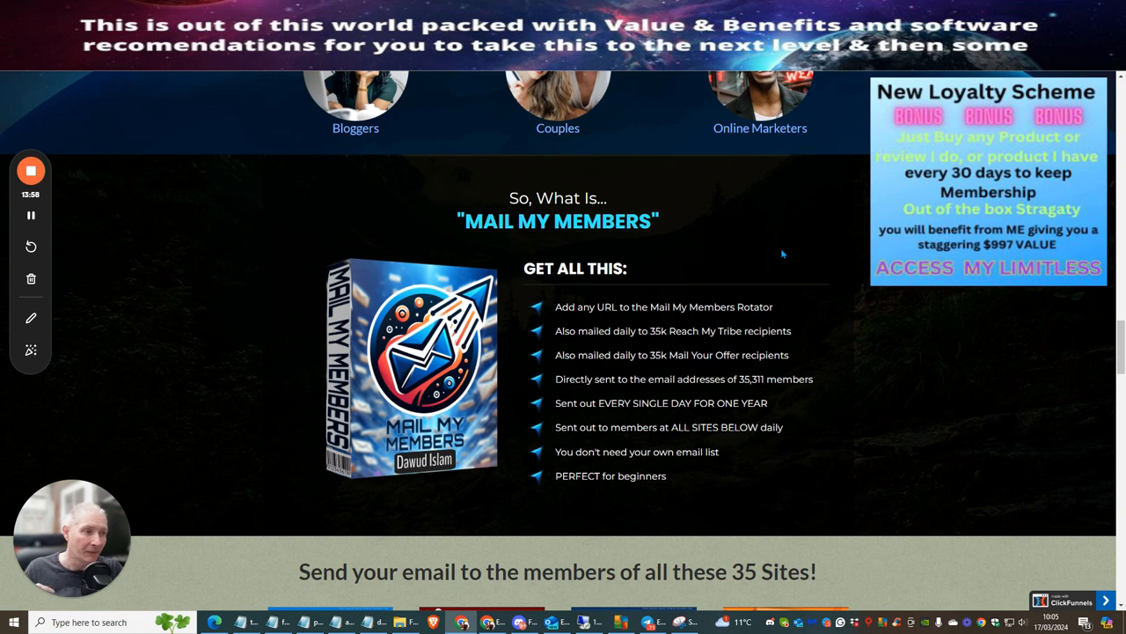
{"action": "mouse_move", "coordinate": [818, 253]}
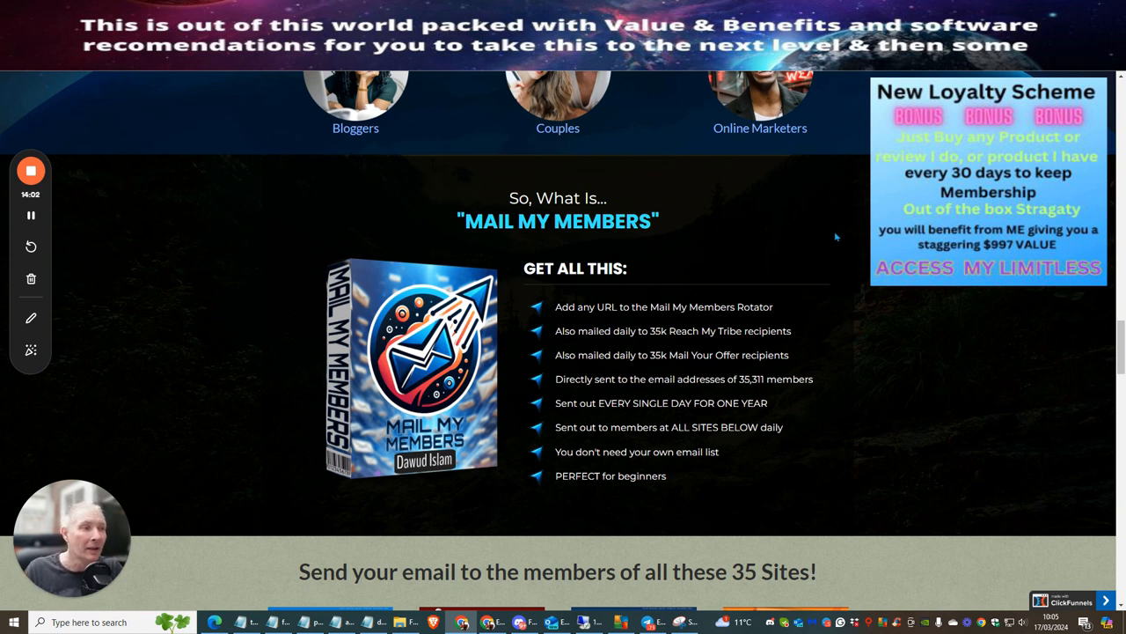
{"action": "mouse_move", "coordinate": [911, 289]}
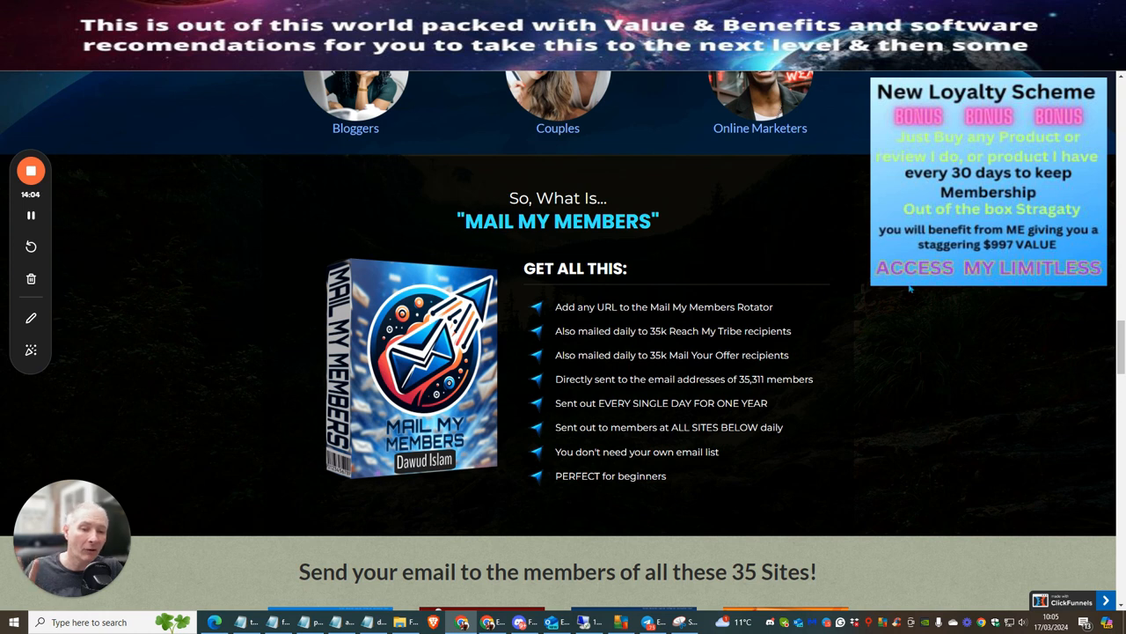
{"action": "mouse_move", "coordinate": [857, 267]}
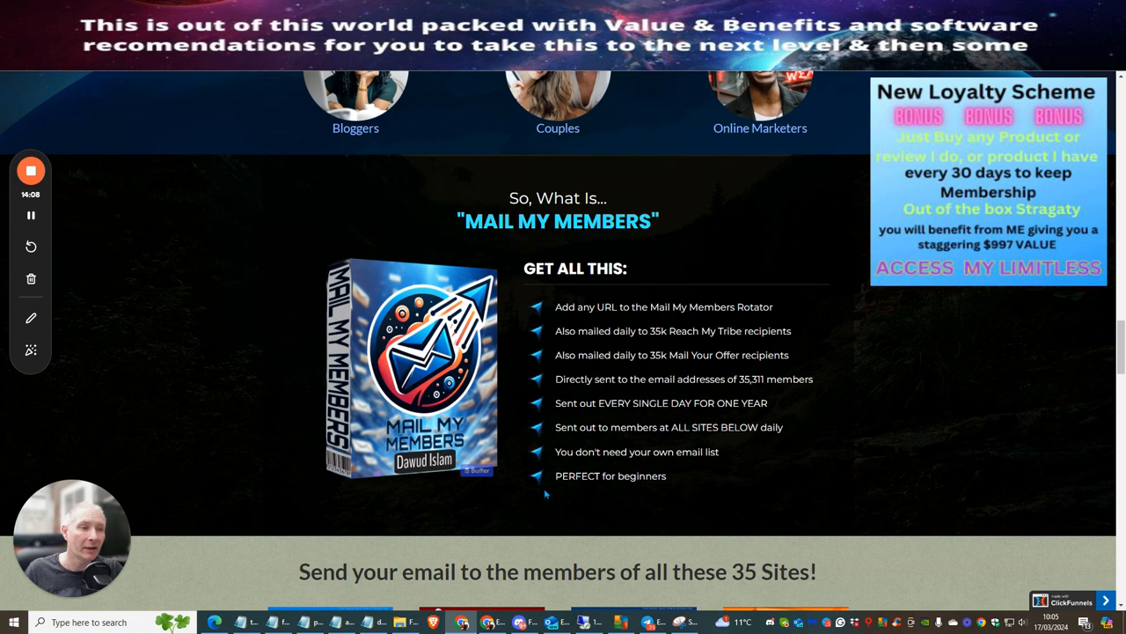
{"action": "mouse_move", "coordinate": [205, 328]}
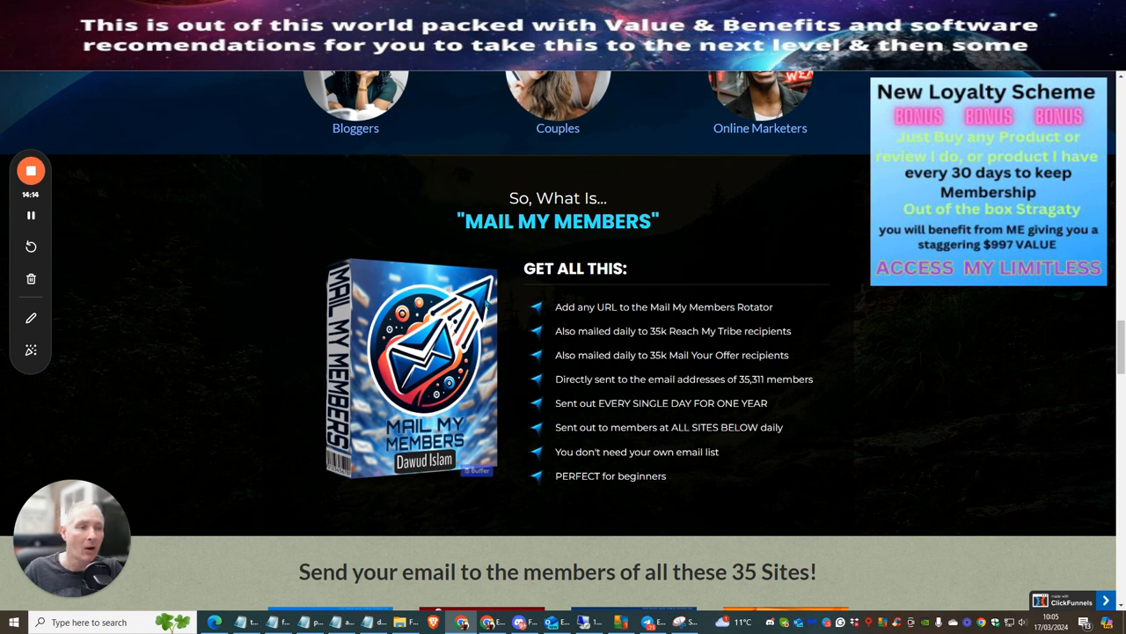
{"action": "mouse_move", "coordinate": [759, 211]}
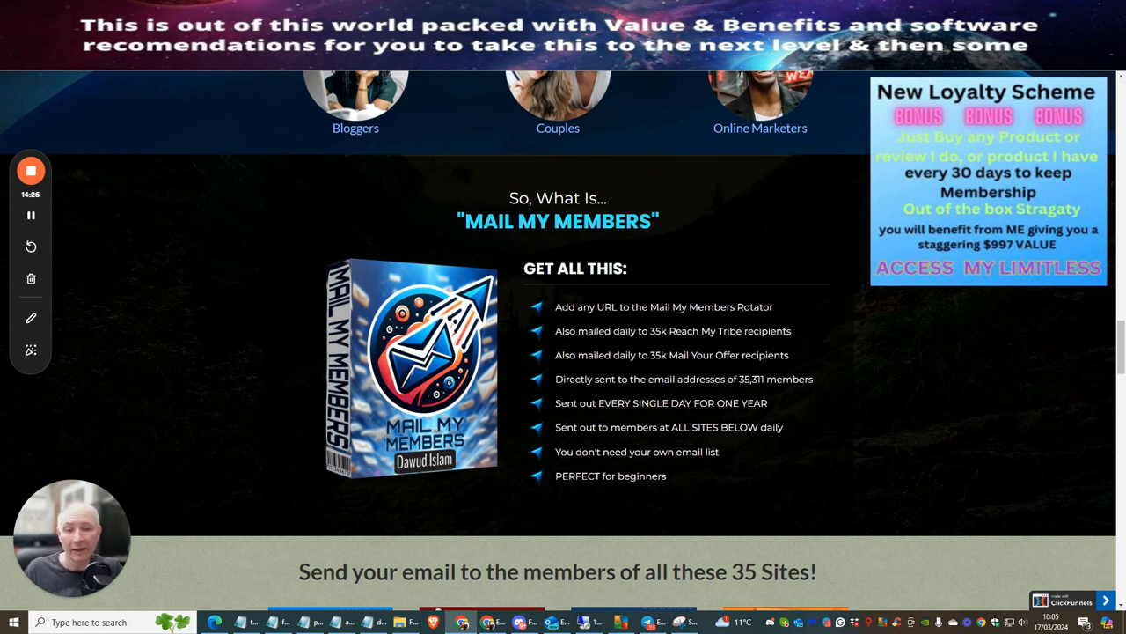
{"action": "mouse_move", "coordinate": [859, 218]}
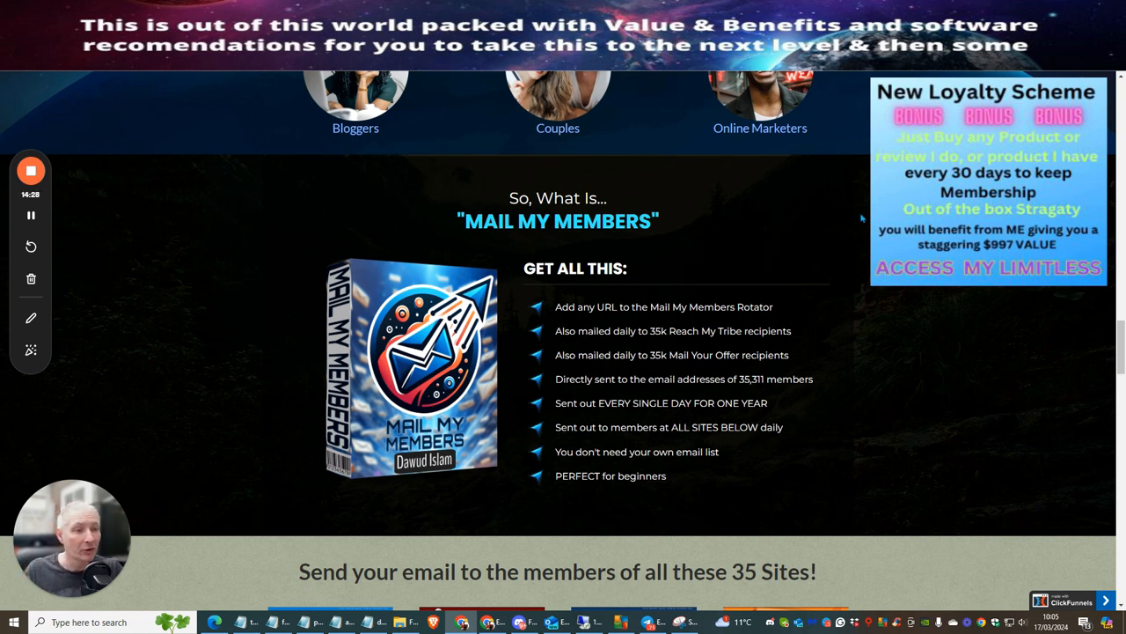